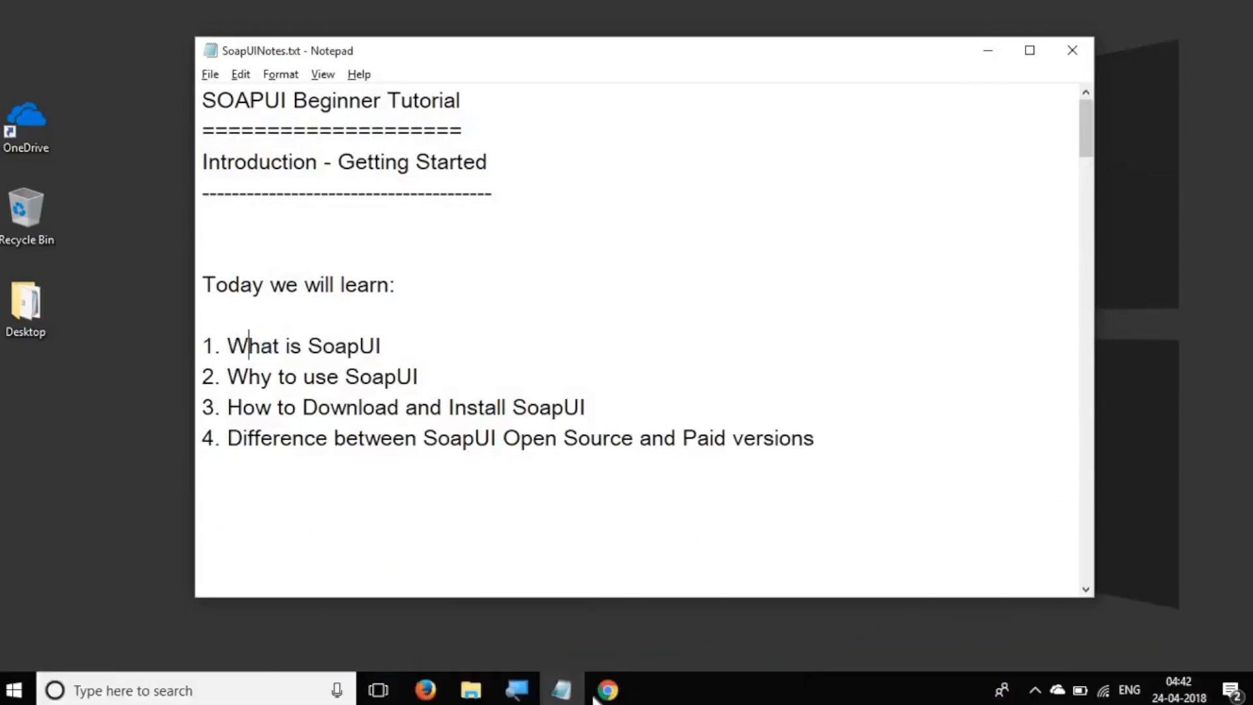
Switch from the SoapUI notes in Notepad to Chrome's Google home page
left_click(606, 690)
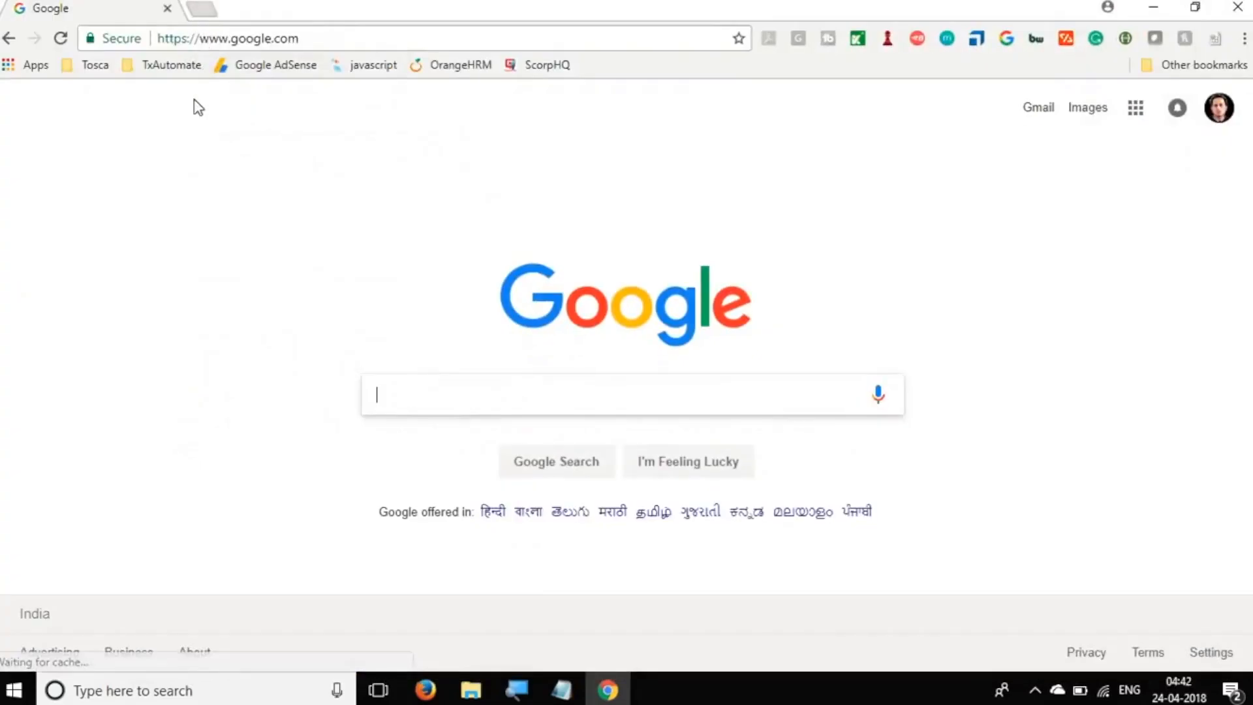
Search Google for 'soapui' and zoom the results page out
left_click(216, 8)
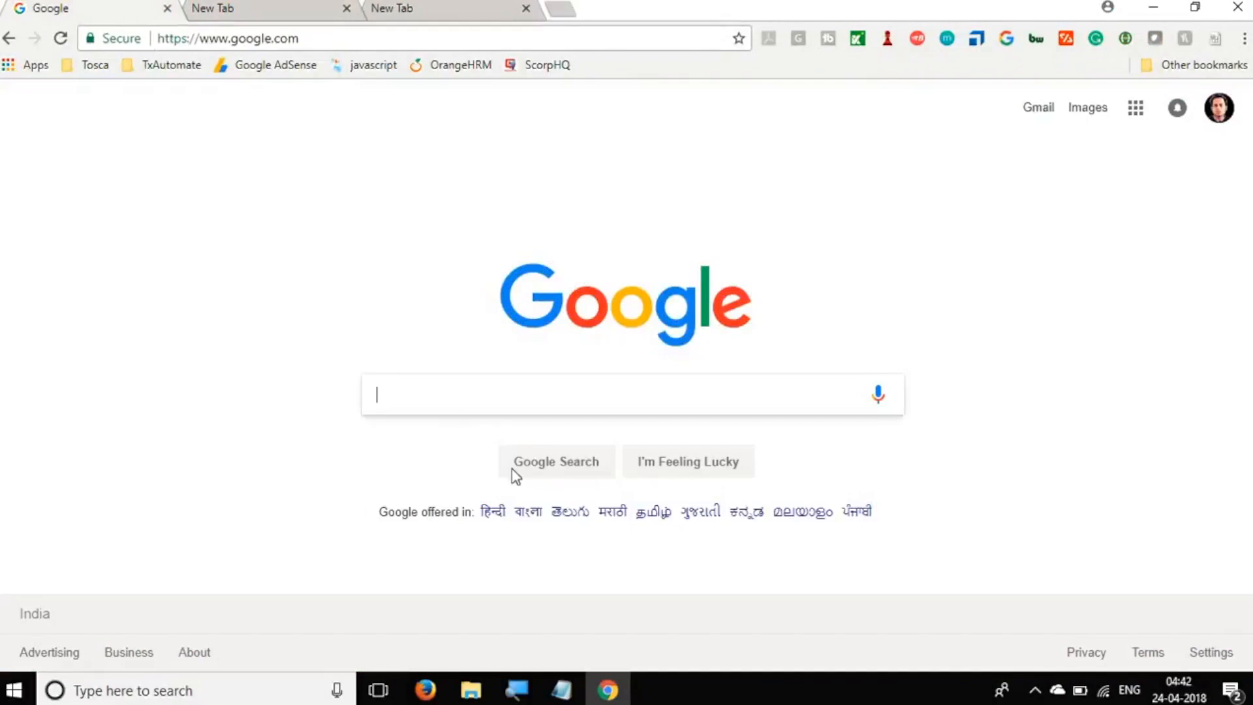
mouse_move(465, 406)
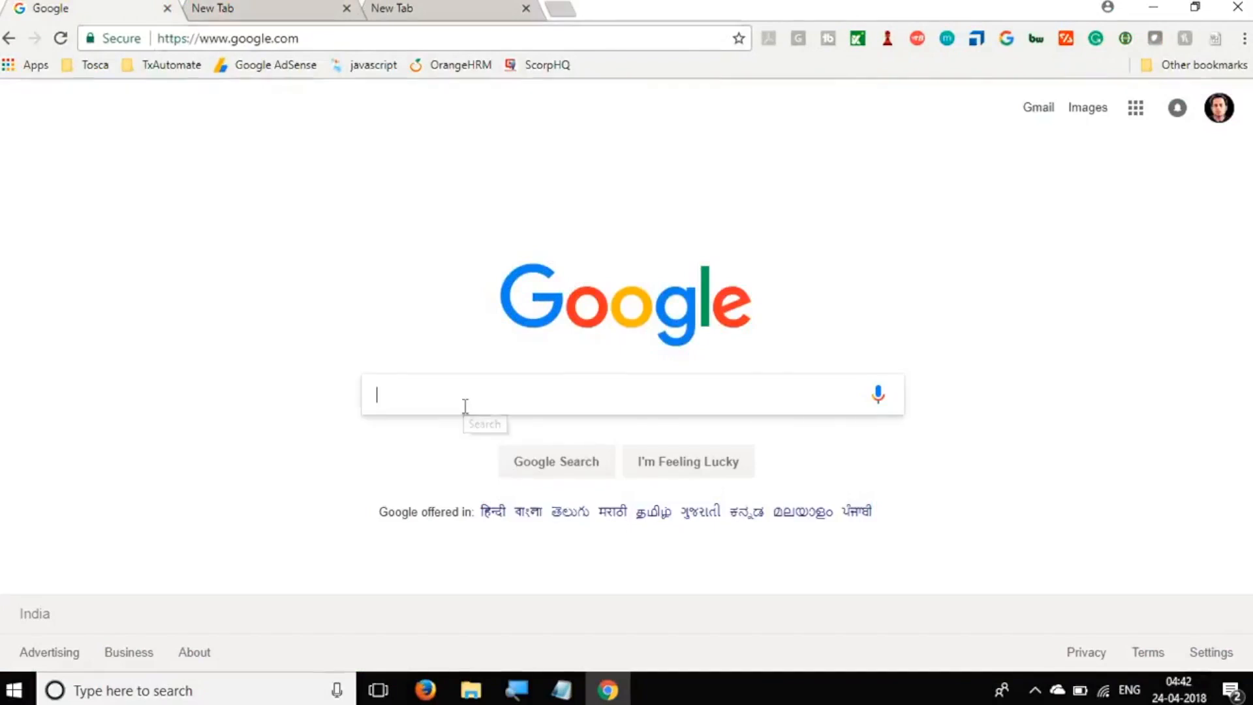
type("sopaui")
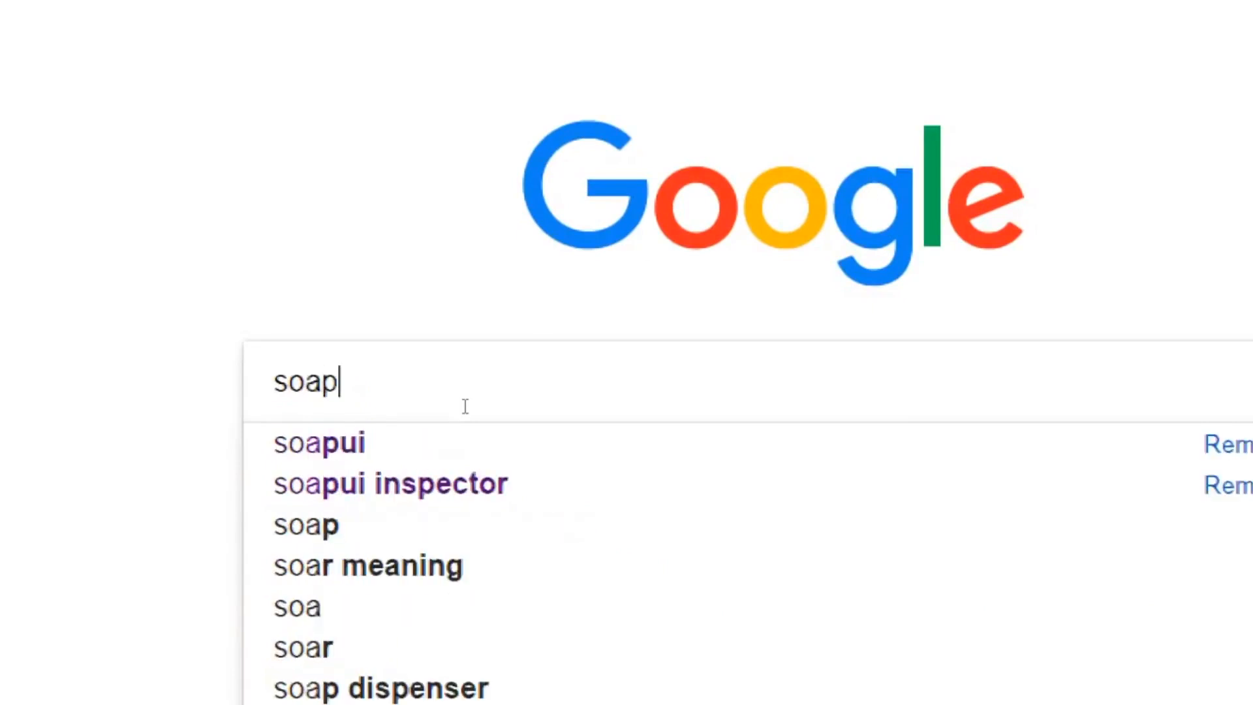
left_click(320, 442)
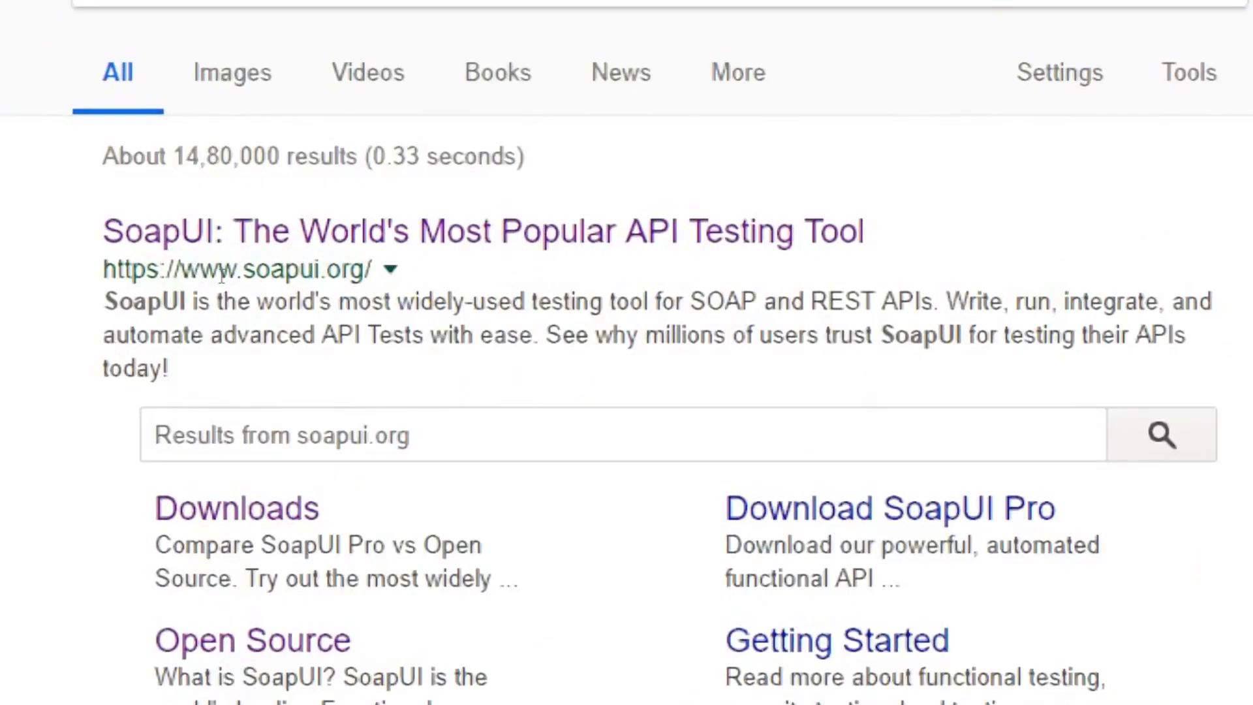
key("ctrl+minus")
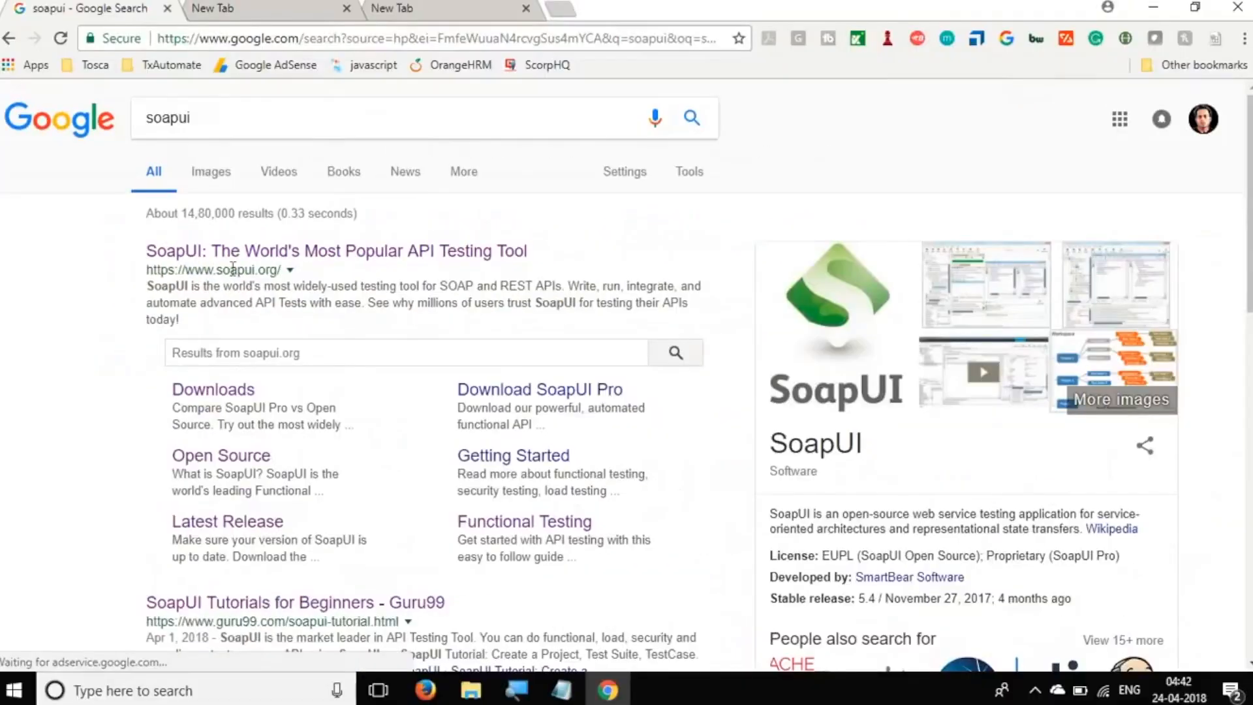
Open the official soapui.org result in a new tab and scroll down its homepage
left_click(336, 250)
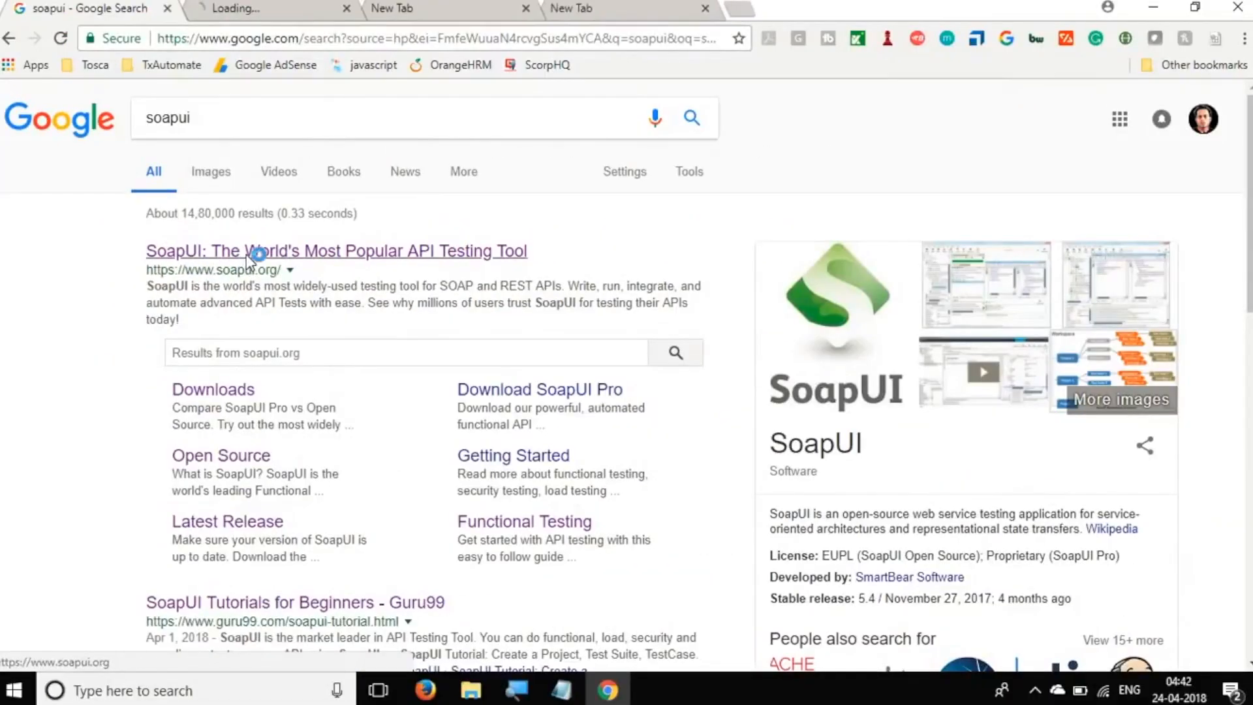
left_click(336, 250)
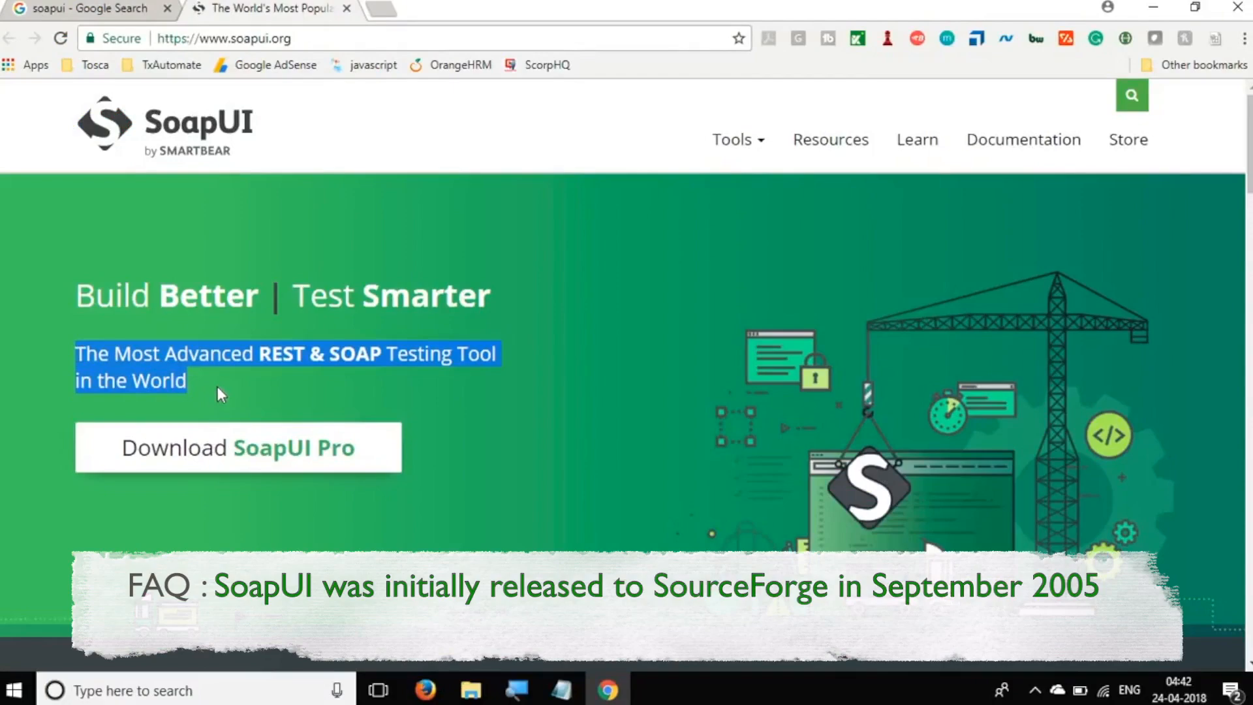
scroll("down", 3)
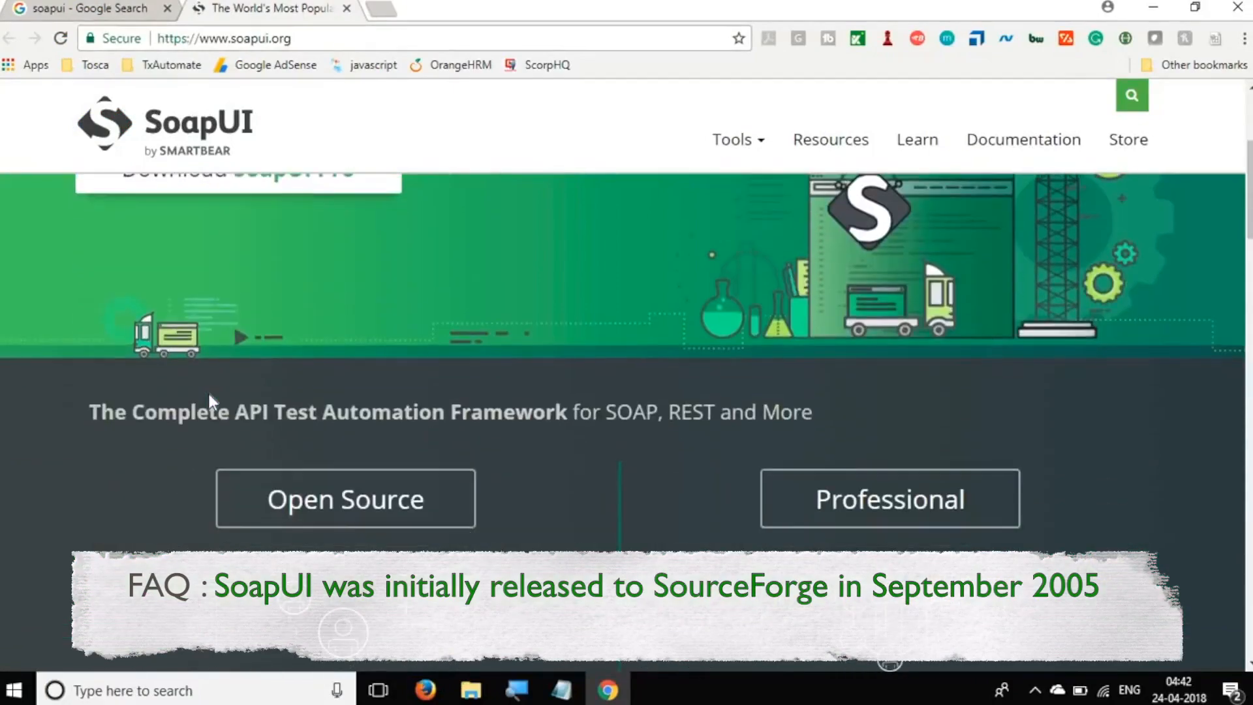
scroll("down", 3)
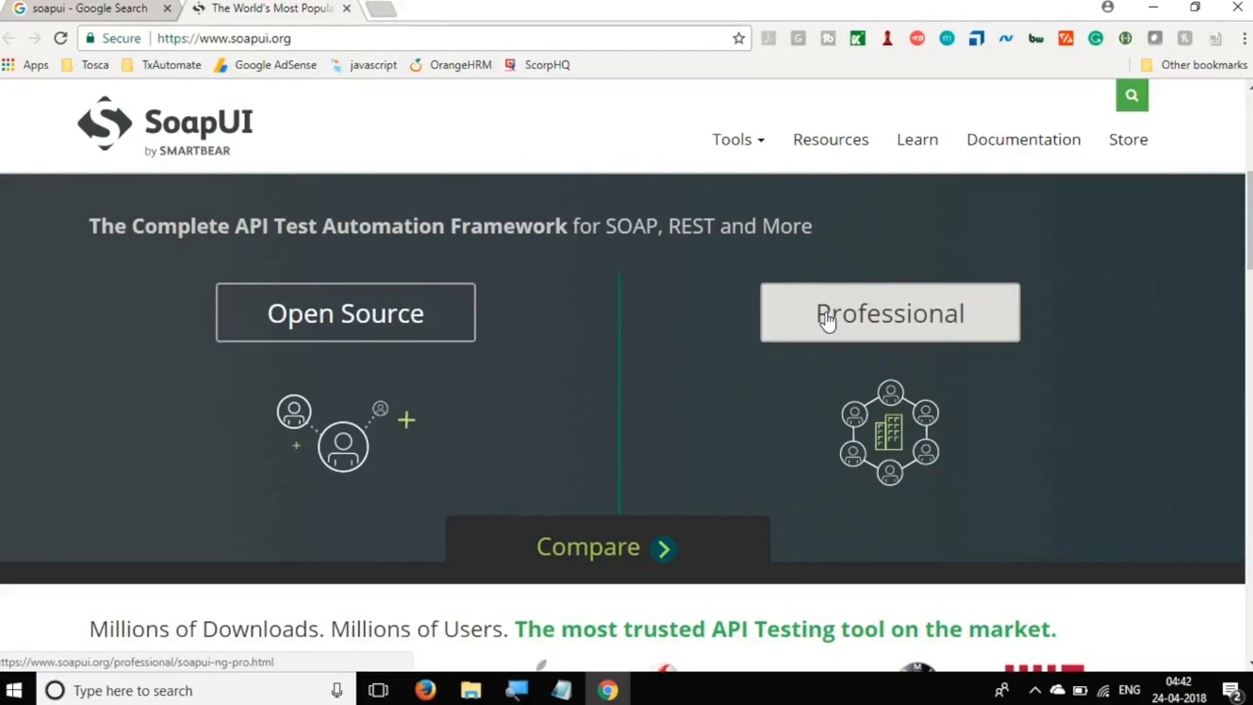
mouse_move(254, 395)
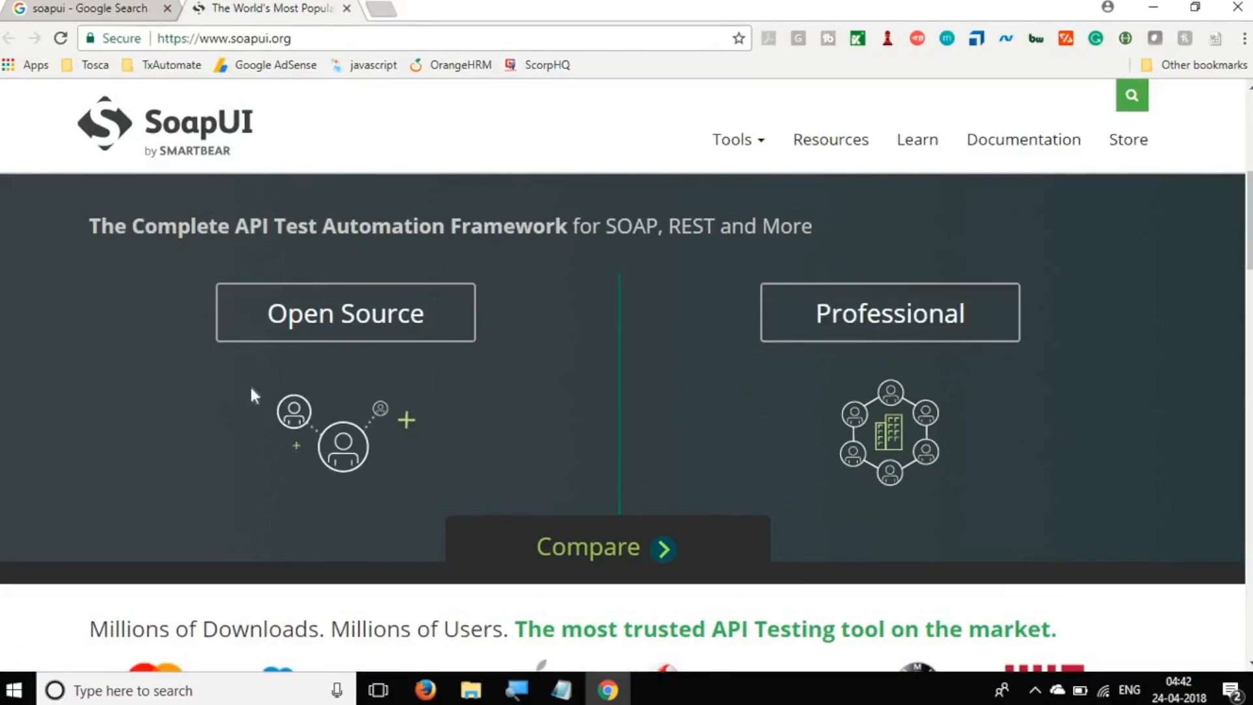
mouse_move(601, 552)
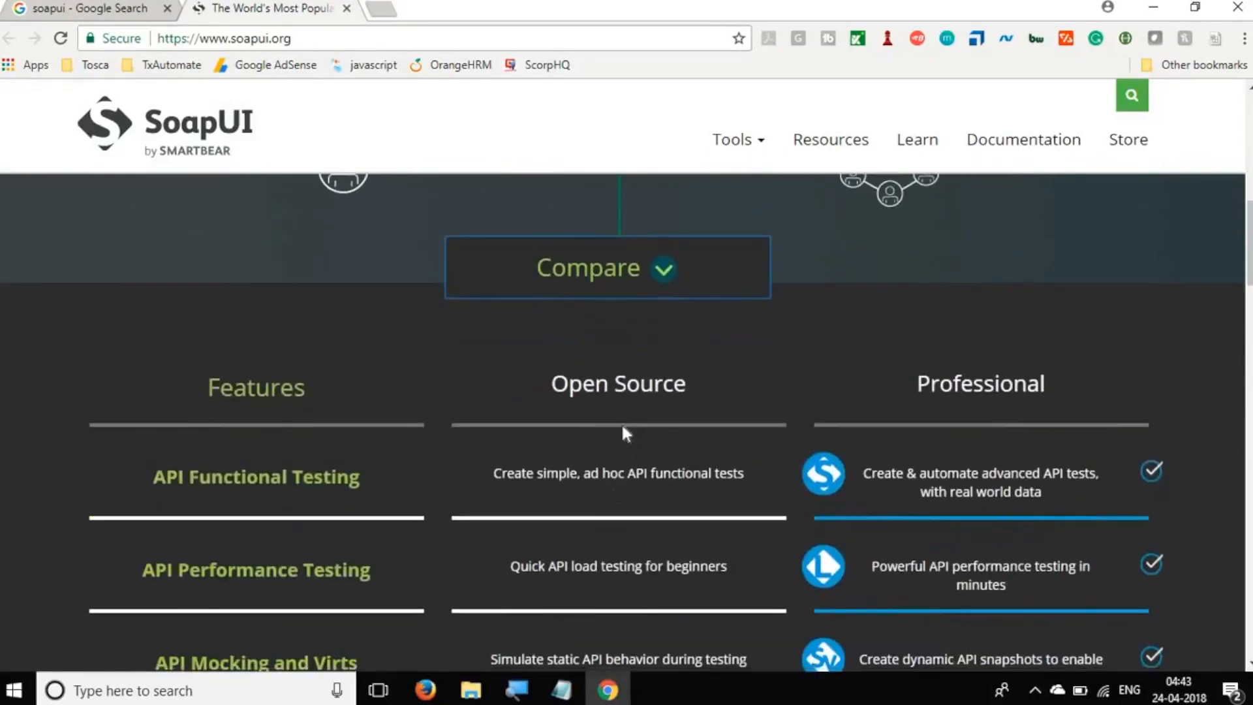
mouse_move(706, 530)
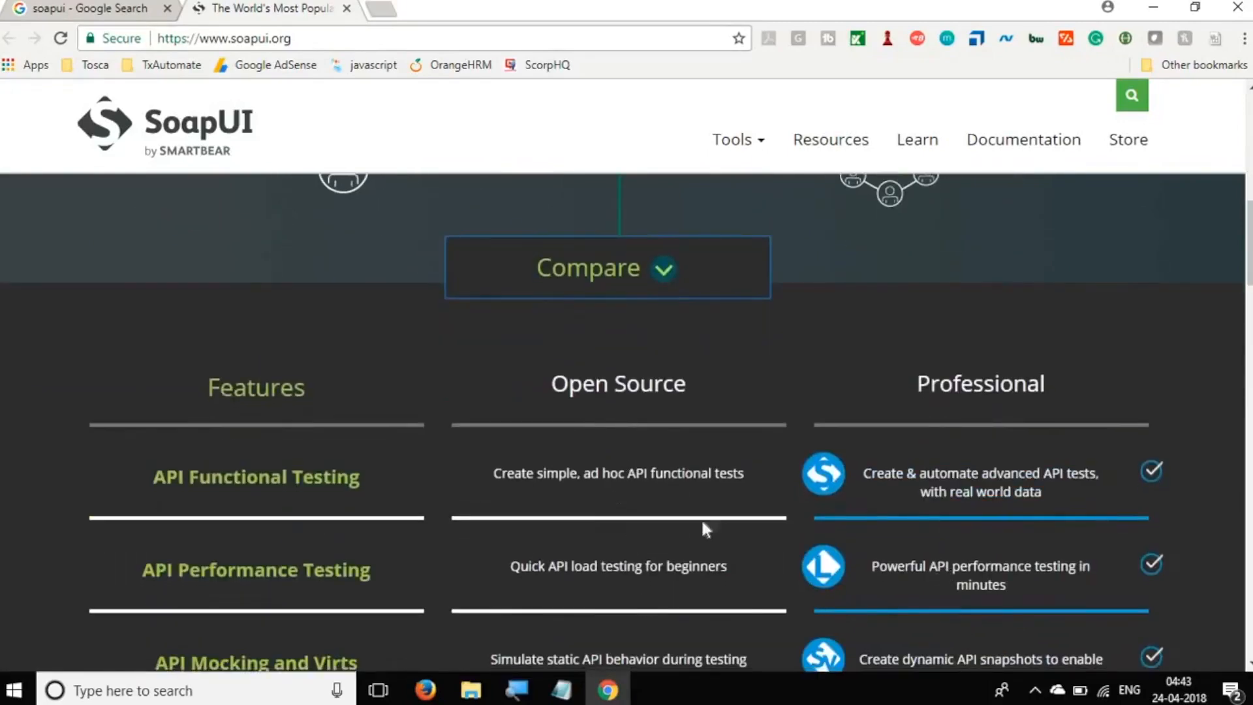
Open the SoapUI vs SoapUI Pro page and scroll through its feature table
left_click(256, 387)
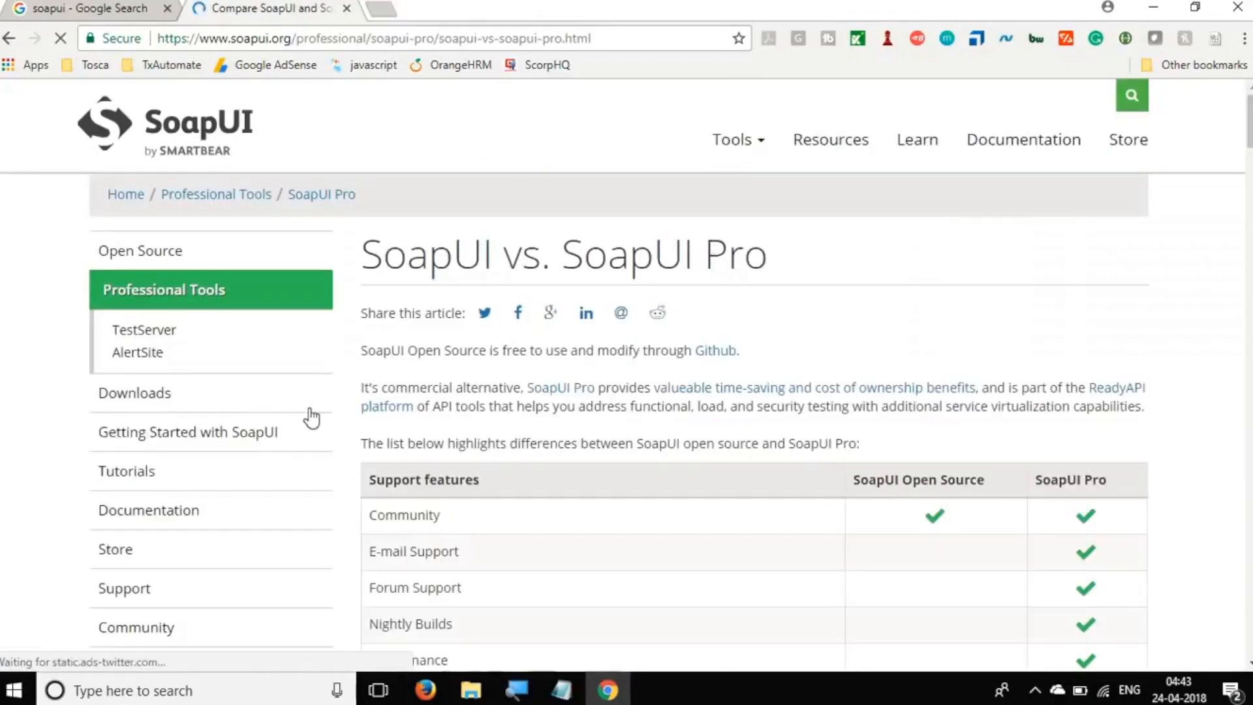
scroll("down", 3)
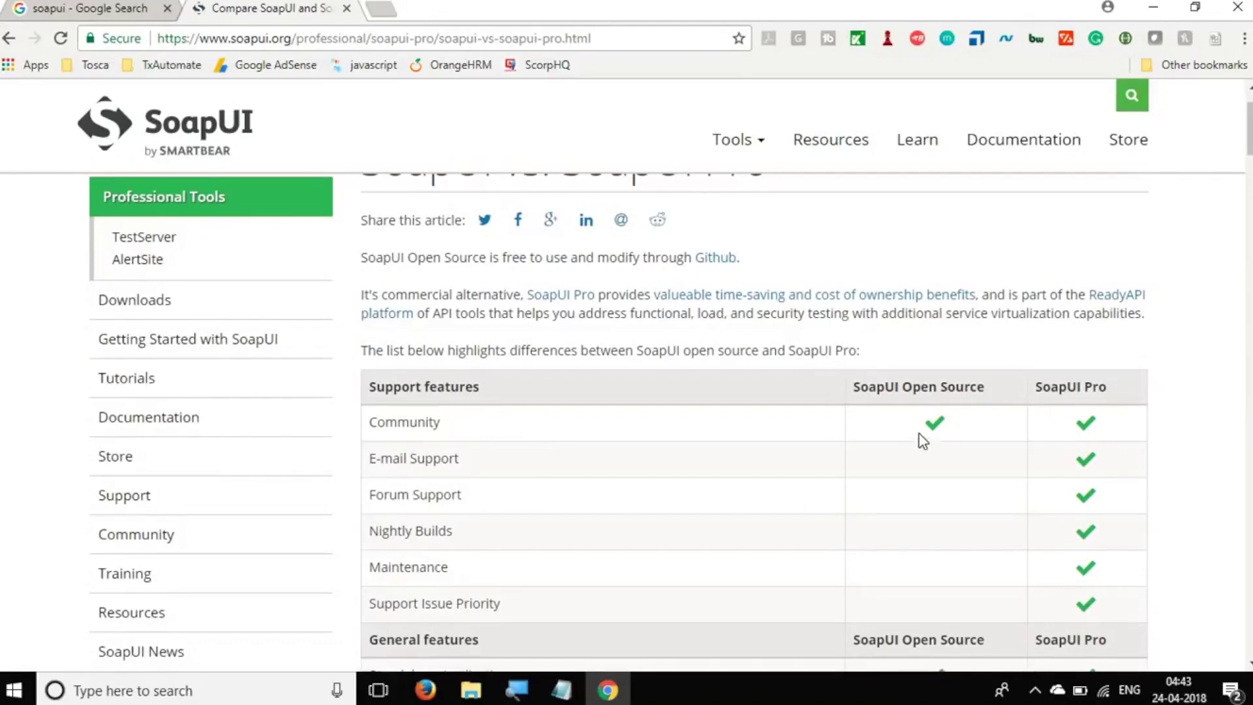
scroll("down", 3)
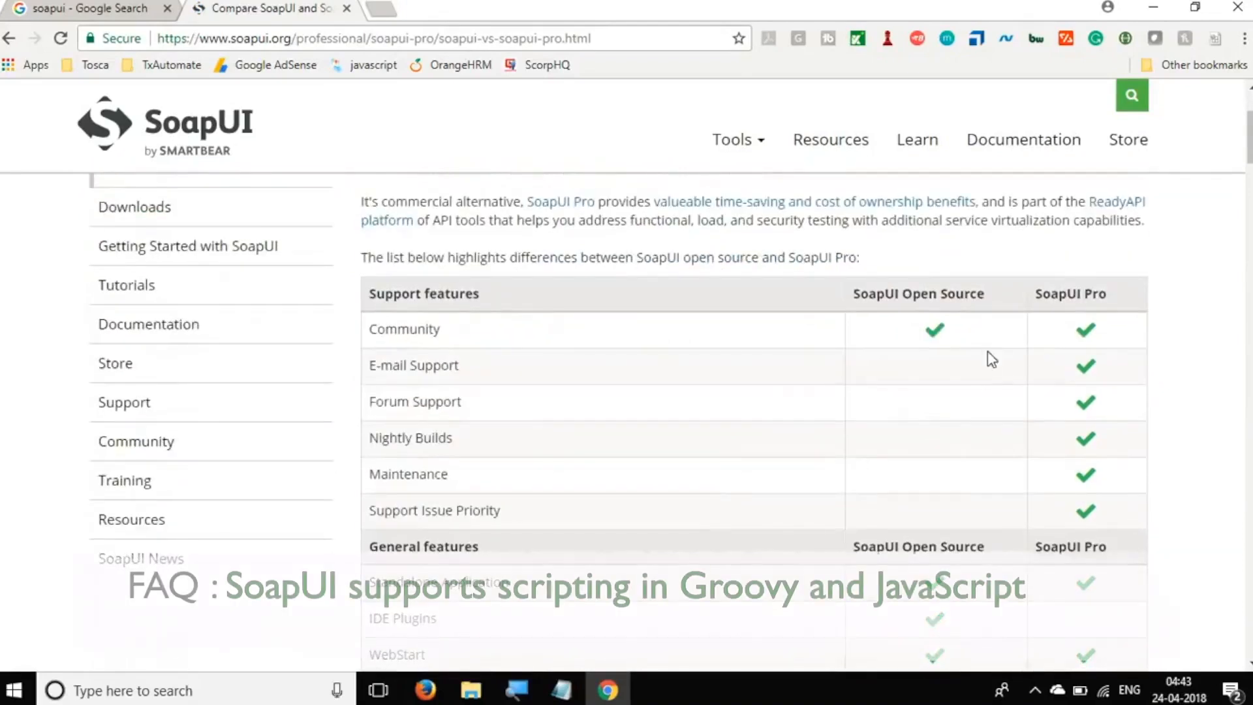
mouse_move(1027, 366)
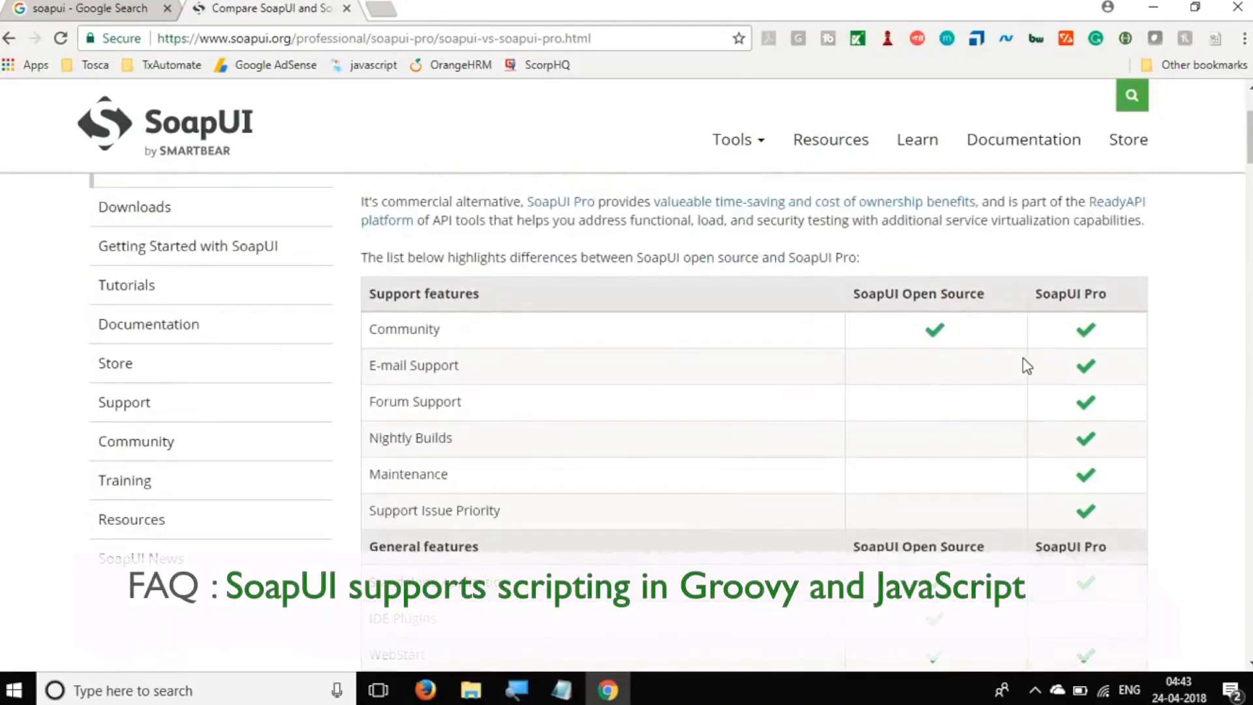
mouse_move(1039, 365)
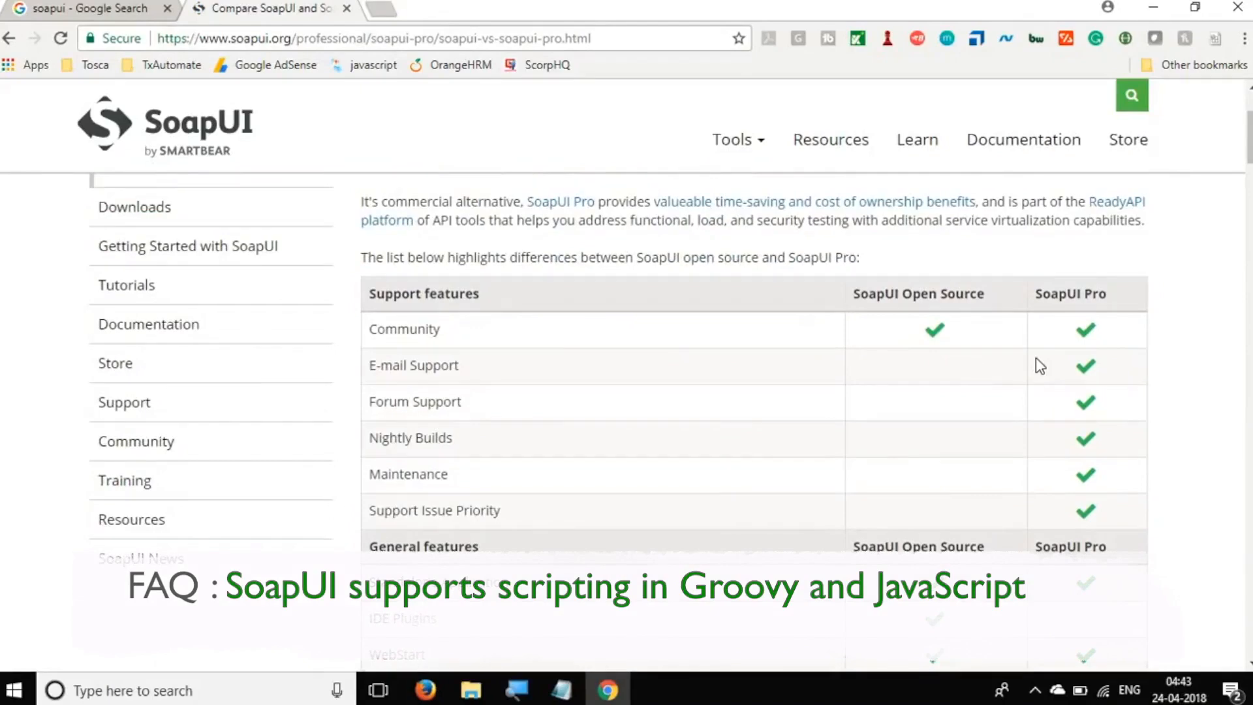
scroll("down", 3)
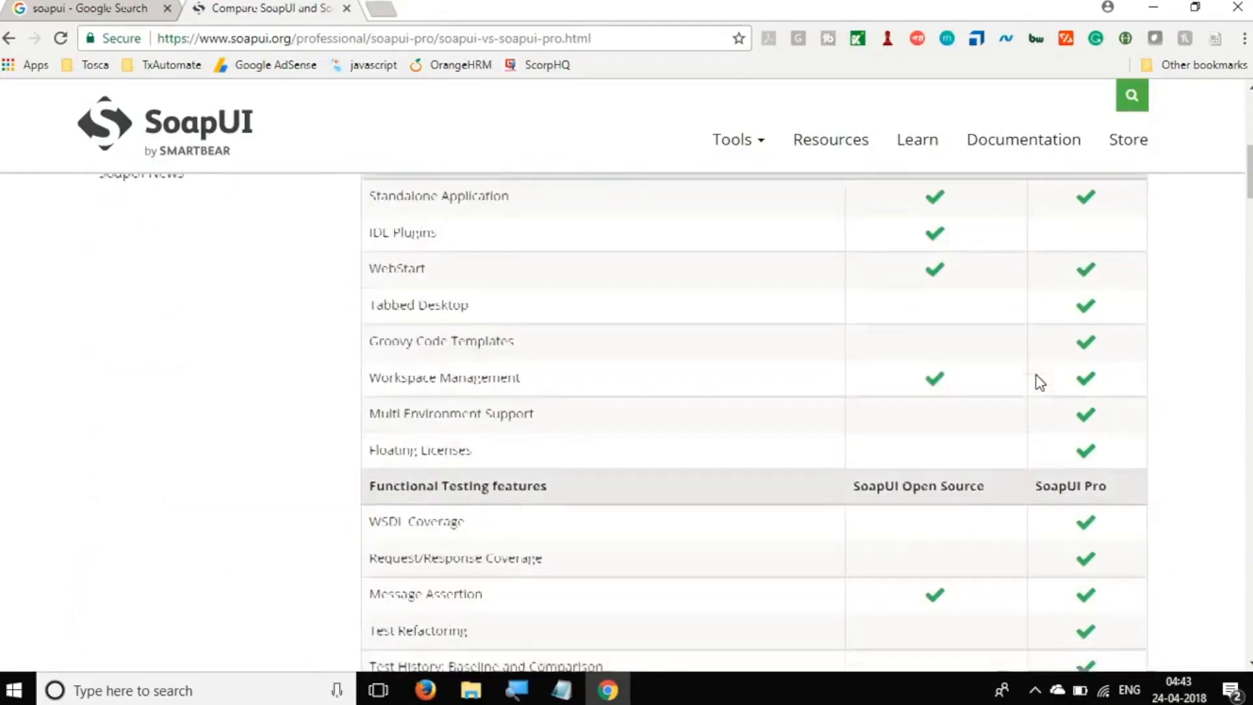
scroll("up", 3)
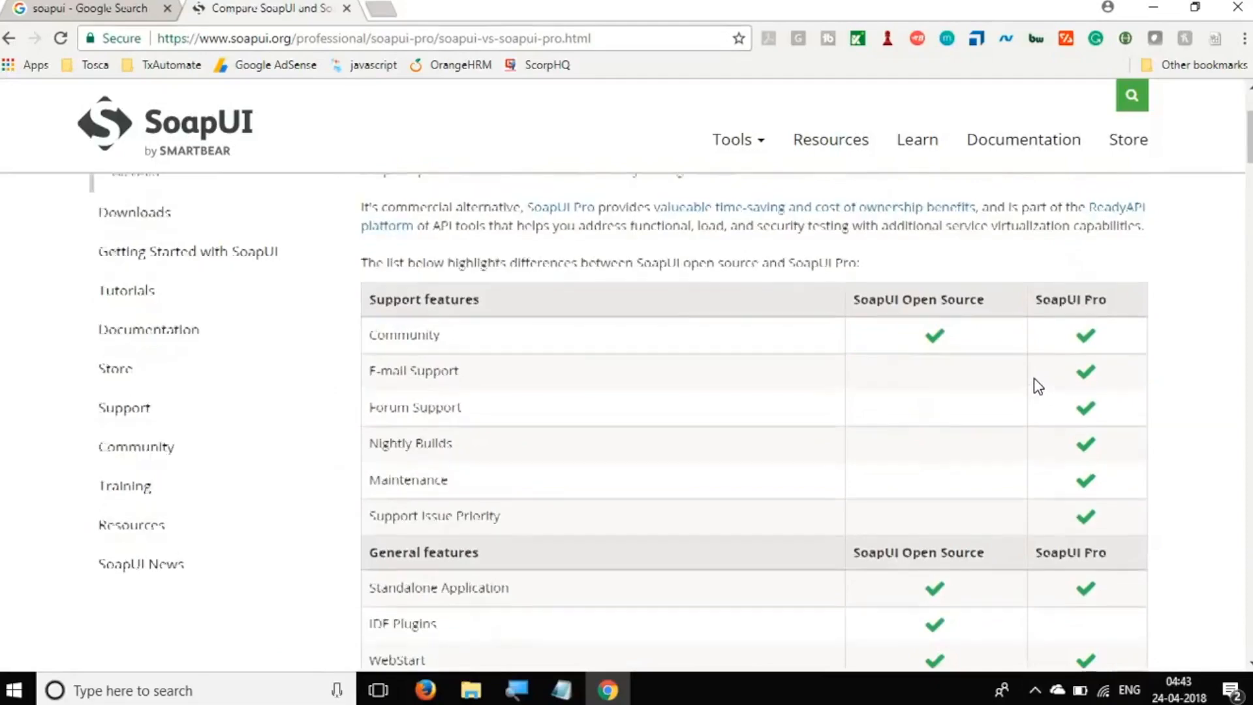
scroll("up", 3)
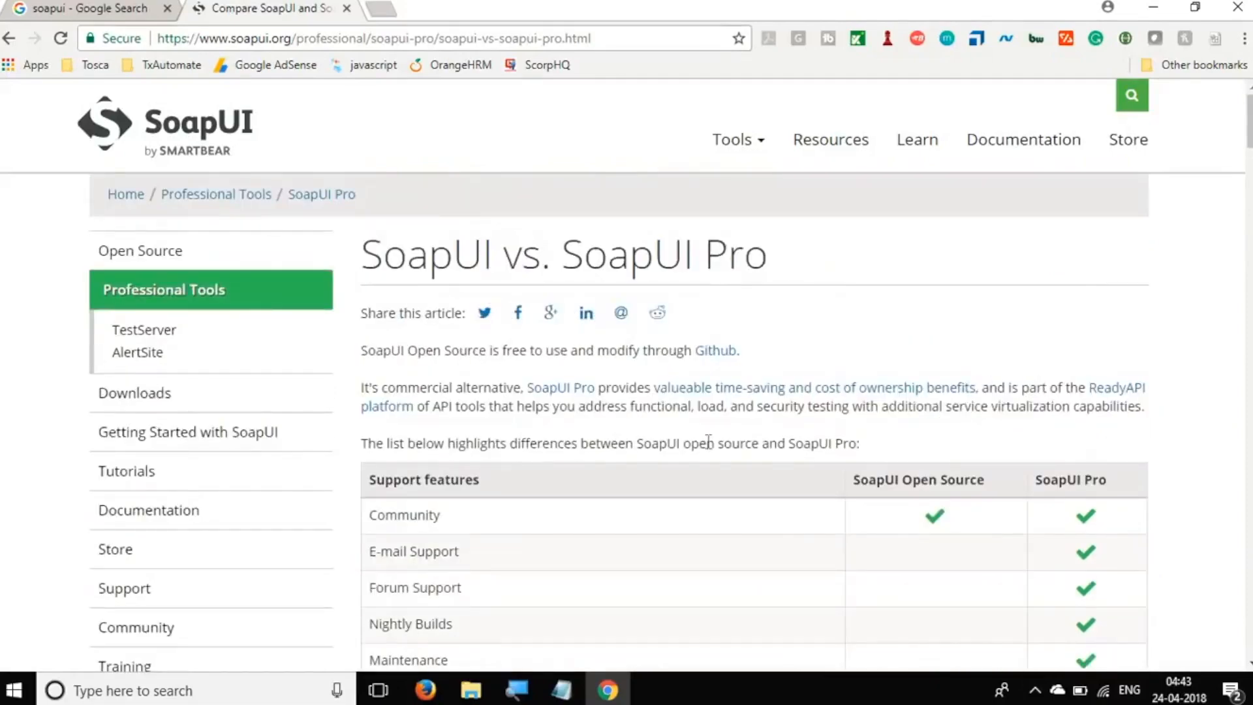
double_click(885, 480)
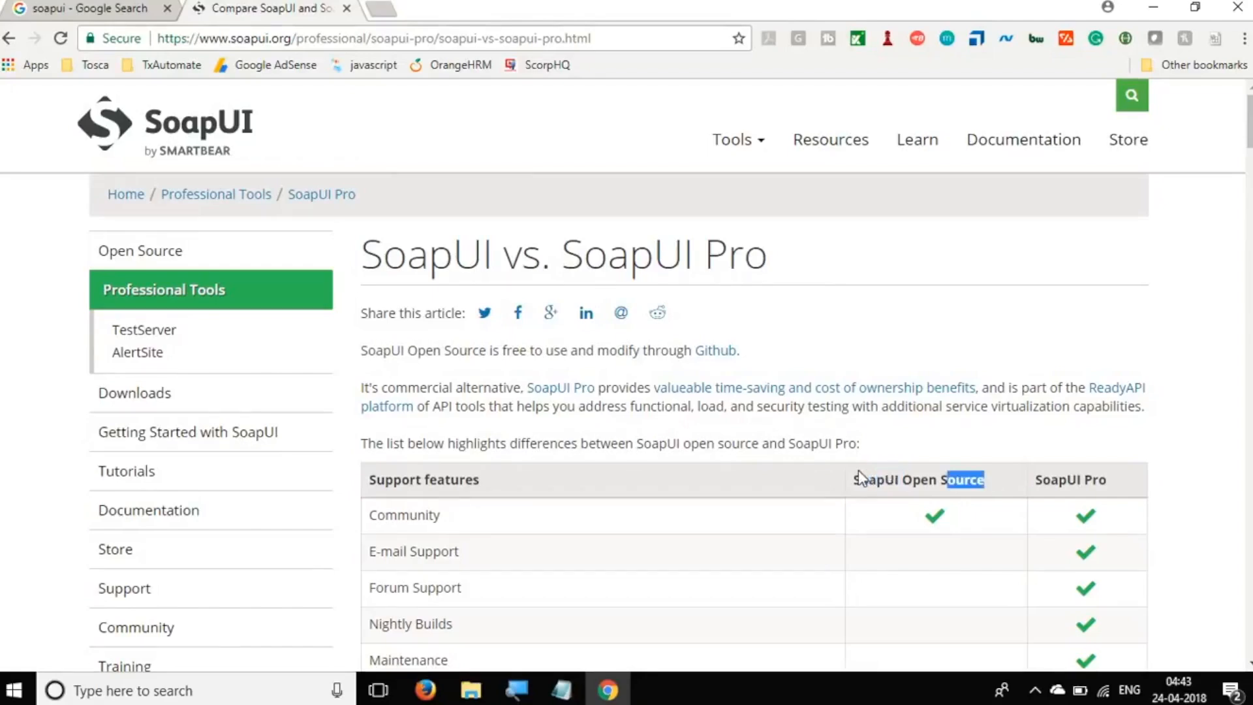
scroll("down", 3)
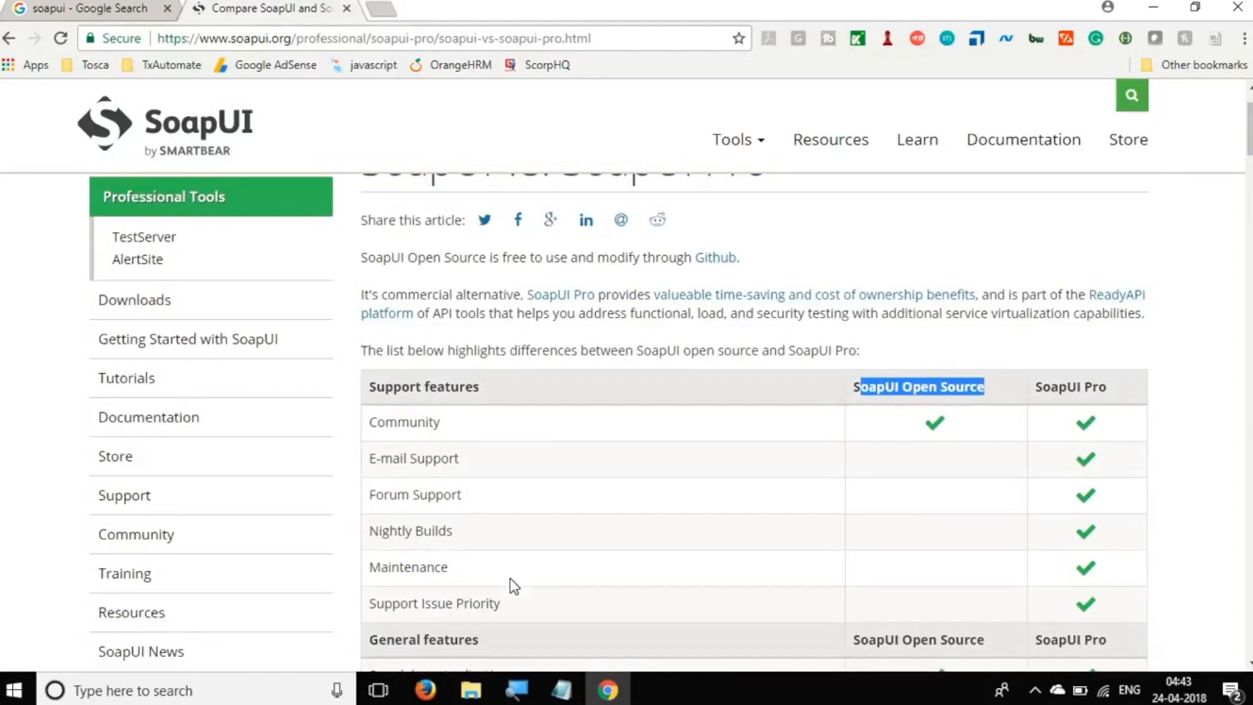
scroll("down", 3)
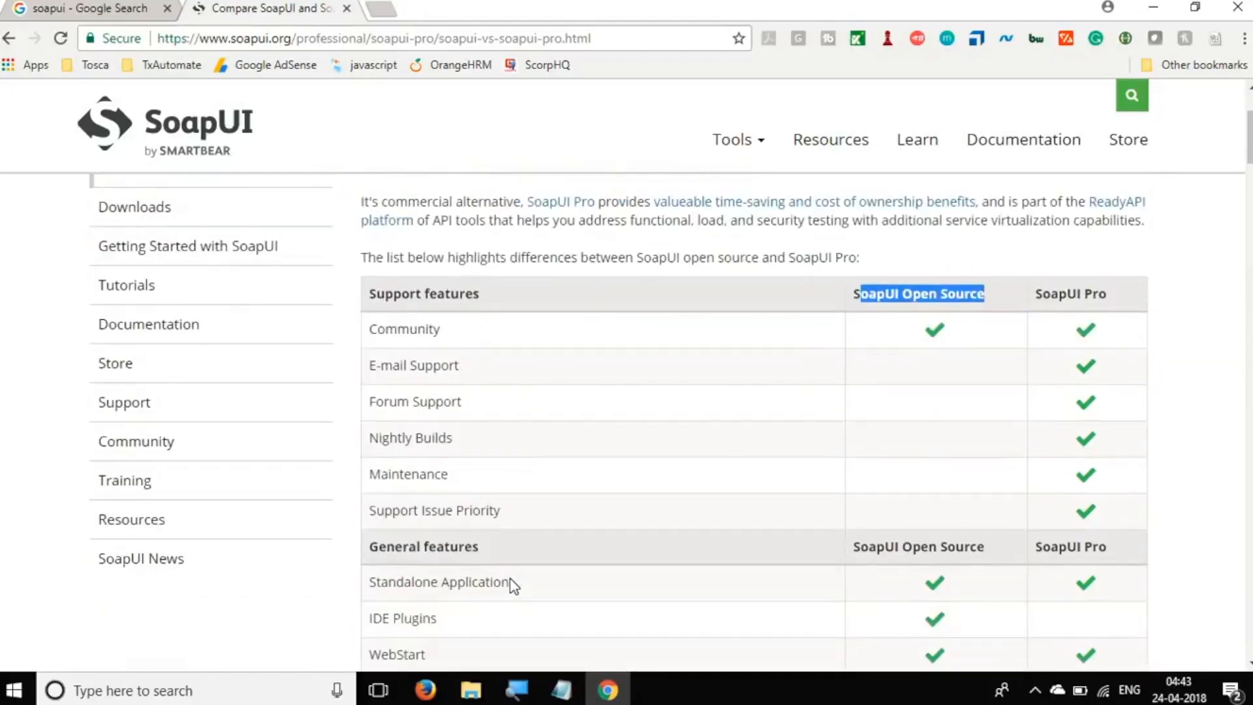
scroll("up", 3)
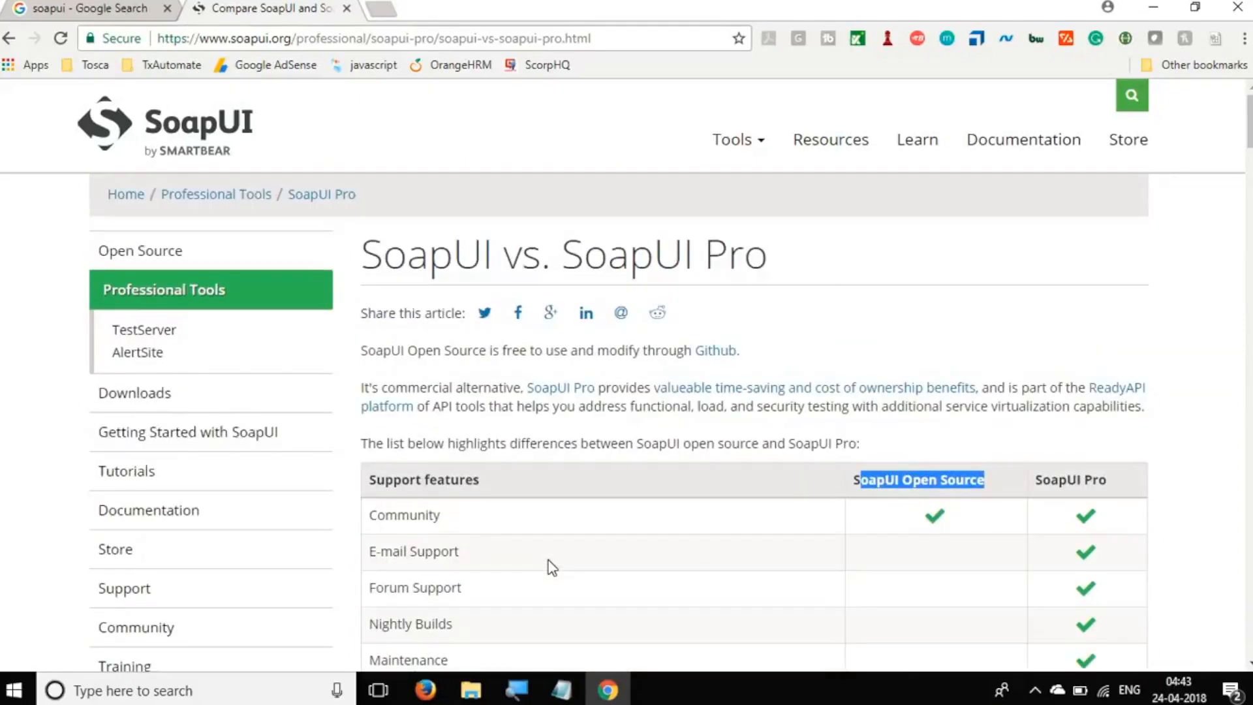
mouse_move(10, 38)
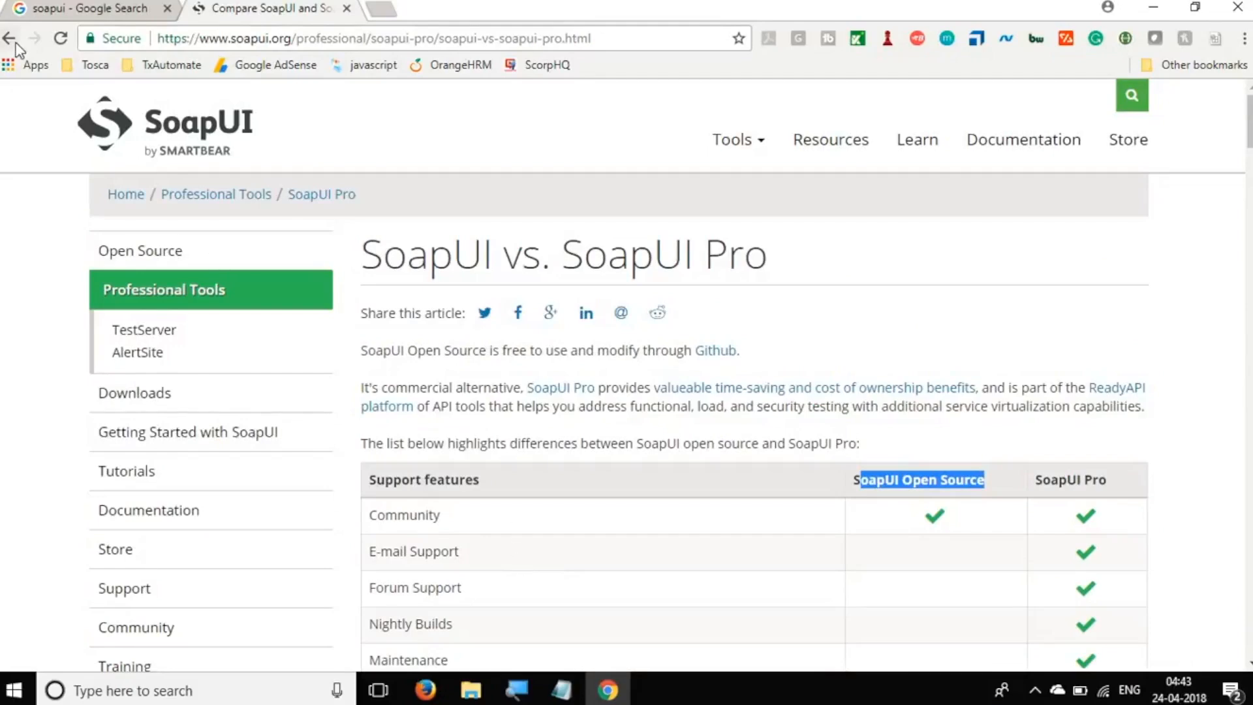
Go back to soapui.org and read the Open Source 'What is SoapUI?' overview
left_click(9, 39)
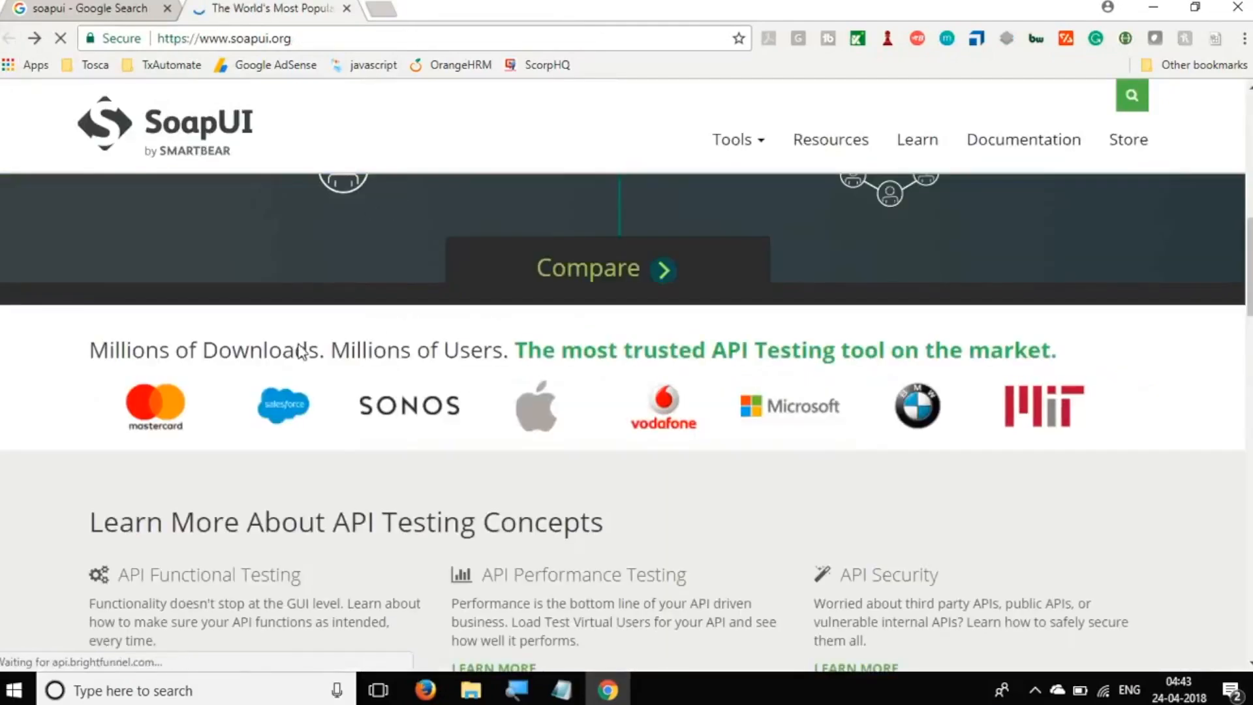
scroll("up", 3)
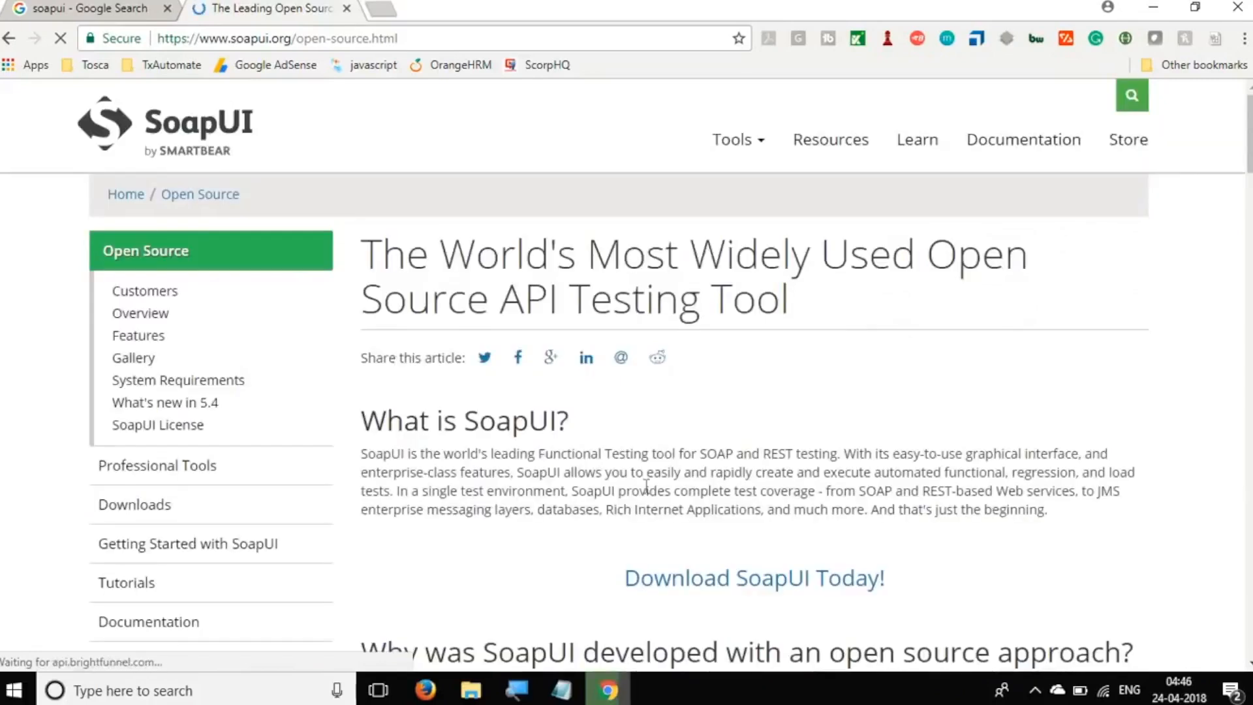
scroll("down", 3)
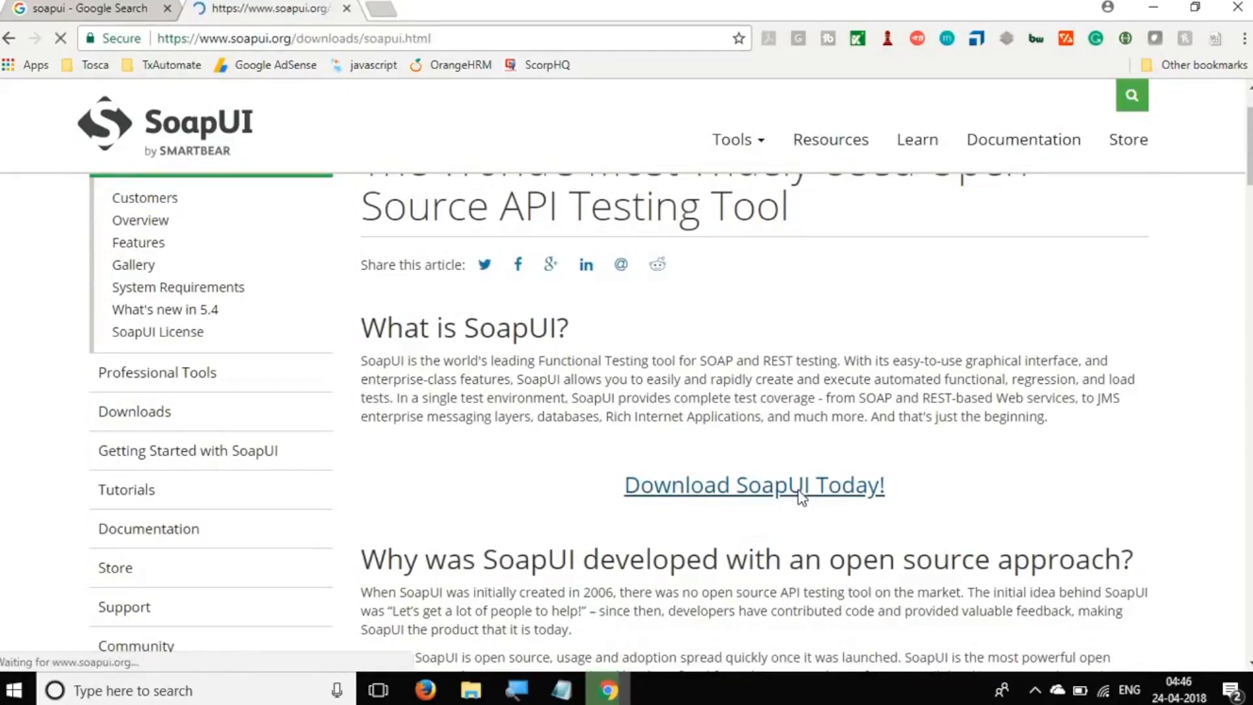
Open the SoapUI downloads page and review the Open Source and Pro editions
left_click(752, 484)
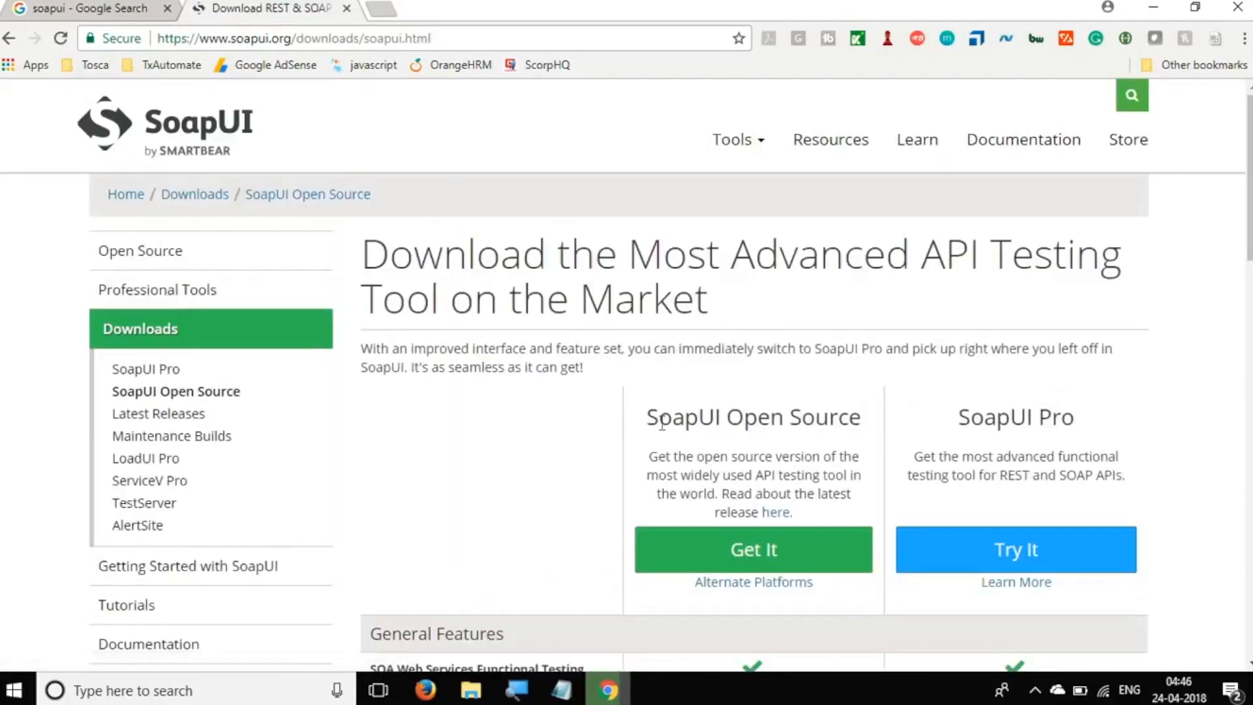
scroll("down", 3)
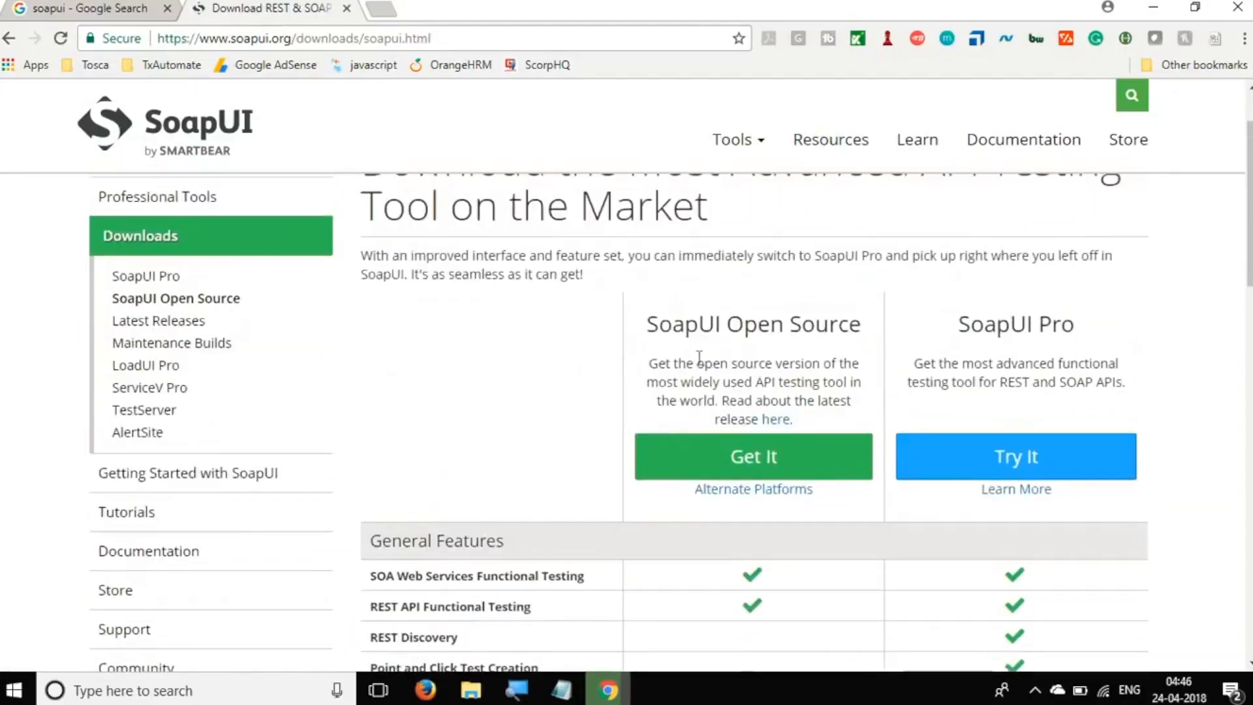
mouse_move(803, 485)
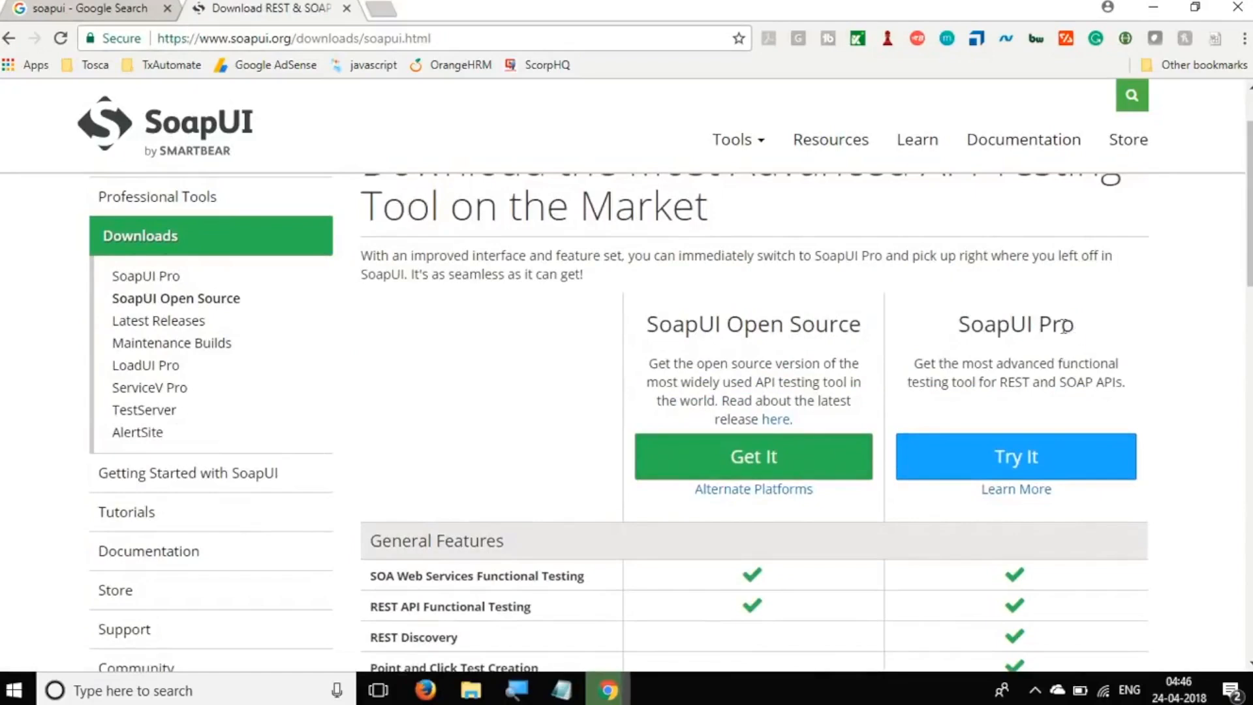
double_click(1017, 324)
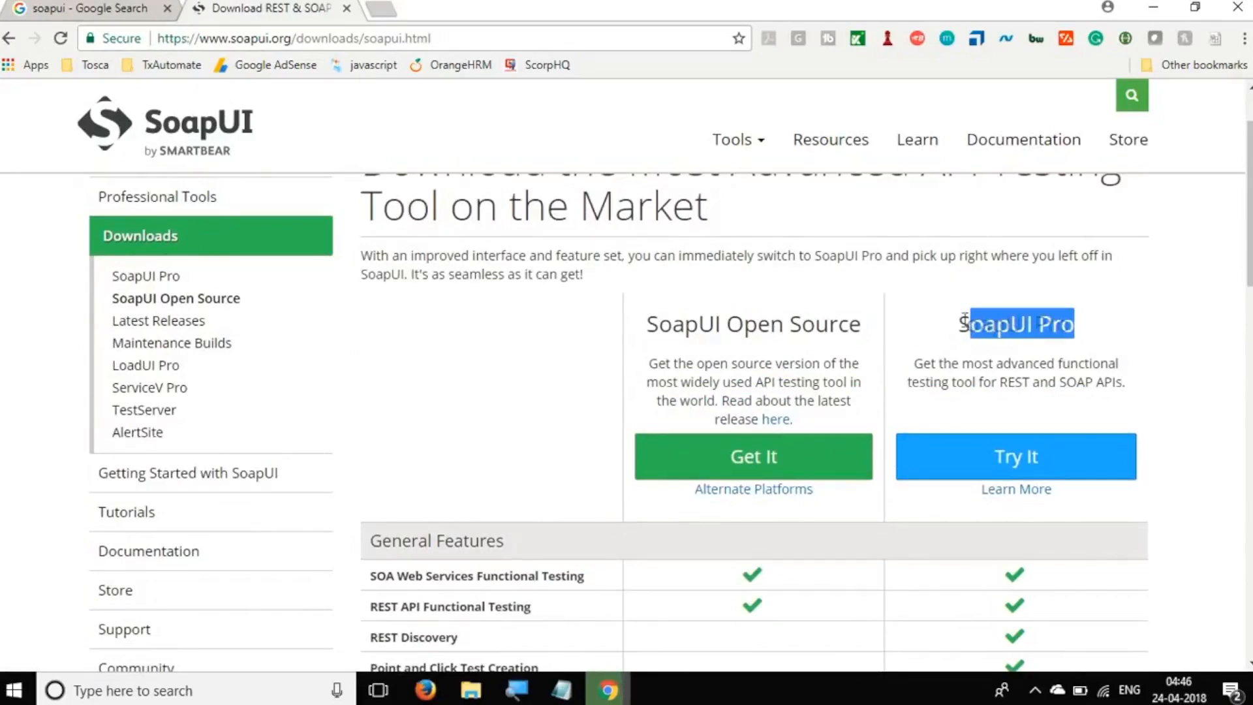
scroll("down", 3)
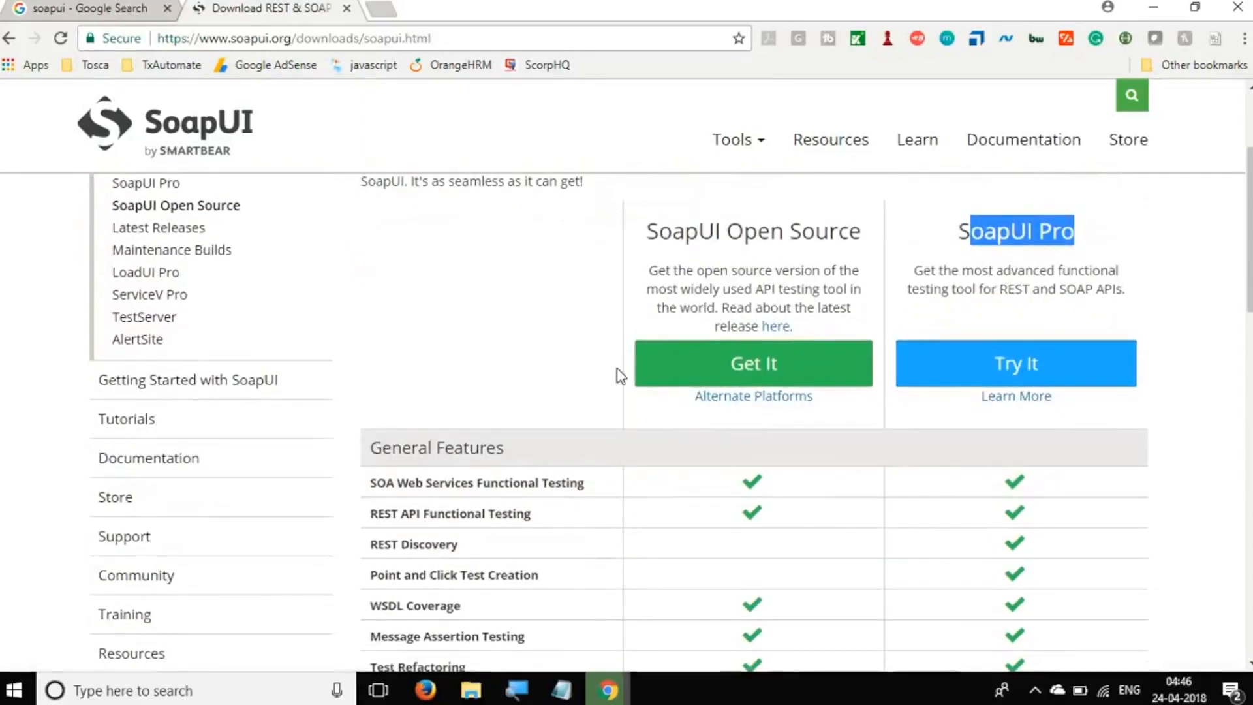
mouse_move(753, 395)
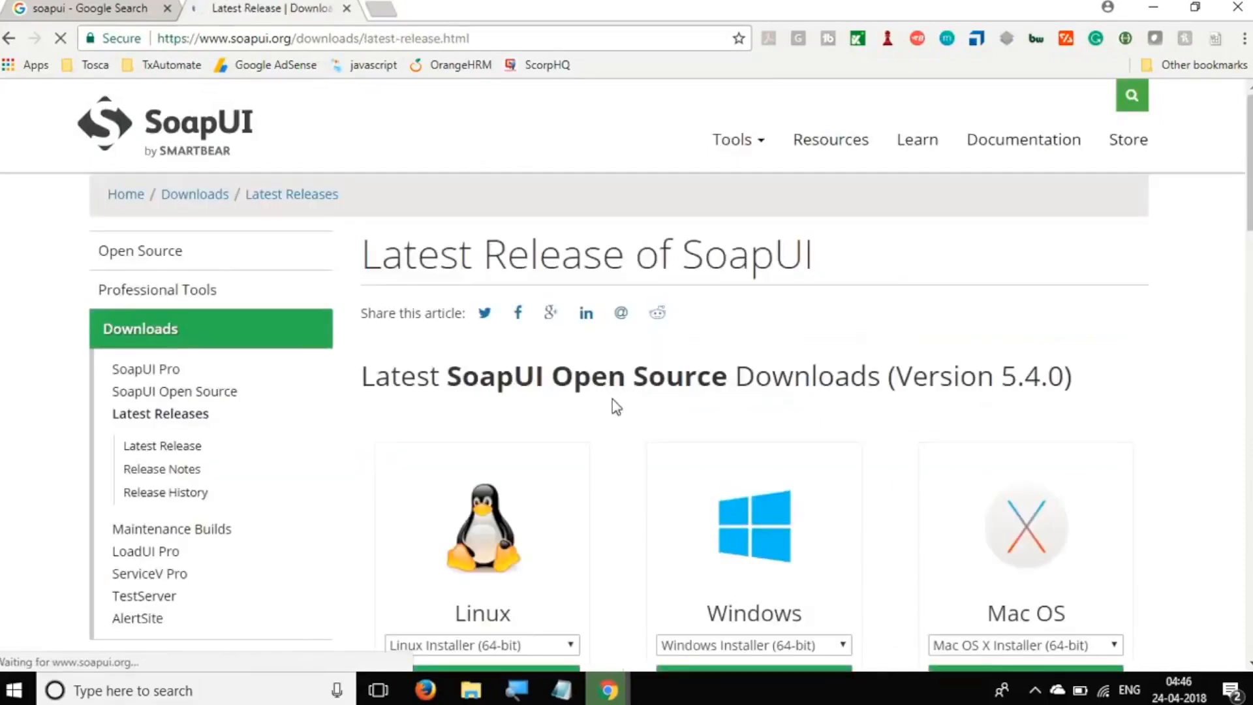
scroll("down", 3)
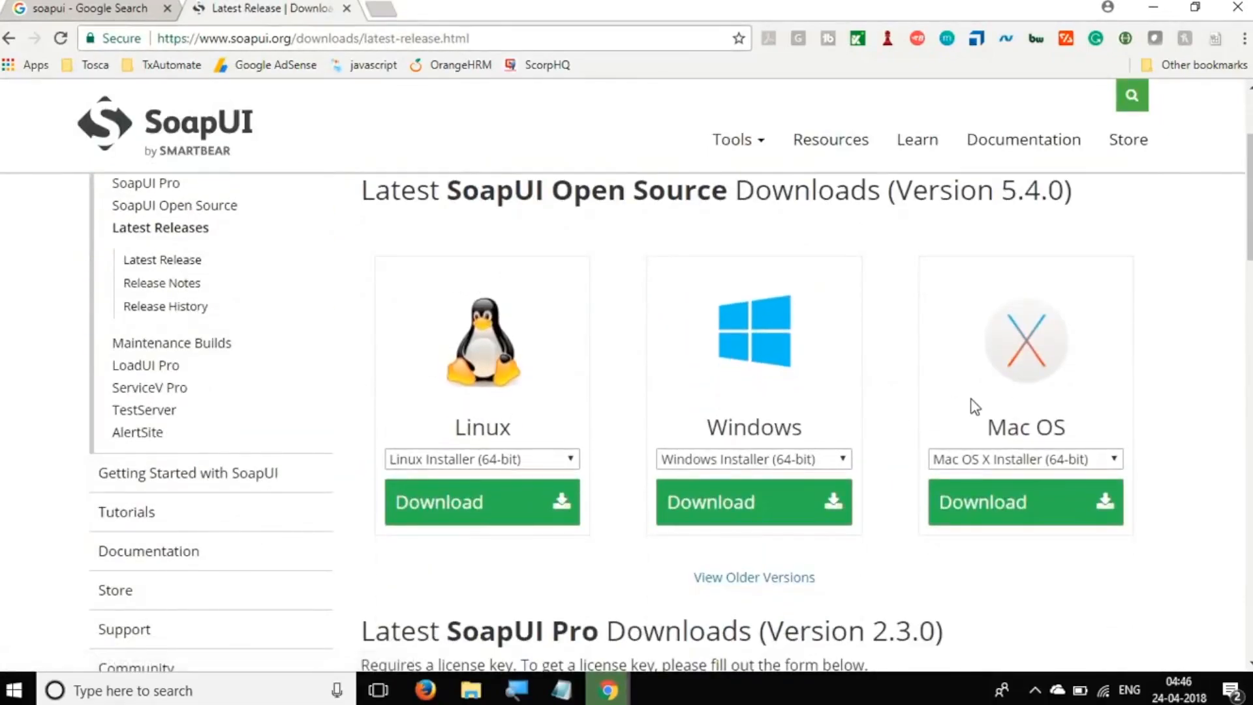
mouse_move(587, 460)
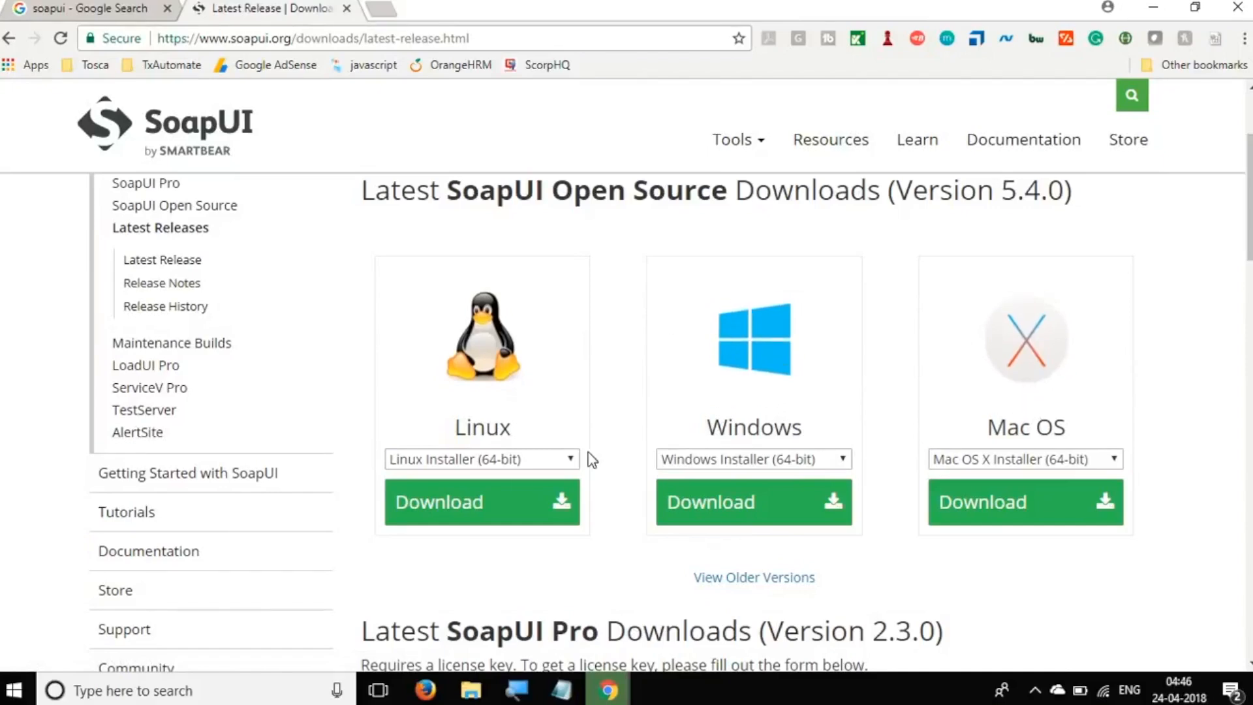
scroll("down", 3)
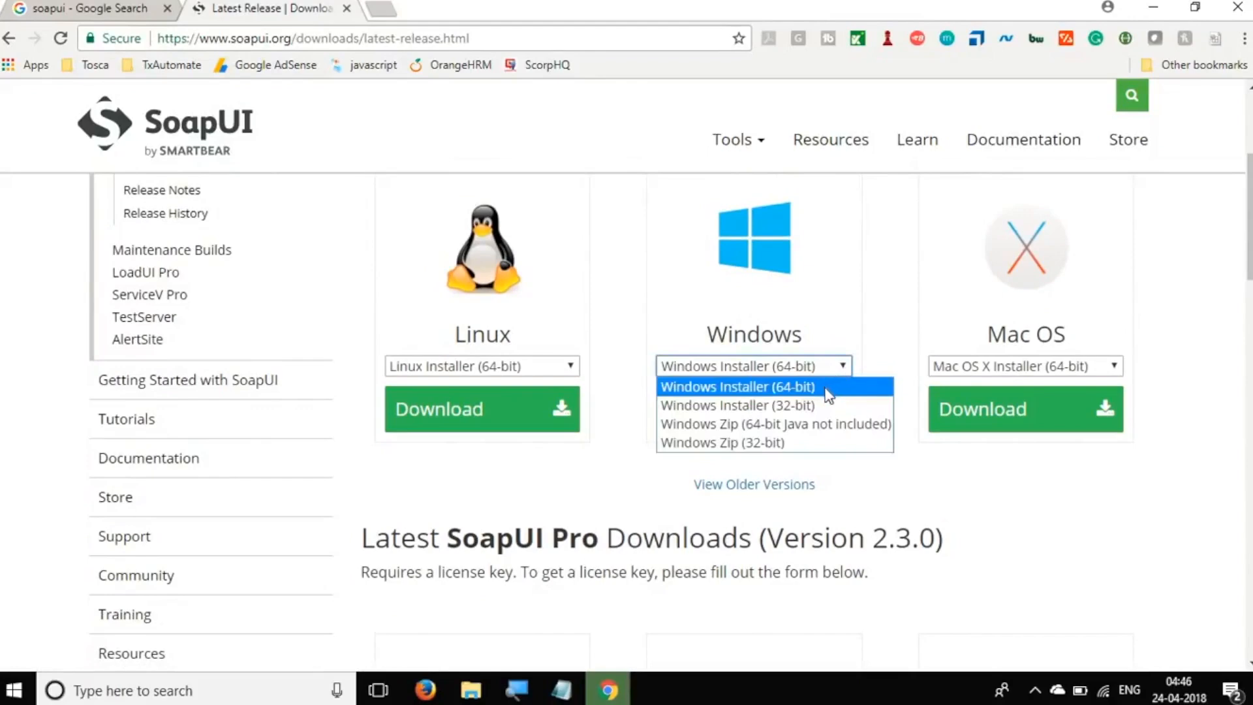
mouse_move(791, 412)
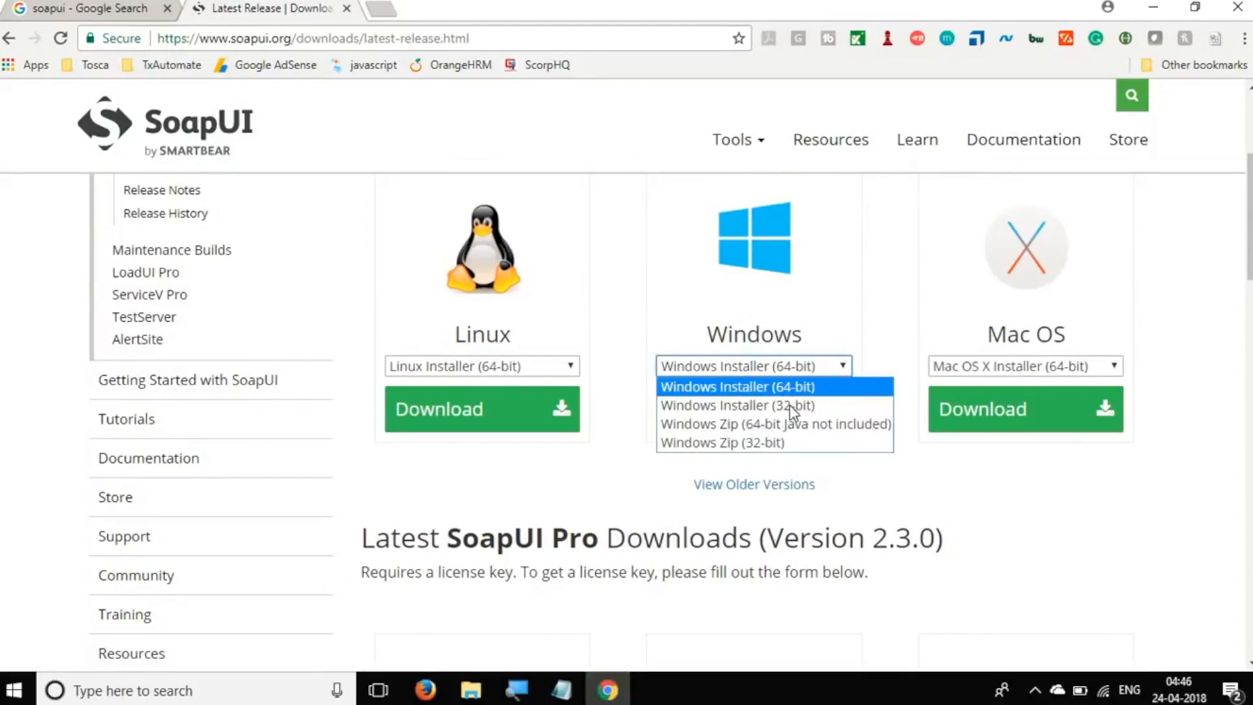
mouse_move(792, 405)
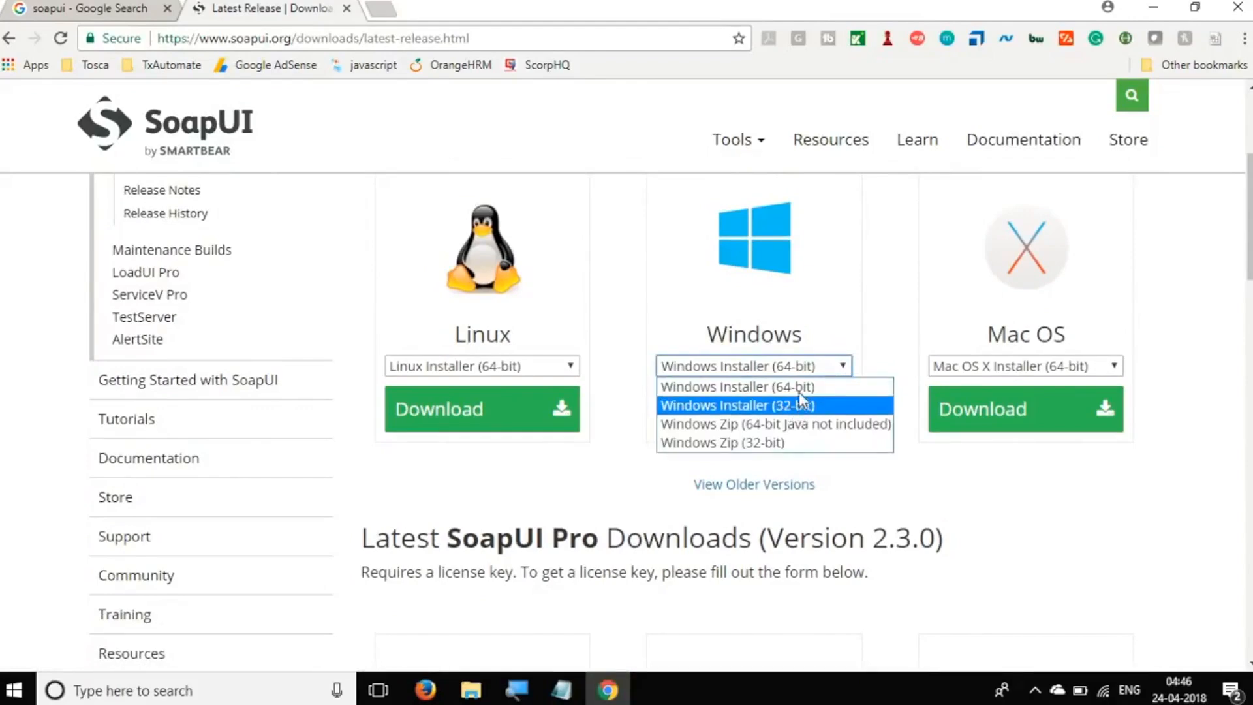
mouse_move(773, 423)
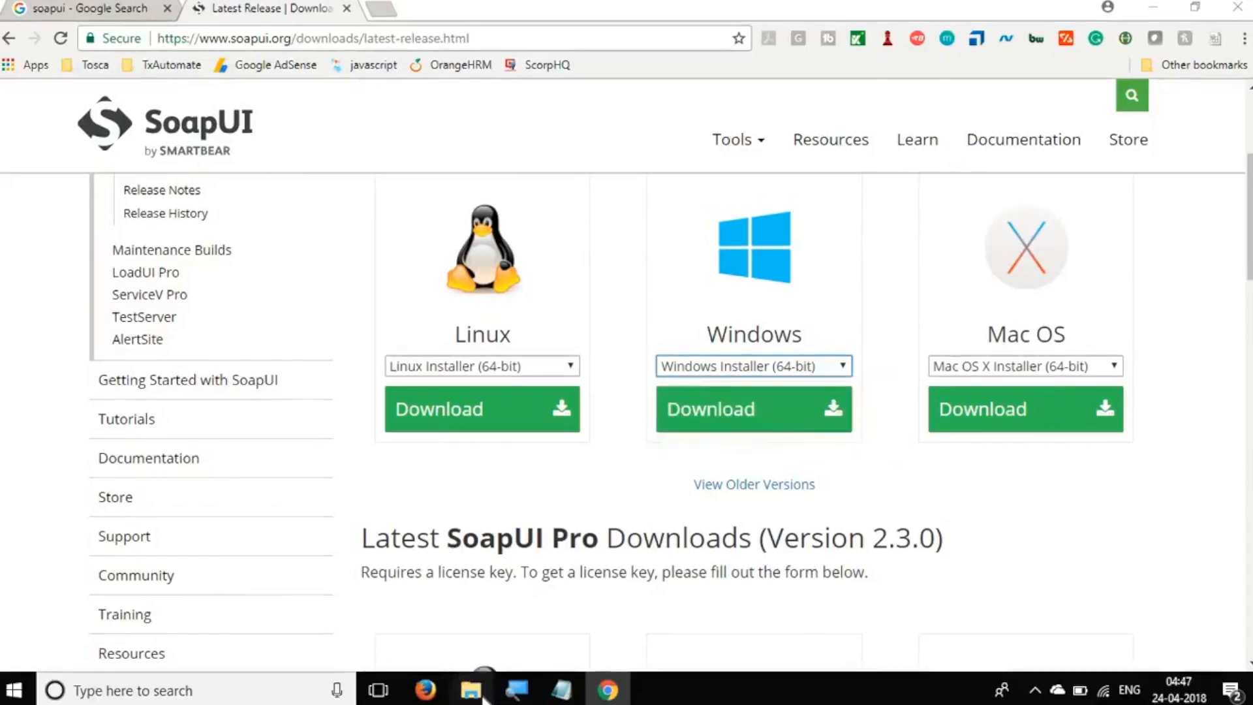
left_click(471, 690)
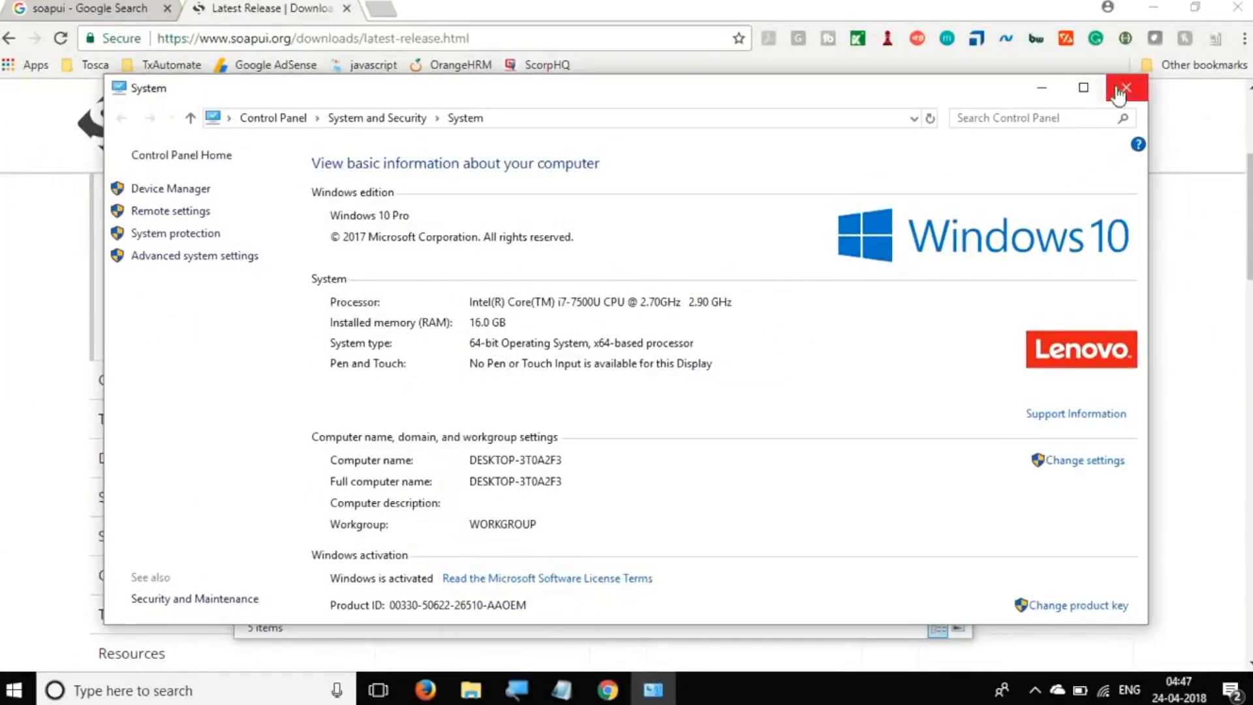
left_click(1125, 86)
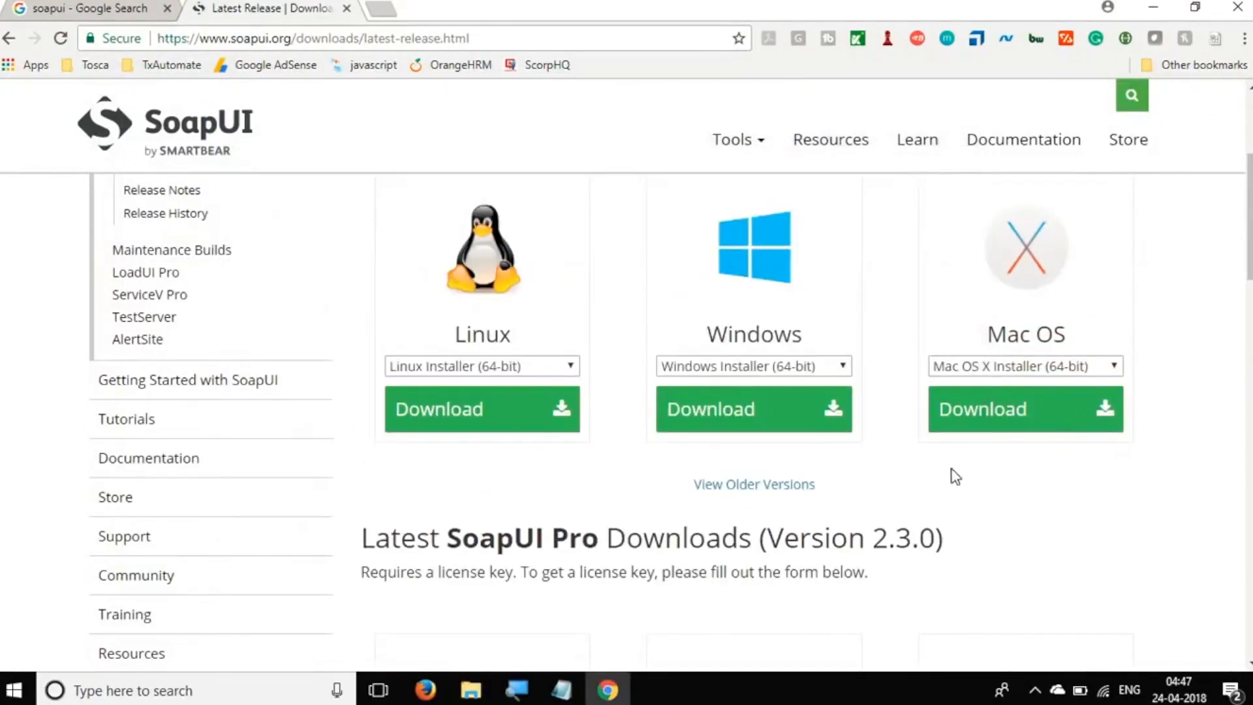
mouse_move(771, 428)
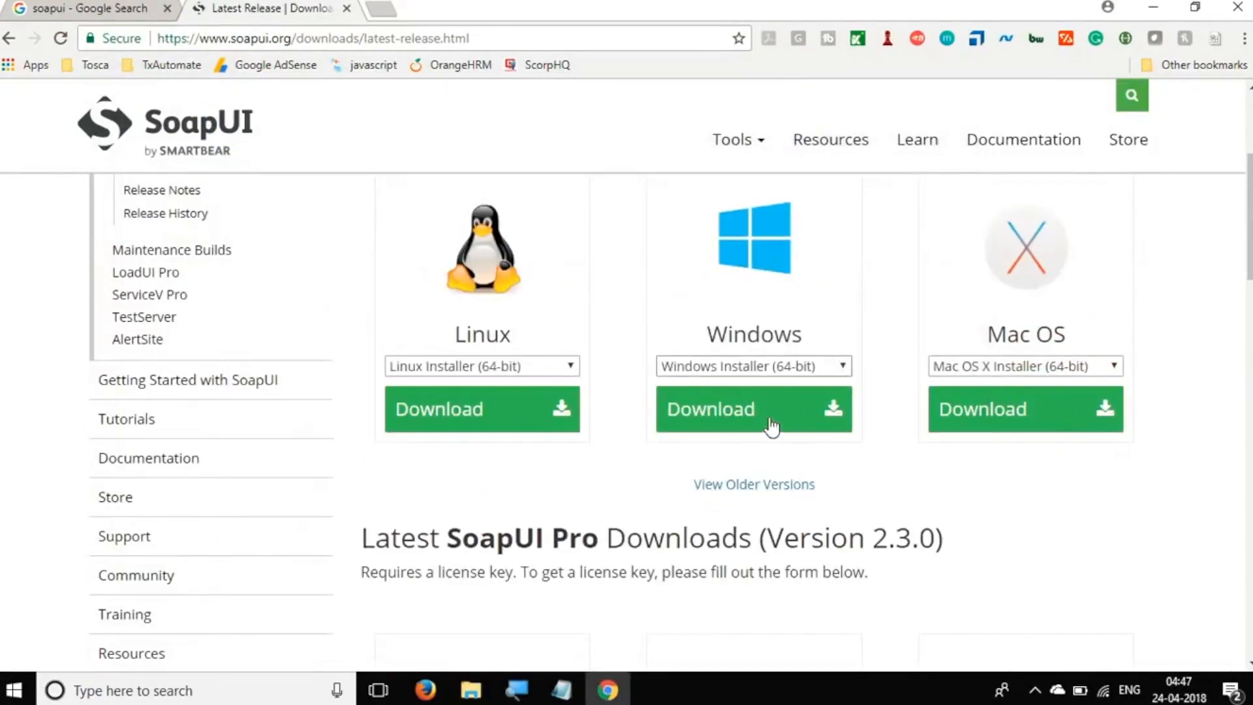
Download the 64-bit Windows SoapUI 5.4.0 installer
left_click(752, 408)
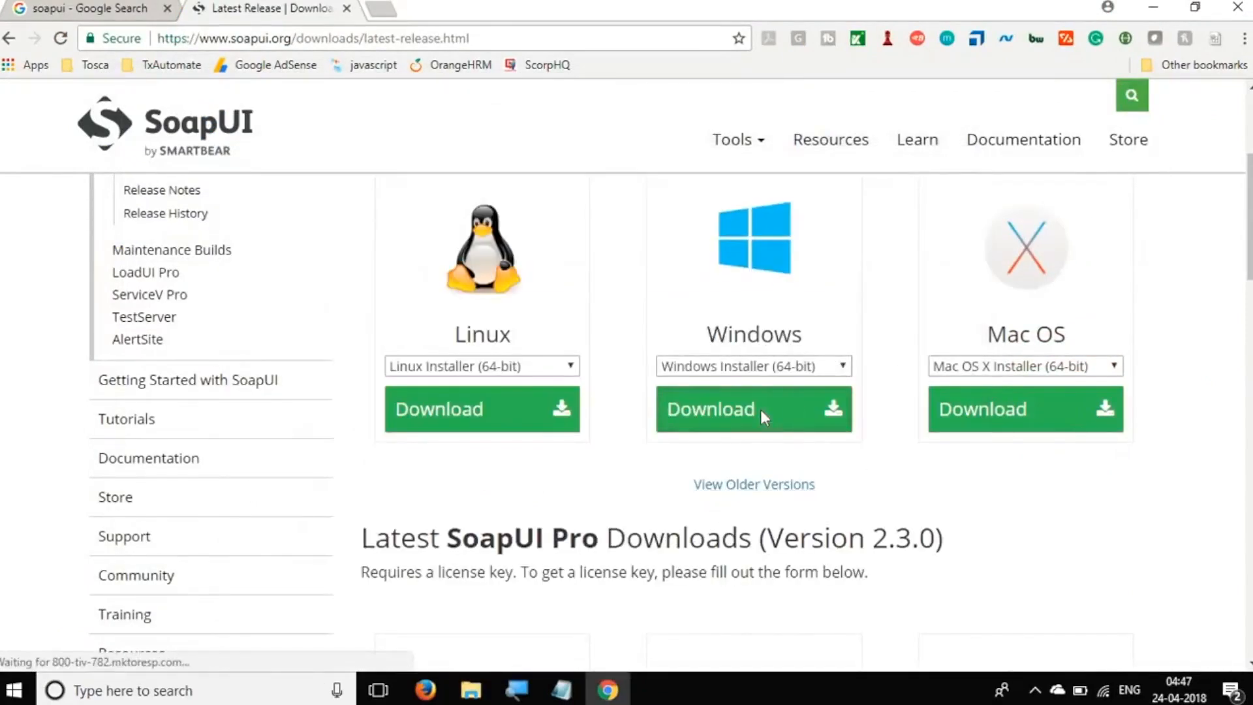
left_click(751, 409)
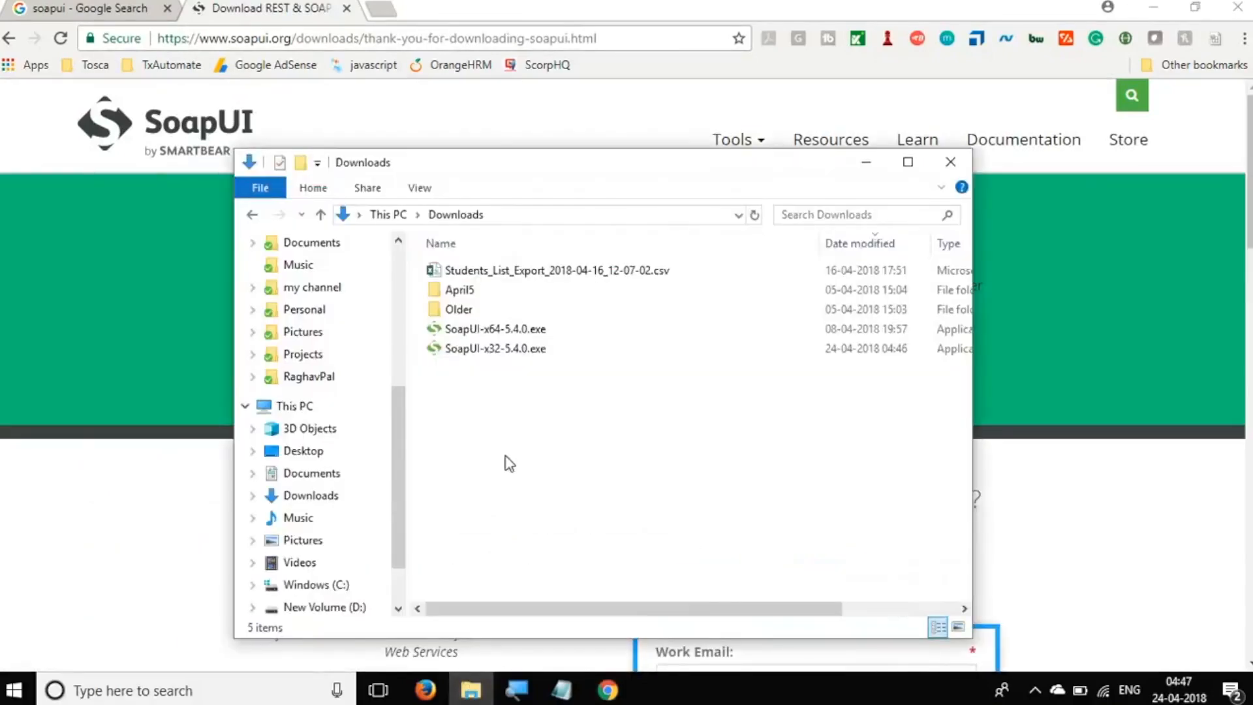
Launch SoapUI-x64-5.4.0.exe from the Downloads folder
left_click(495, 329)
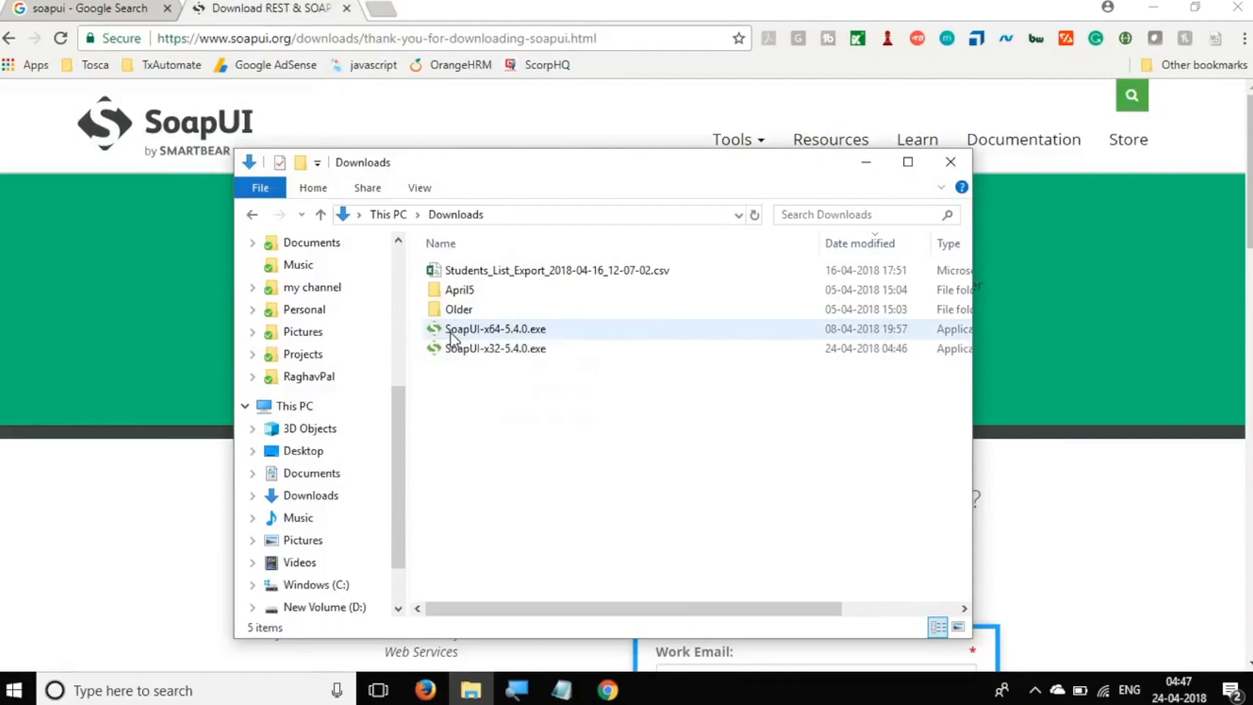
left_click(495, 329)
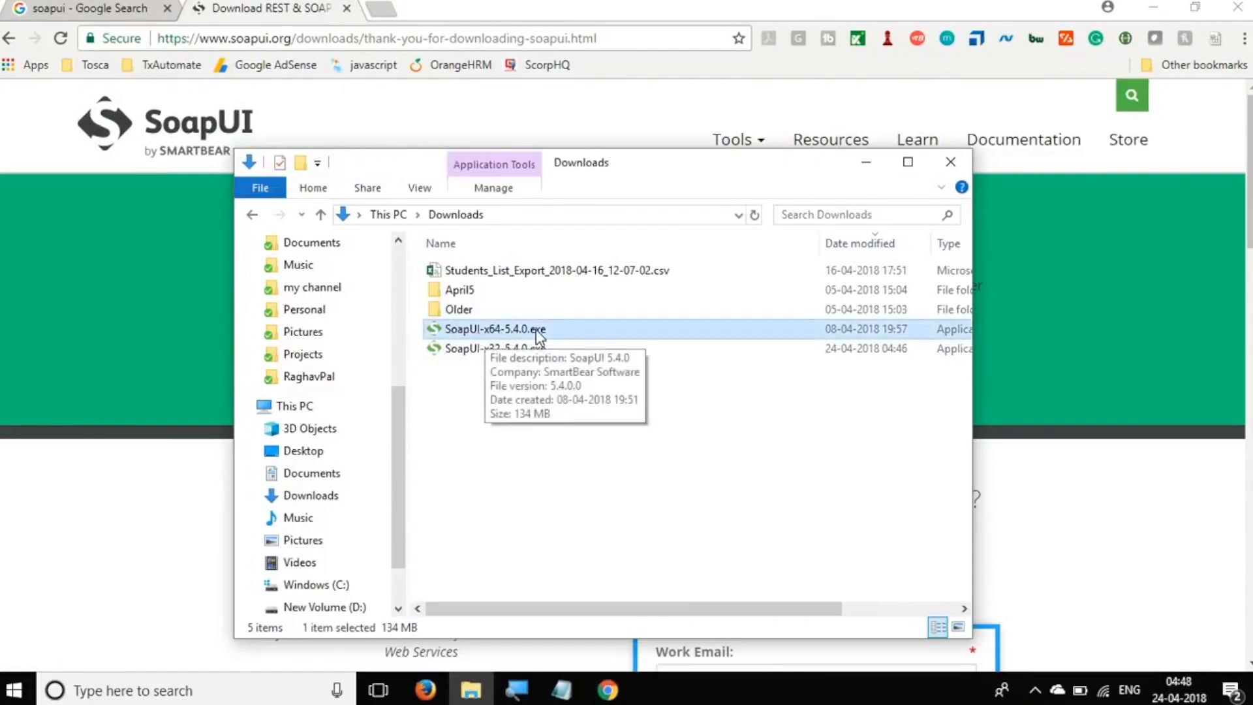
mouse_move(510, 342)
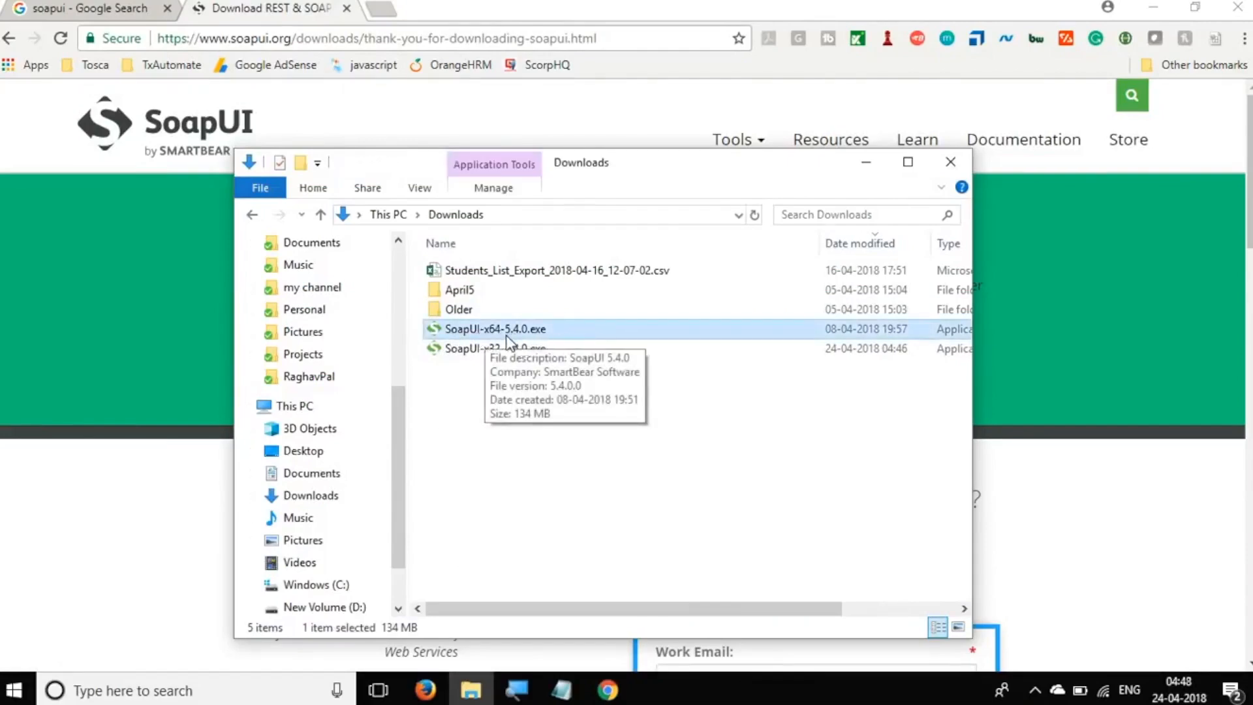
mouse_move(874, 192)
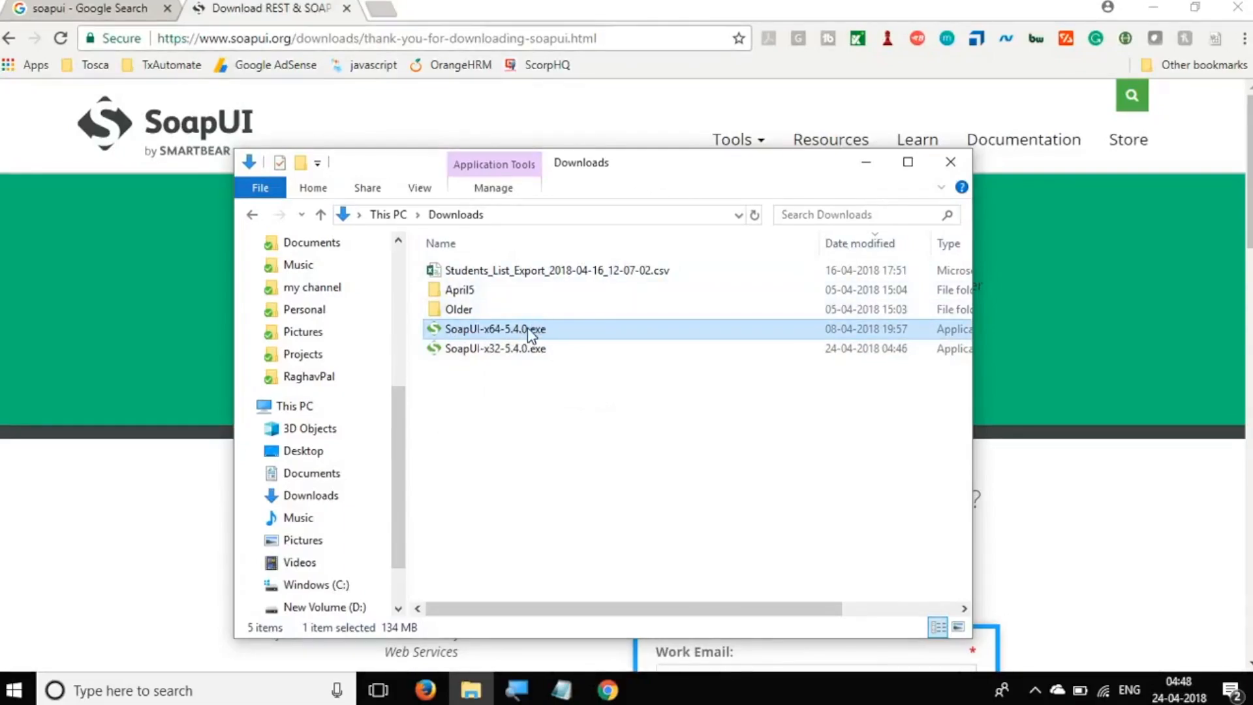
double_click(494, 329)
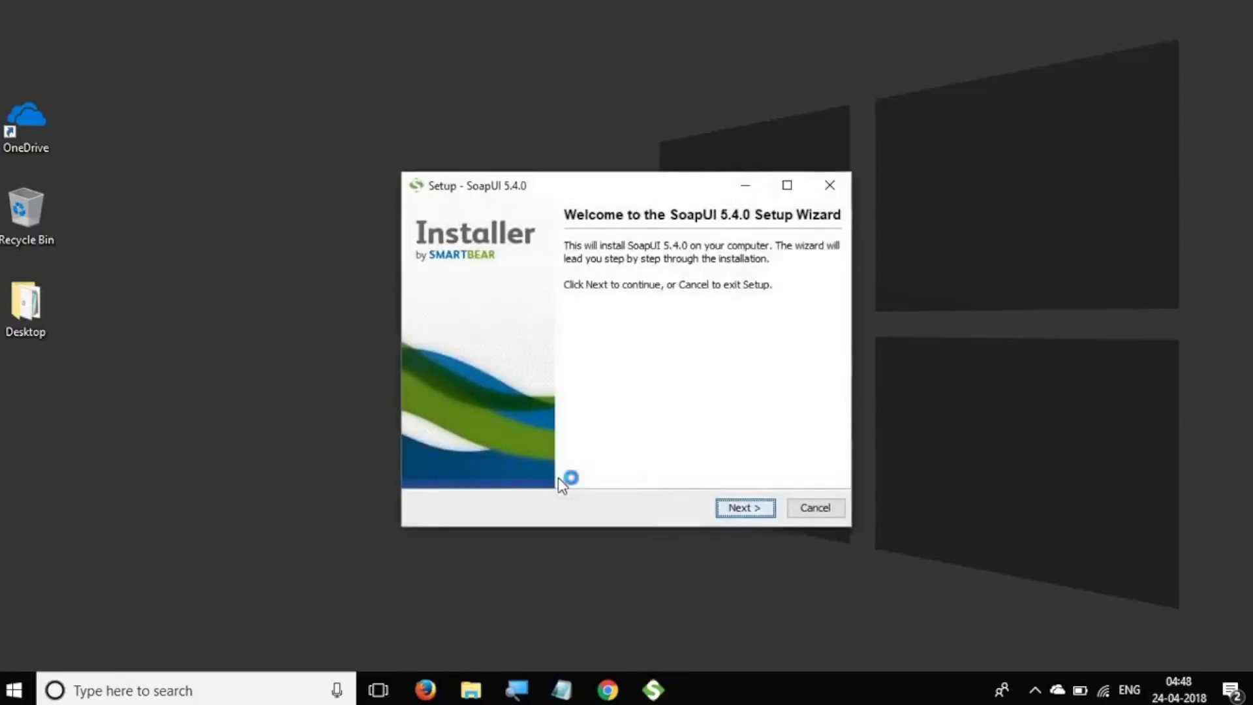
Accept the SoapUI license agreement in the Setup Wizard
left_click(743, 508)
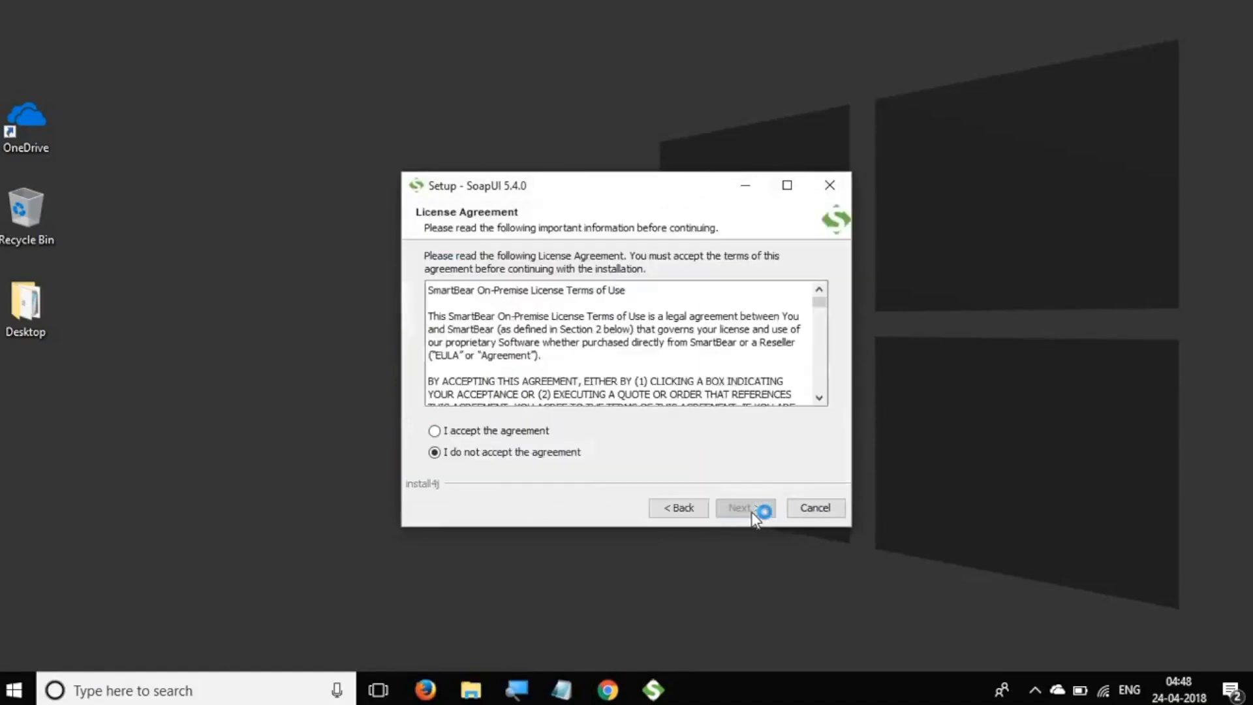
left_click(434, 430)
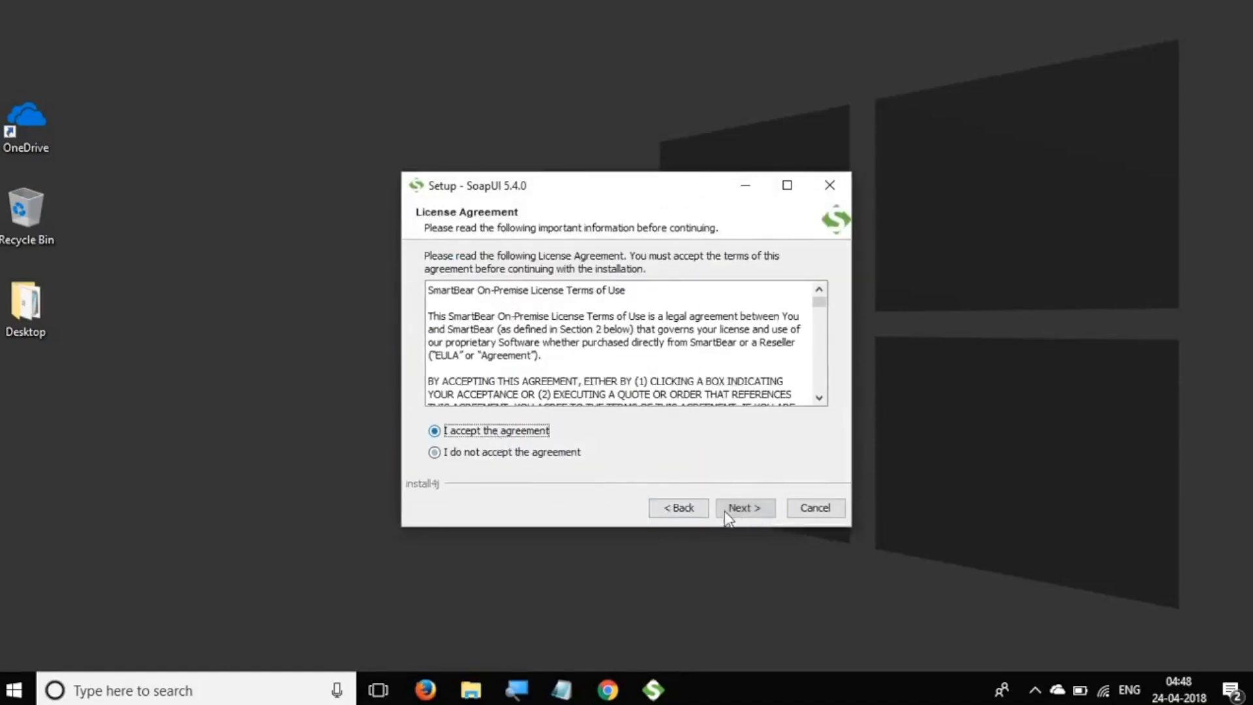
left_click(744, 508)
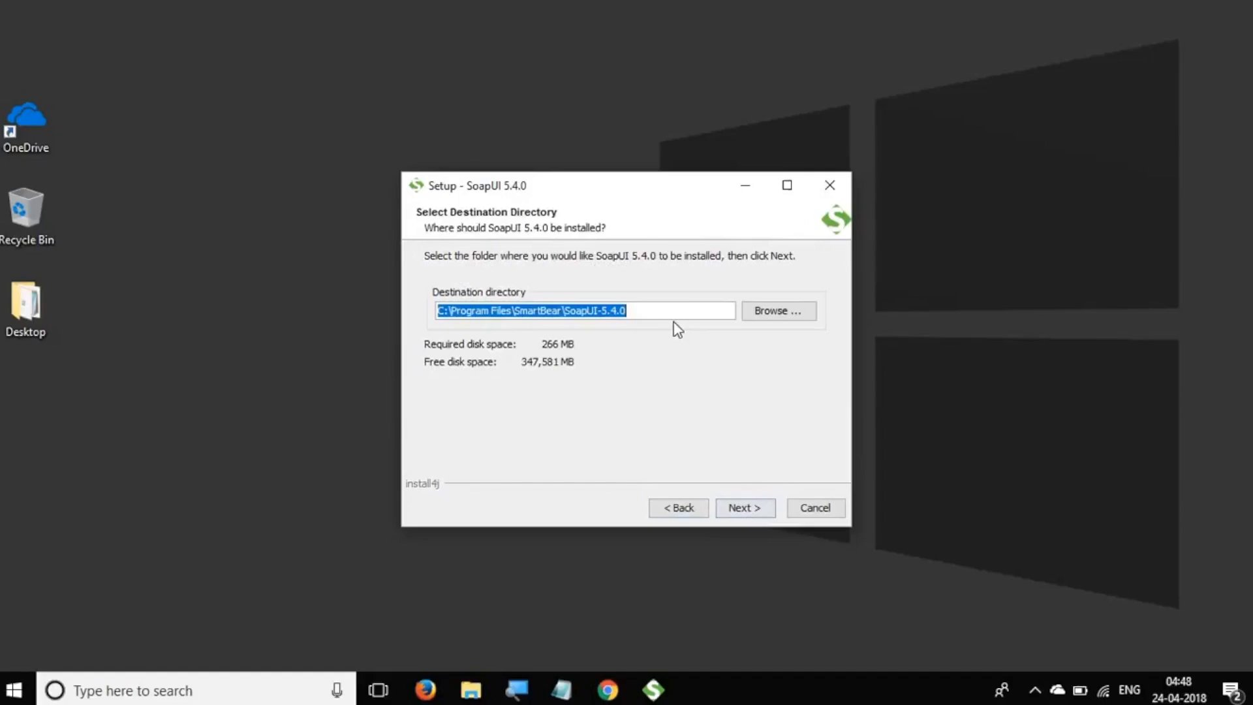
Keep default install settings, accept the HermesJMS license, and install with a desktop icon
left_click(654, 310)
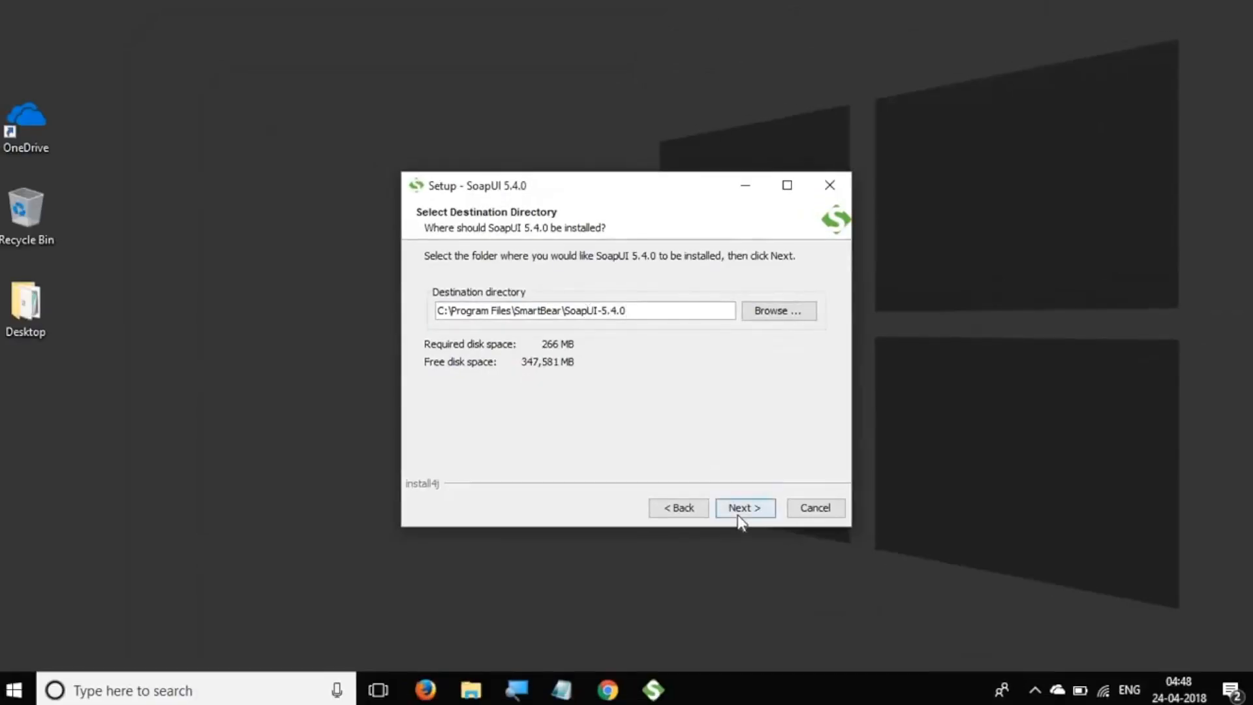
left_click(744, 507)
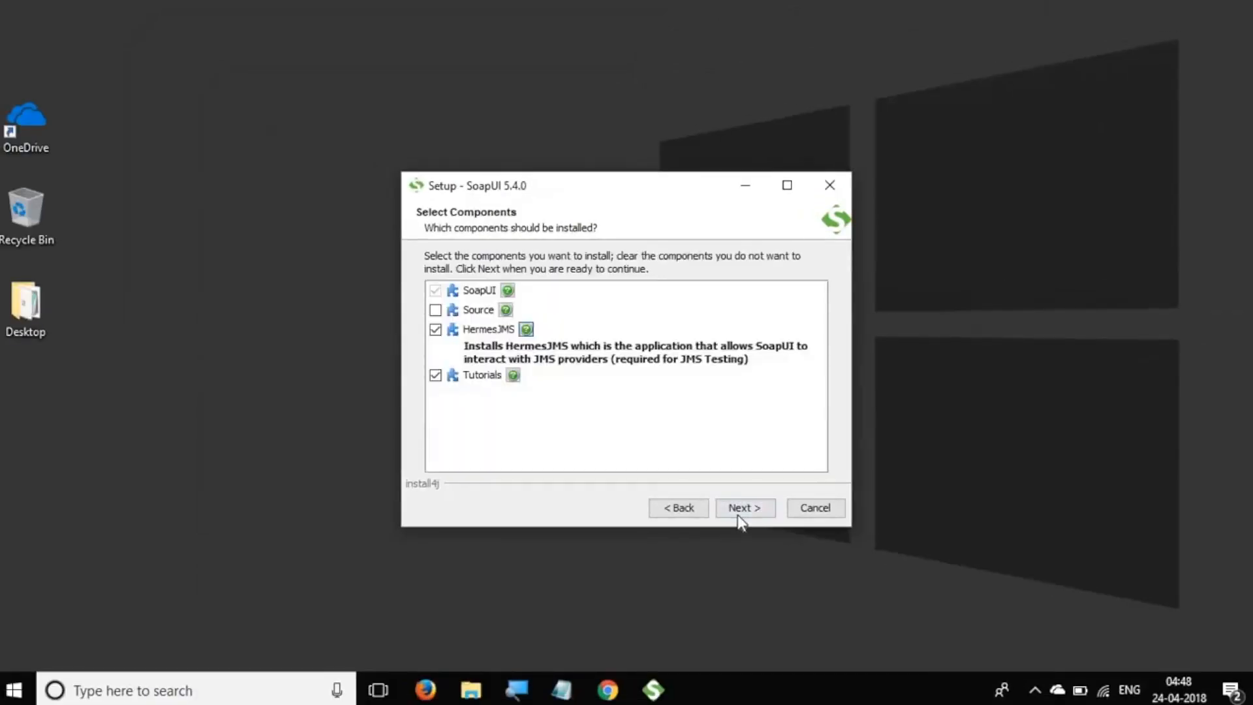
left_click(744, 508)
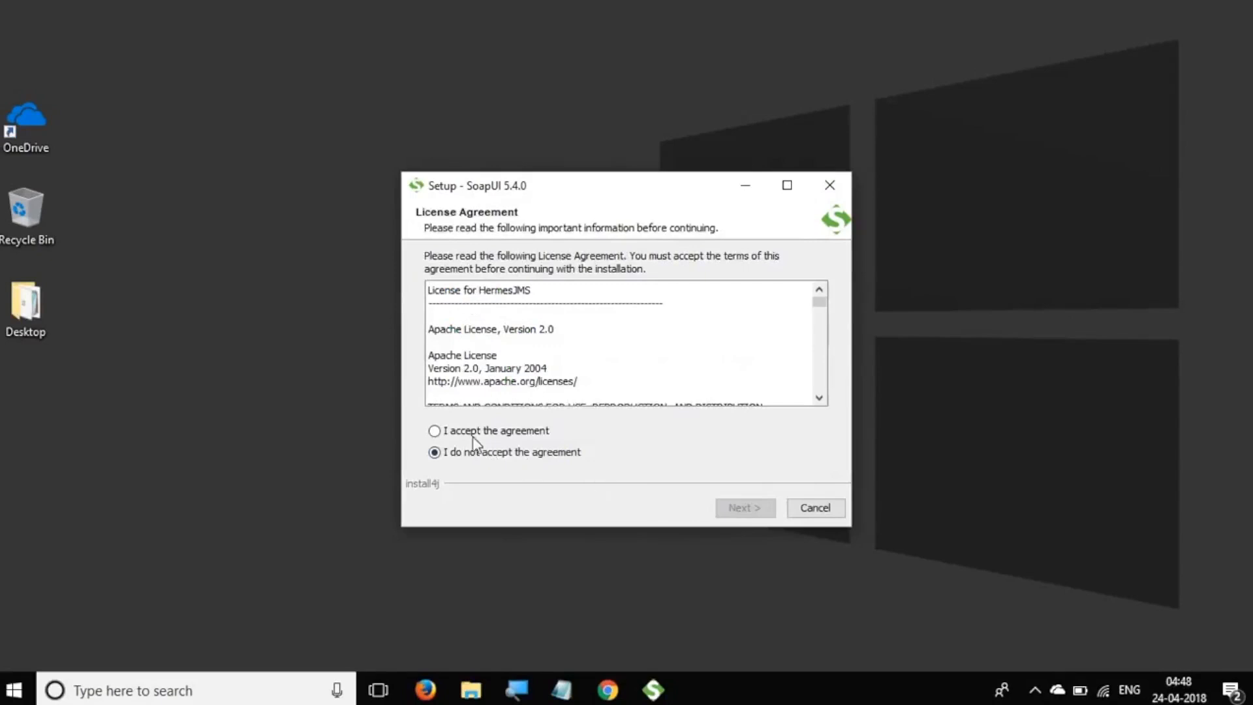
left_click(743, 508)
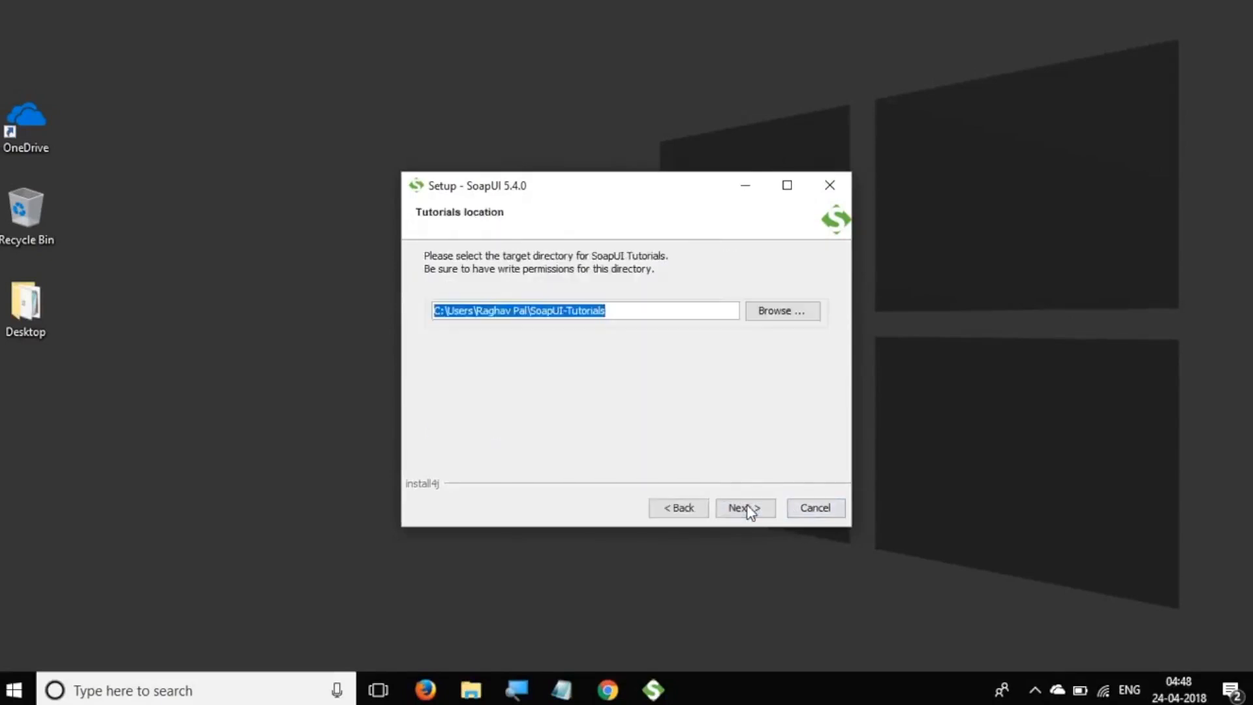
left_click(743, 508)
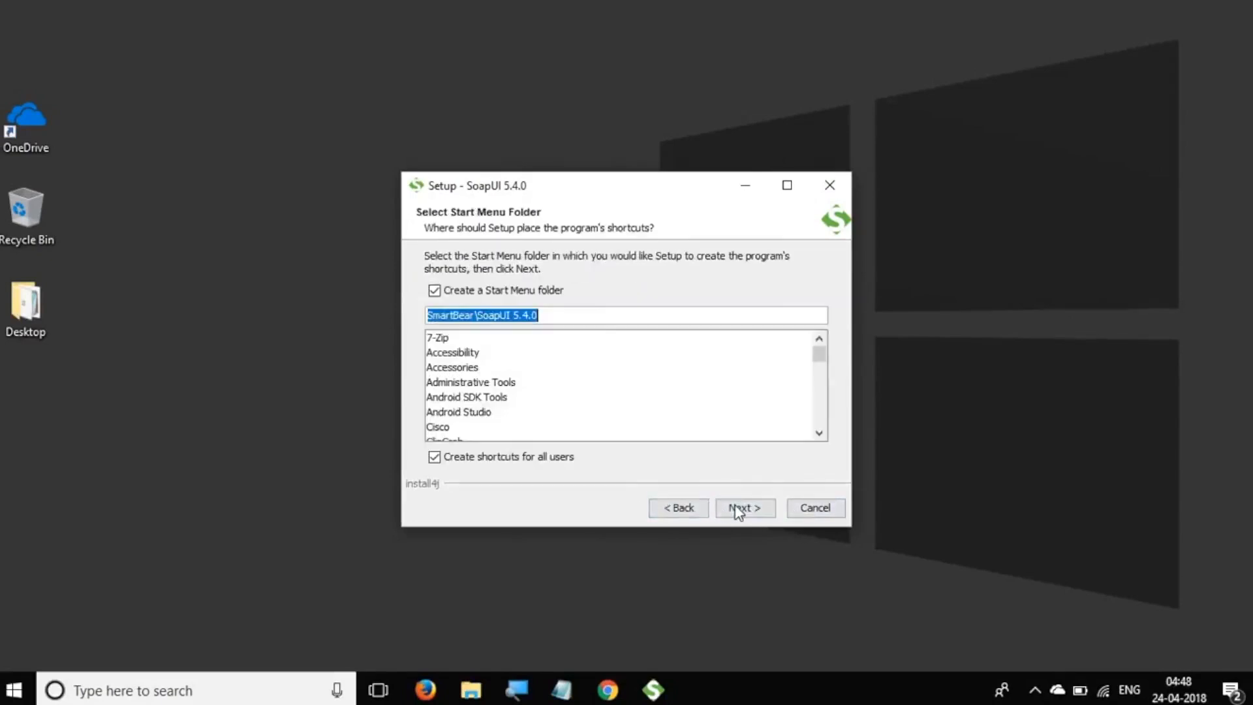
left_click(742, 508)
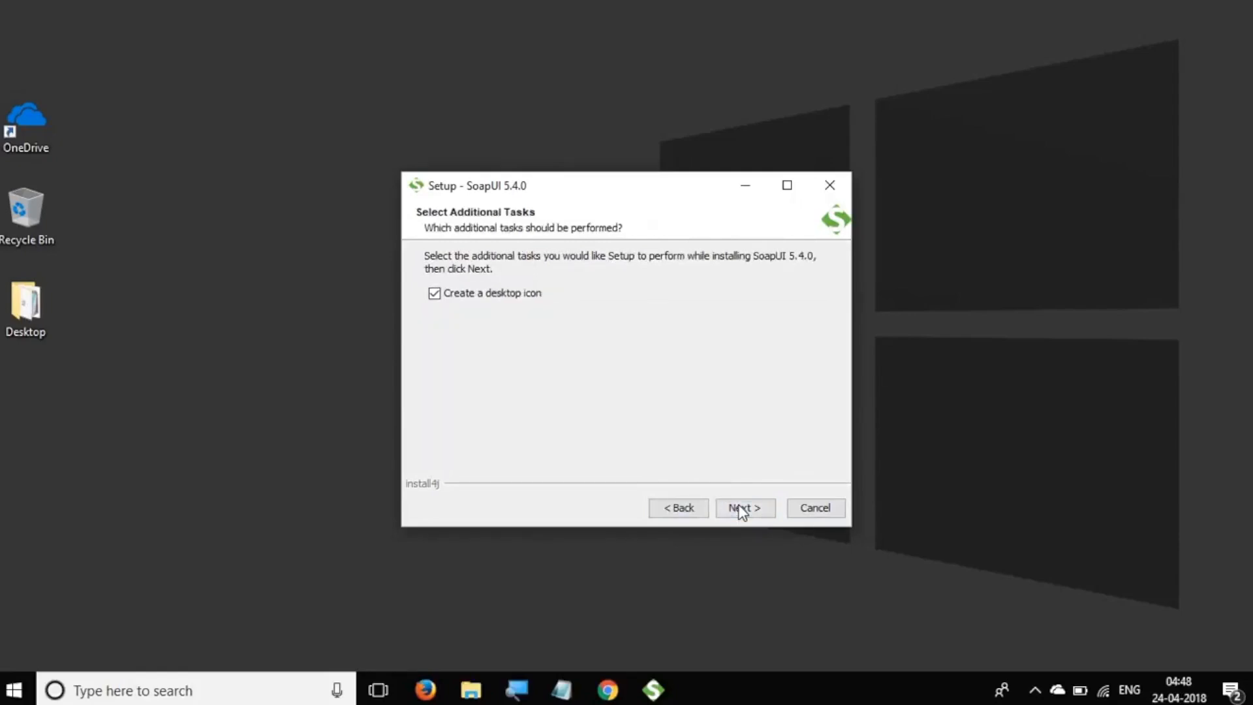
left_click(743, 508)
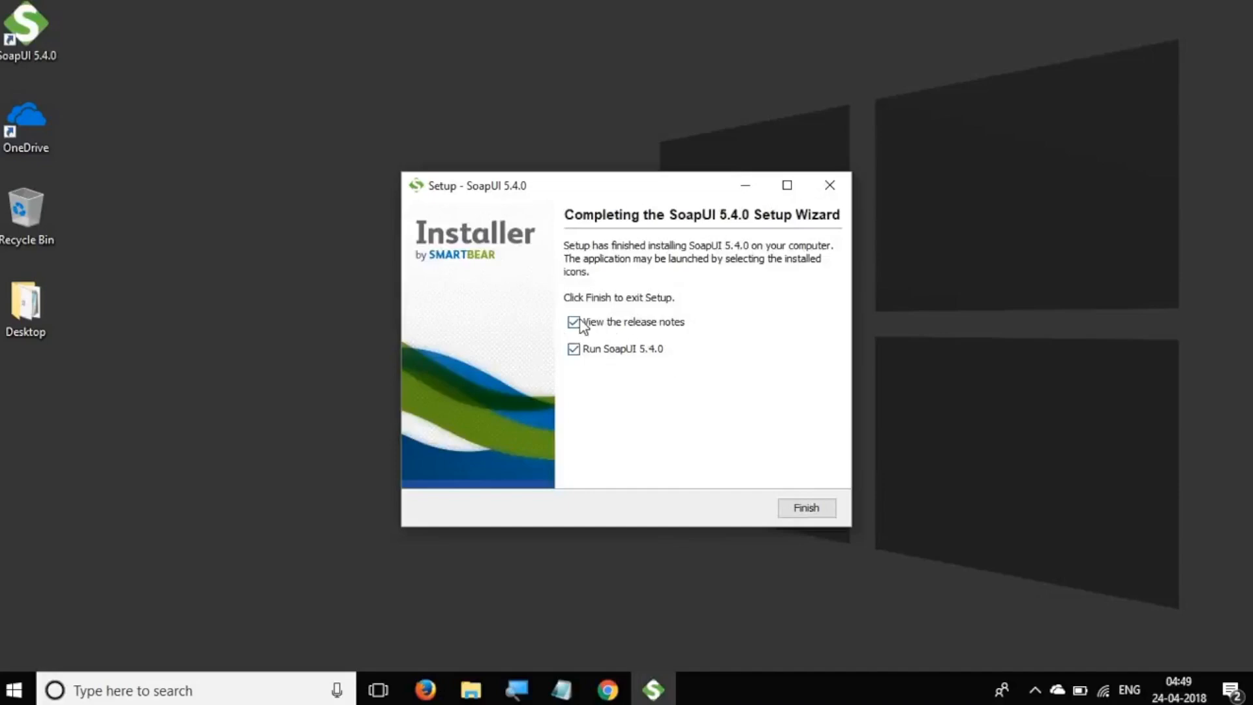
Skip the release notes and finish setup so SoapUI 5.4.0 launches
left_click(574, 321)
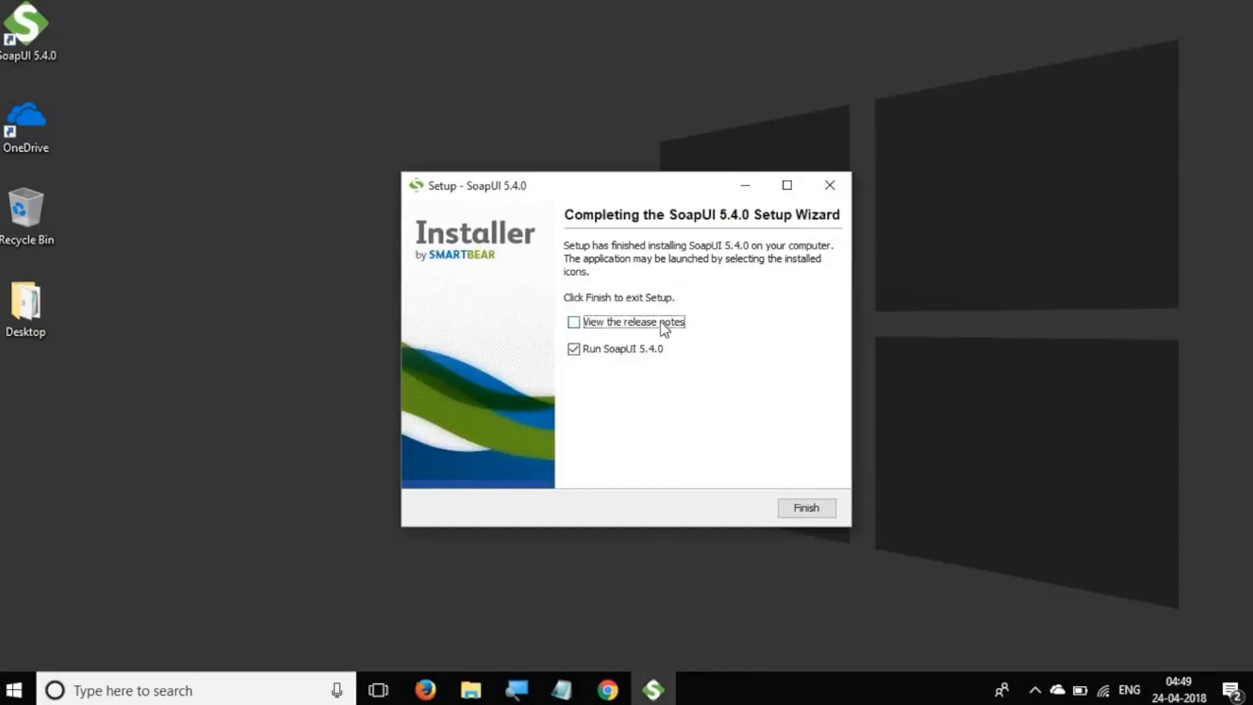
left_click(806, 508)
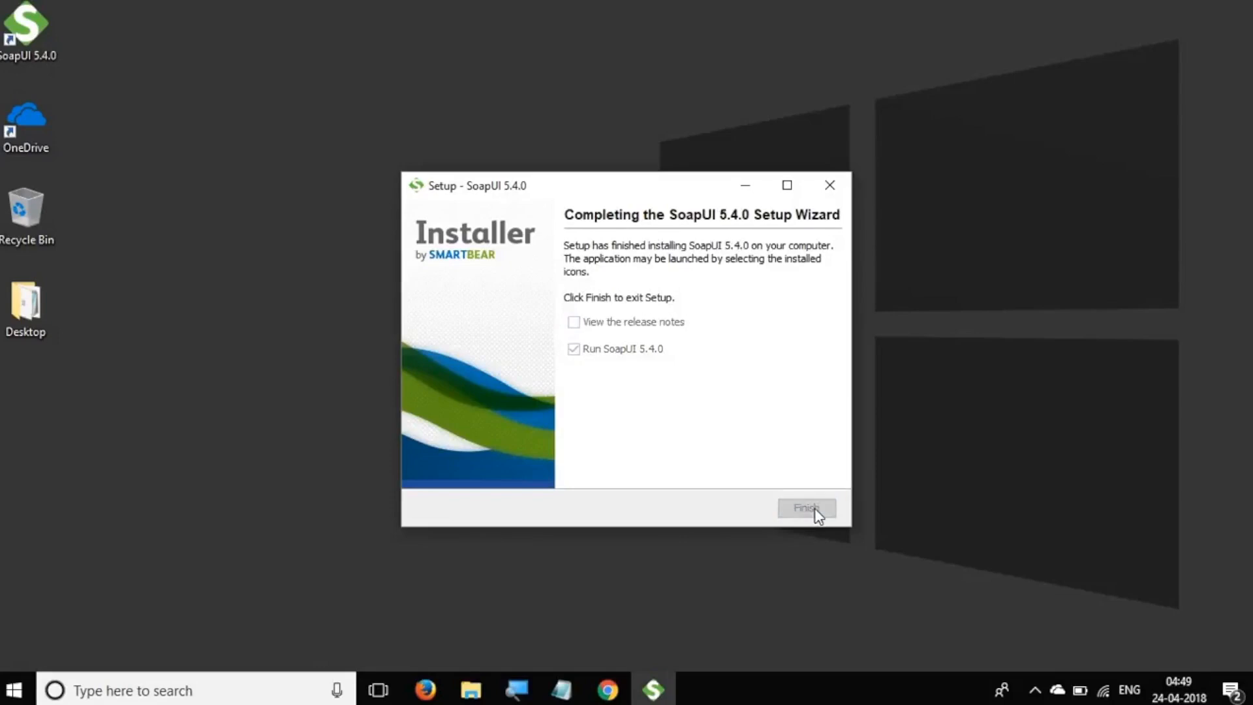
left_click(806, 508)
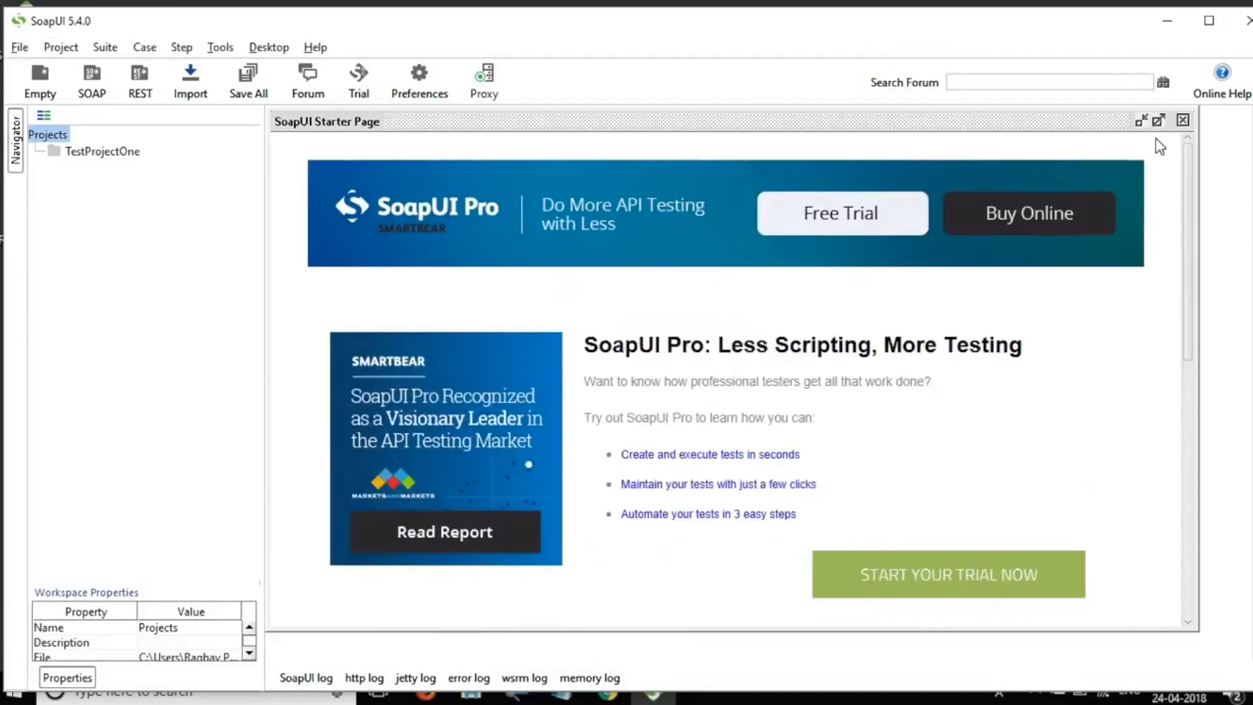
Close SoapUI's Starter Page tab and minimize SoapUI to show the desktop
left_click(1184, 120)
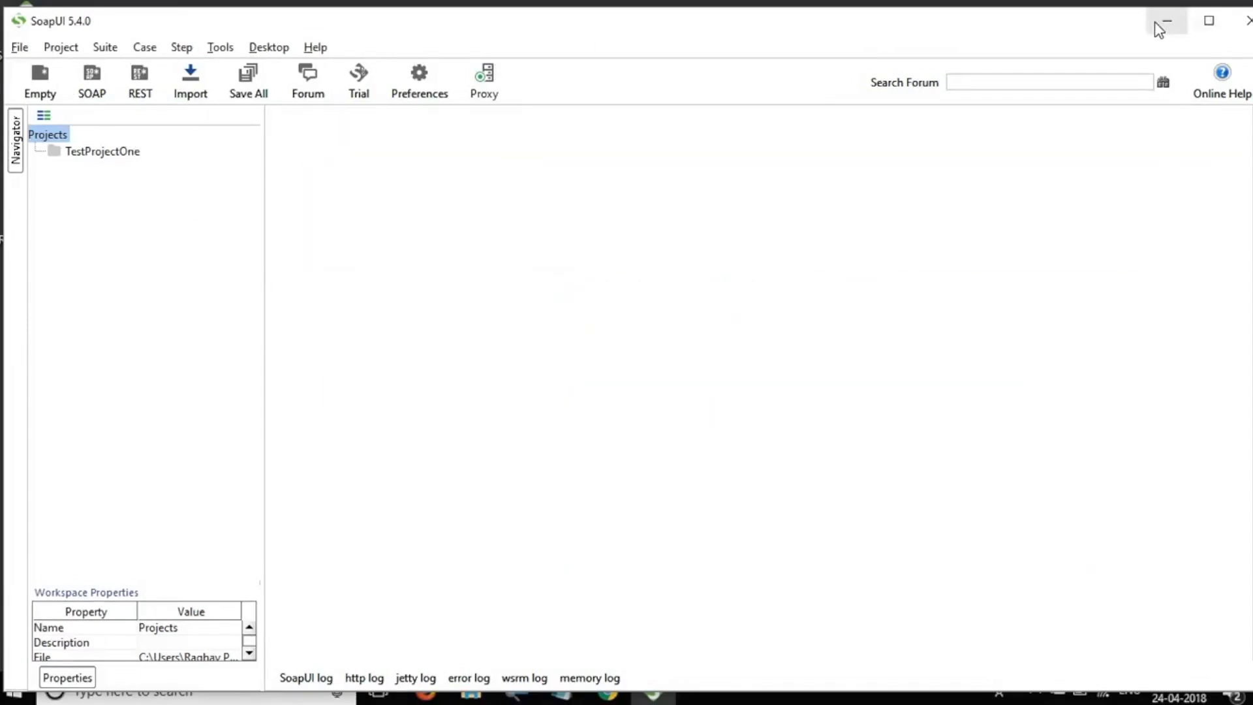
left_click(1165, 21)
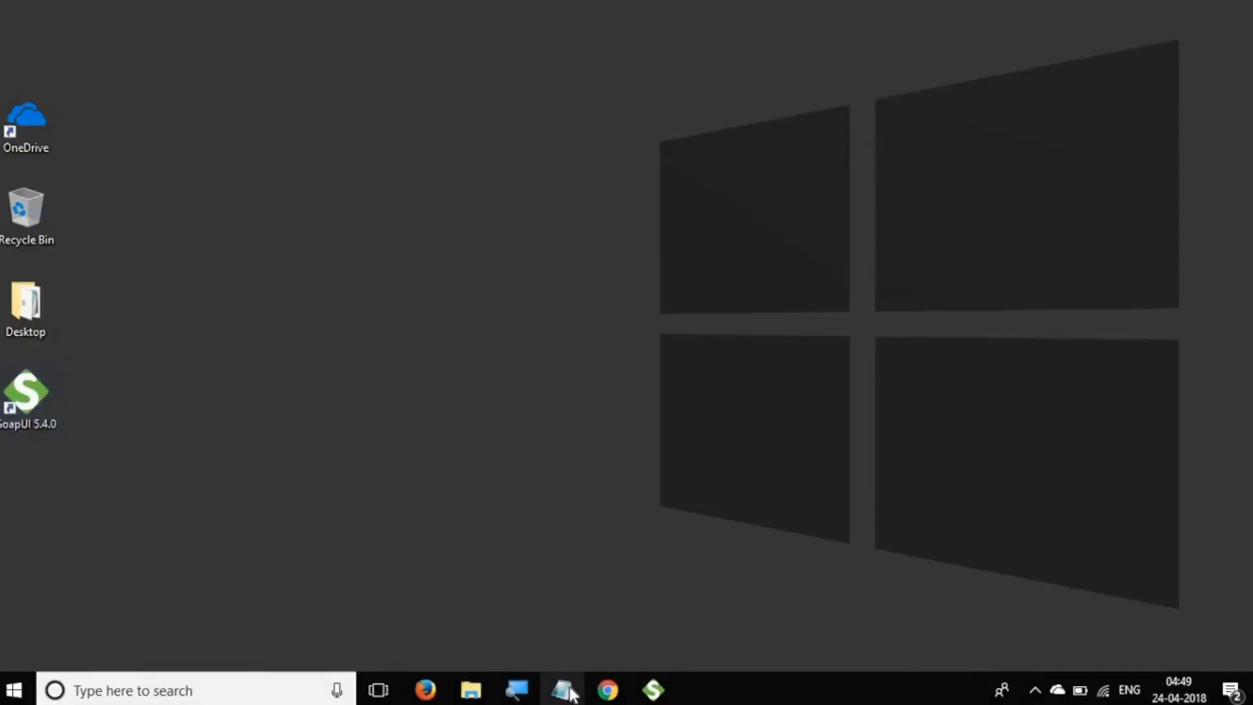
Bring SoapUINotes.txt back in Notepad and scroll to the 'What is SoapUI' section
left_click(563, 690)
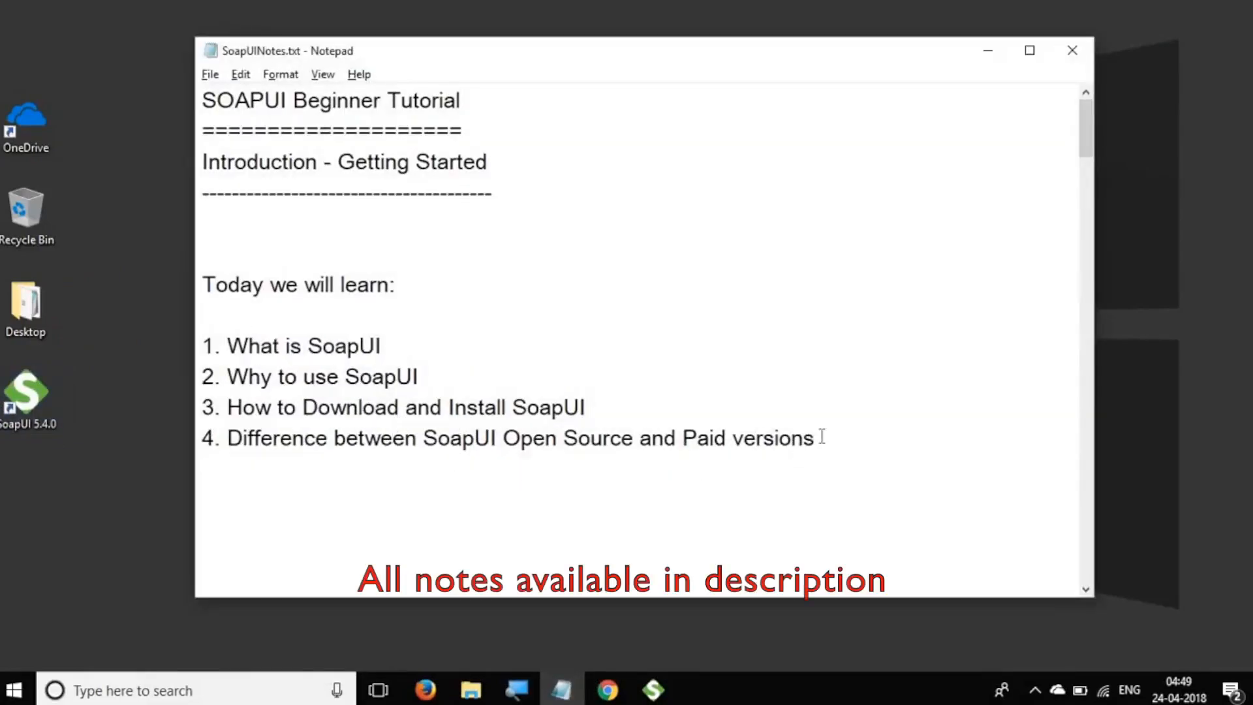
scroll("down", 3)
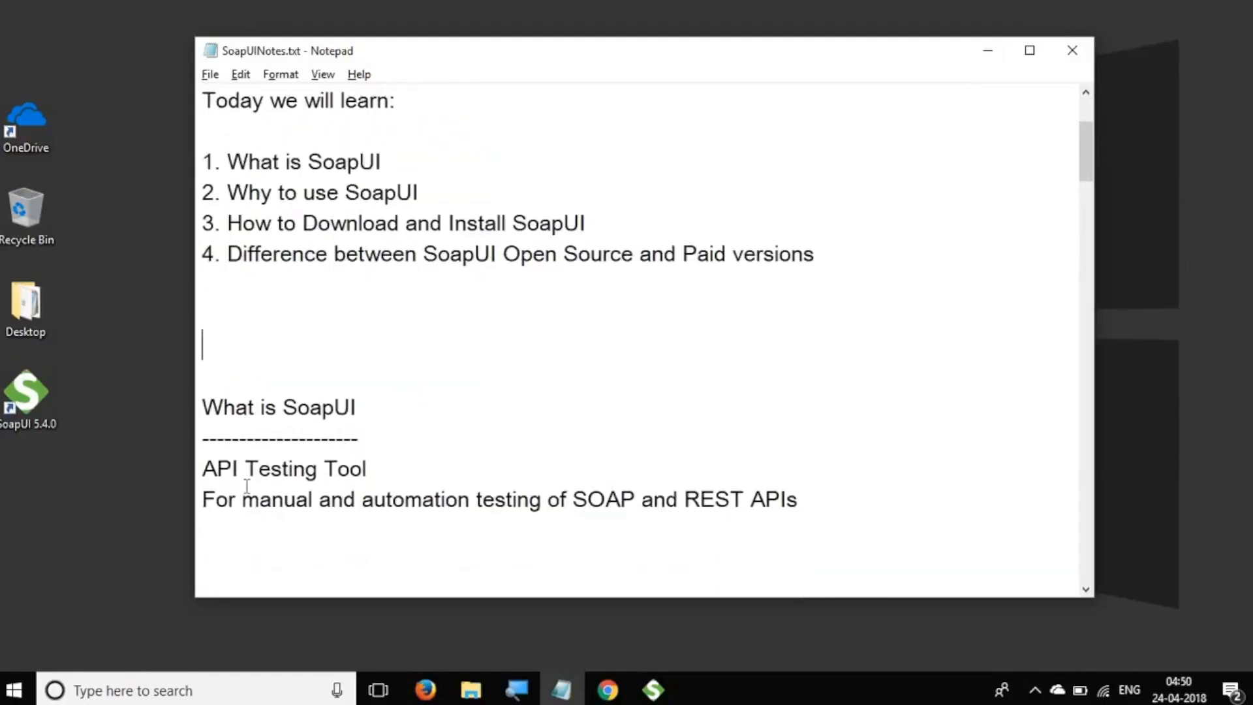
scroll("up", 3)
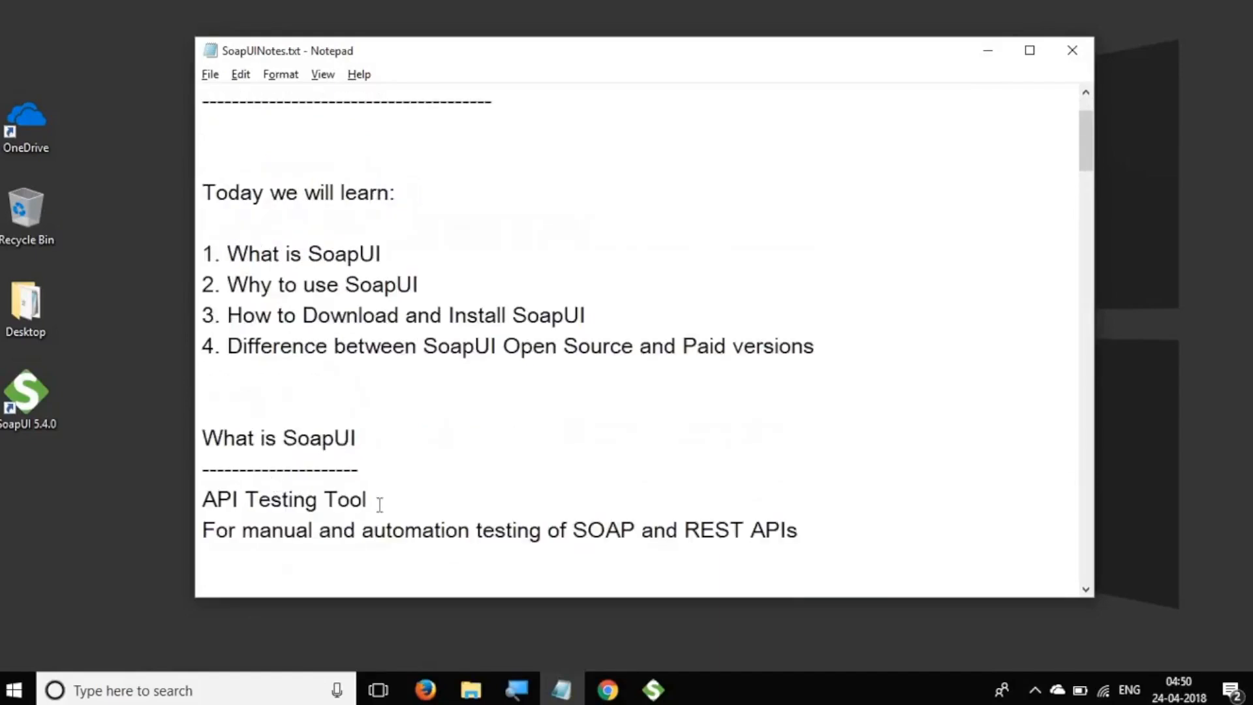
Highlight the words 'API' and 'automation', then clear the highlight
double_click(218, 499)
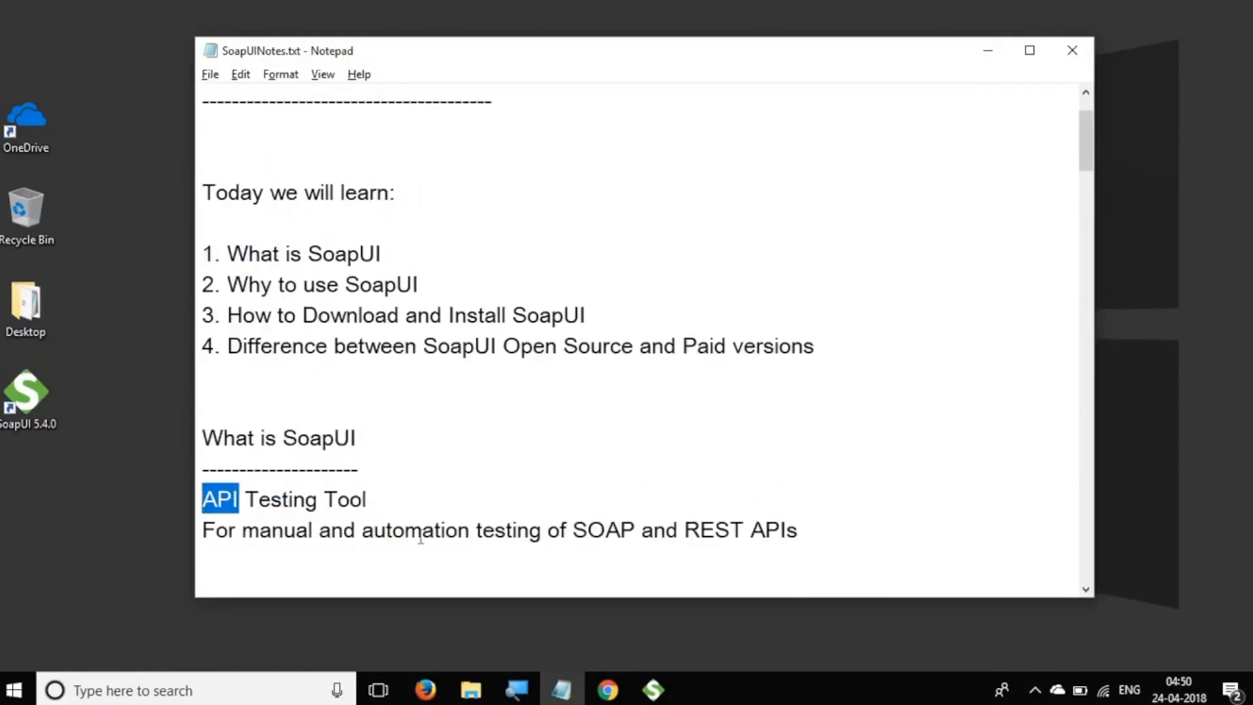
double_click(416, 530)
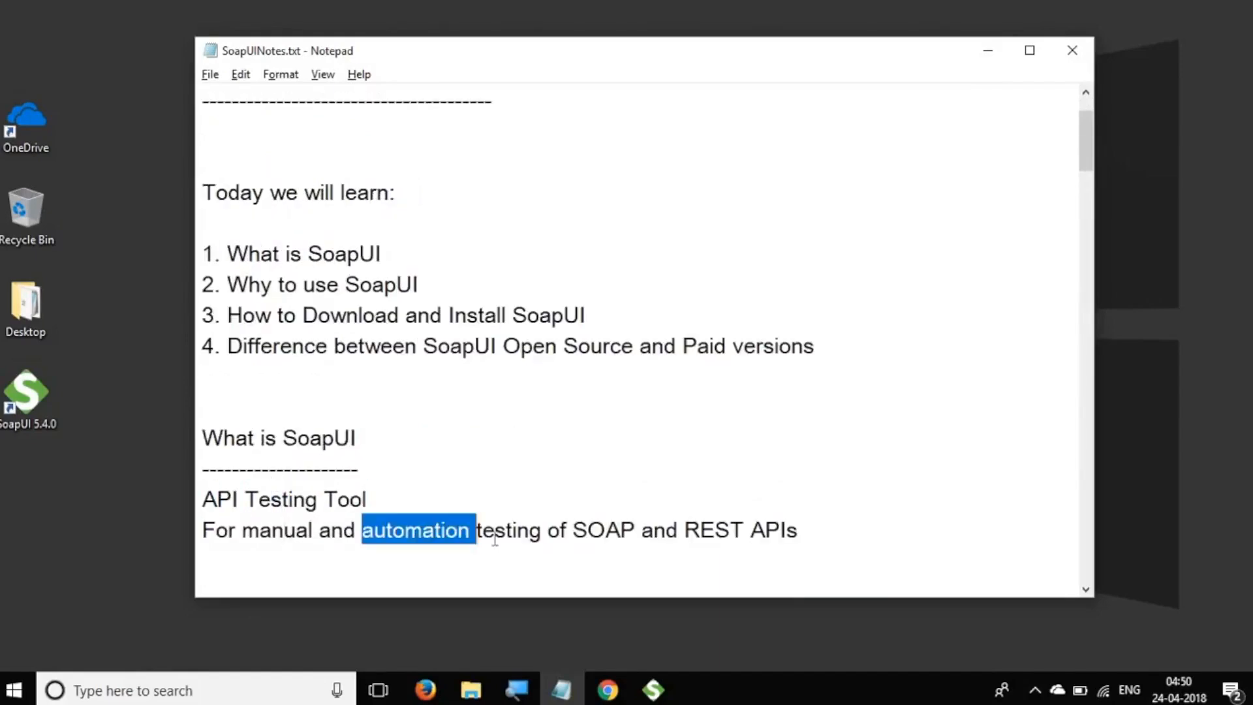
left_click(834, 530)
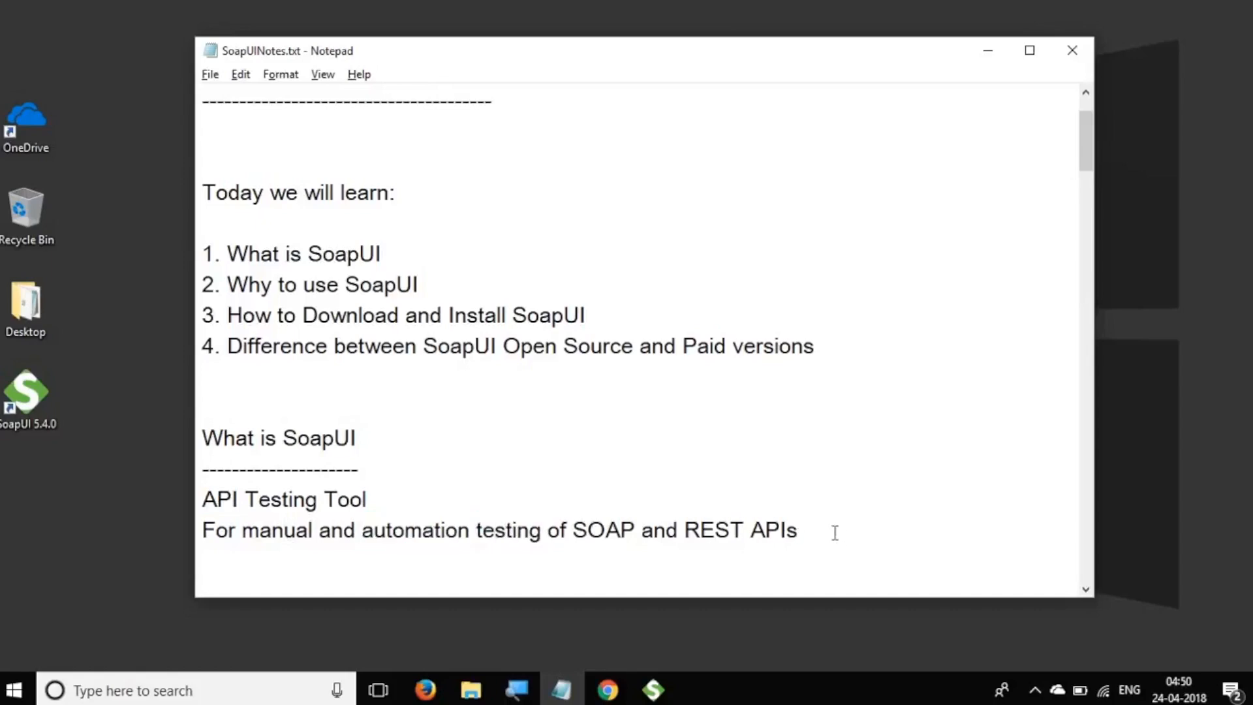
left_click(204, 498)
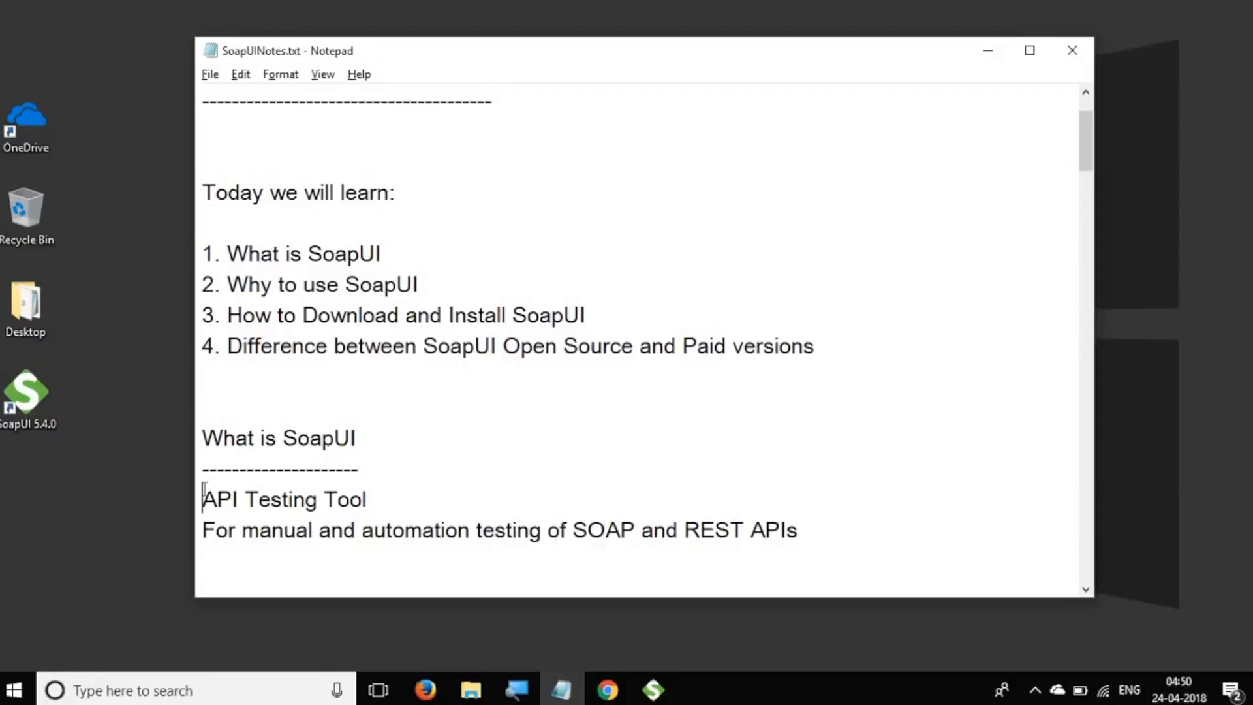
Finish the third reason to use SoapUI, review the list, and switch to Chrome's thank-you page
scroll("down", 3)
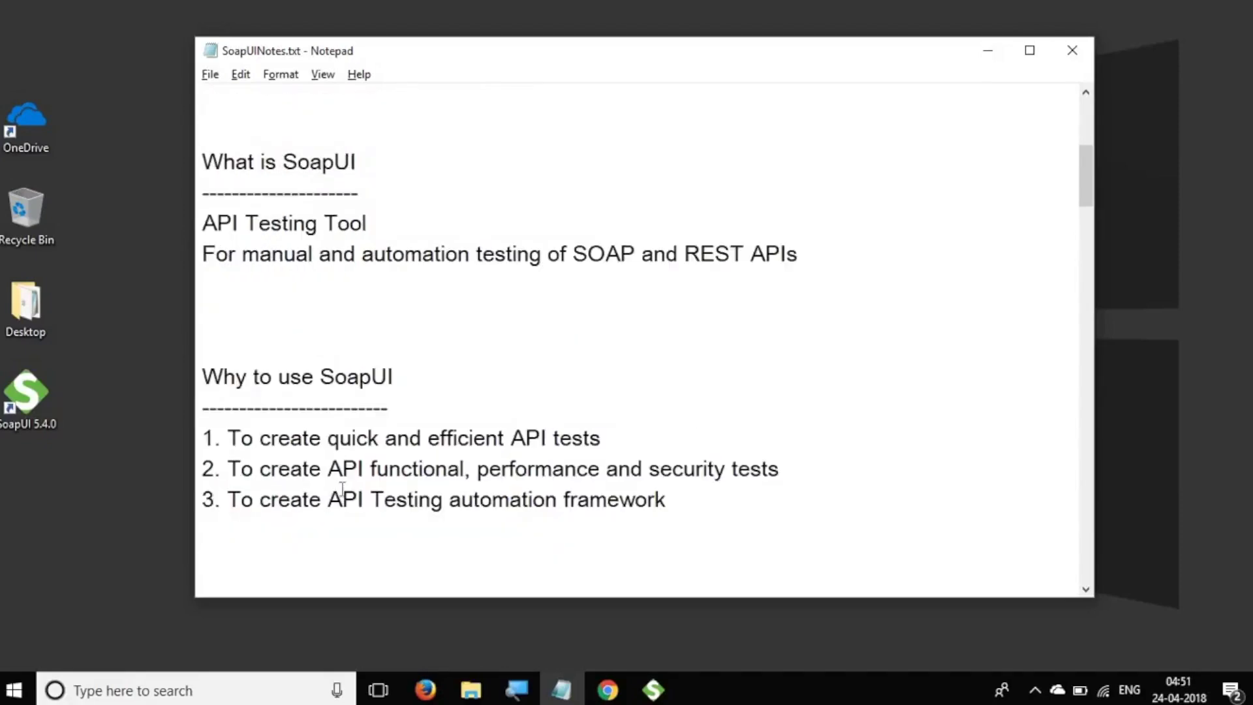
left_click(229, 499)
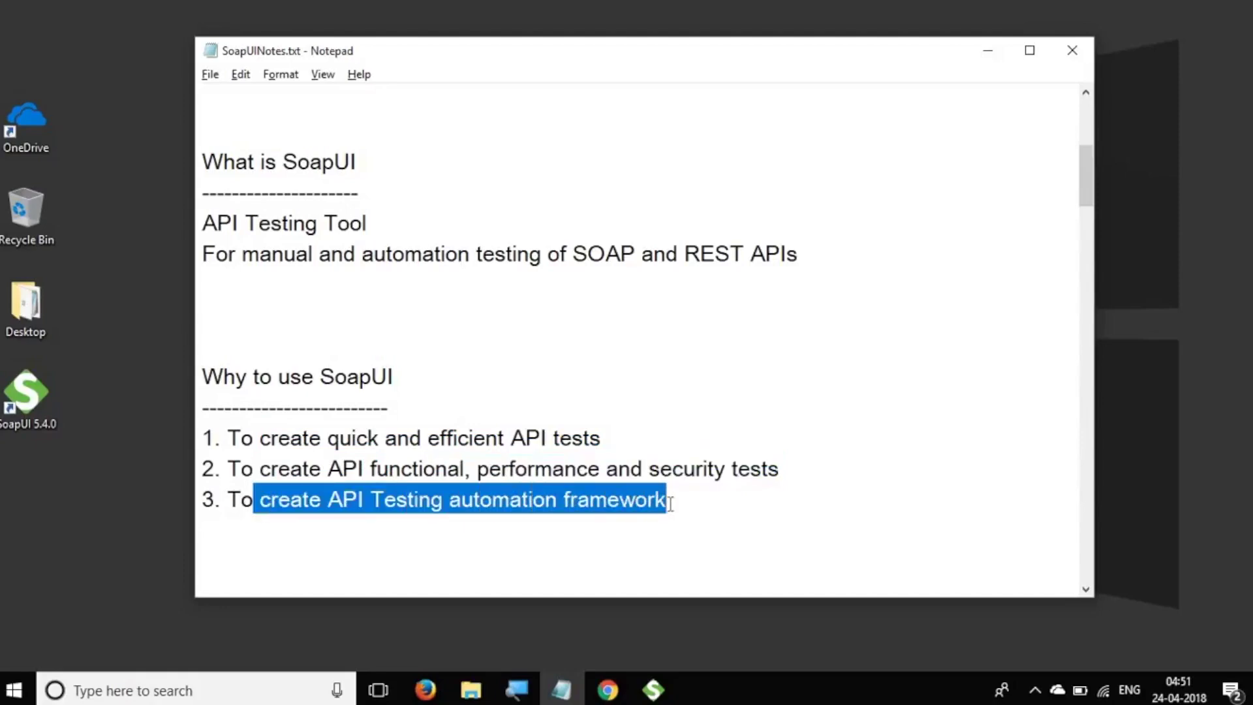
mouse_move(625, 470)
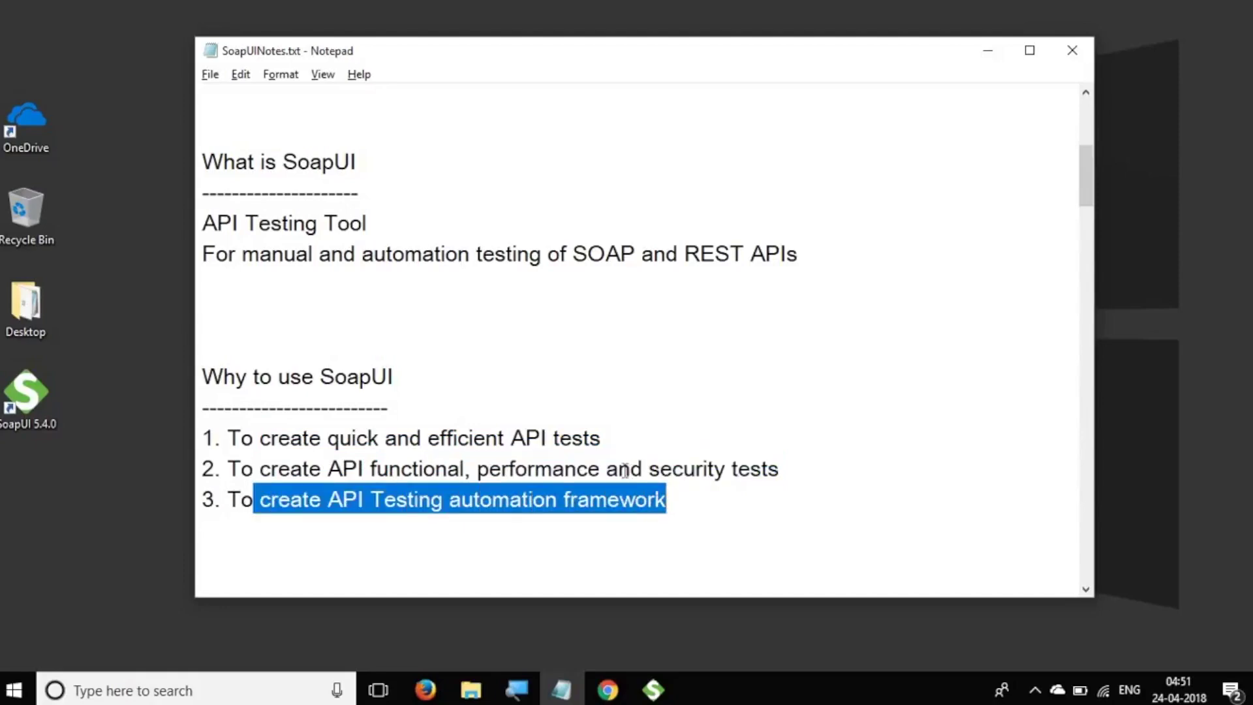
scroll("up", 3)
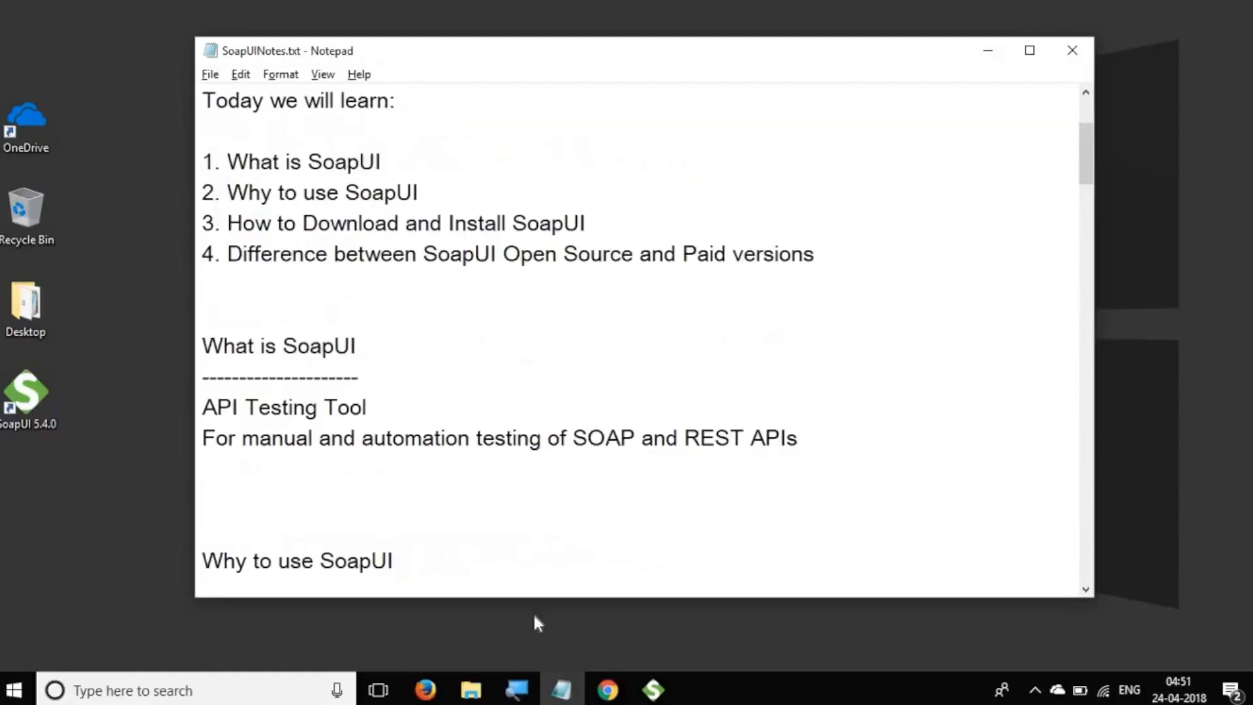
left_click(607, 691)
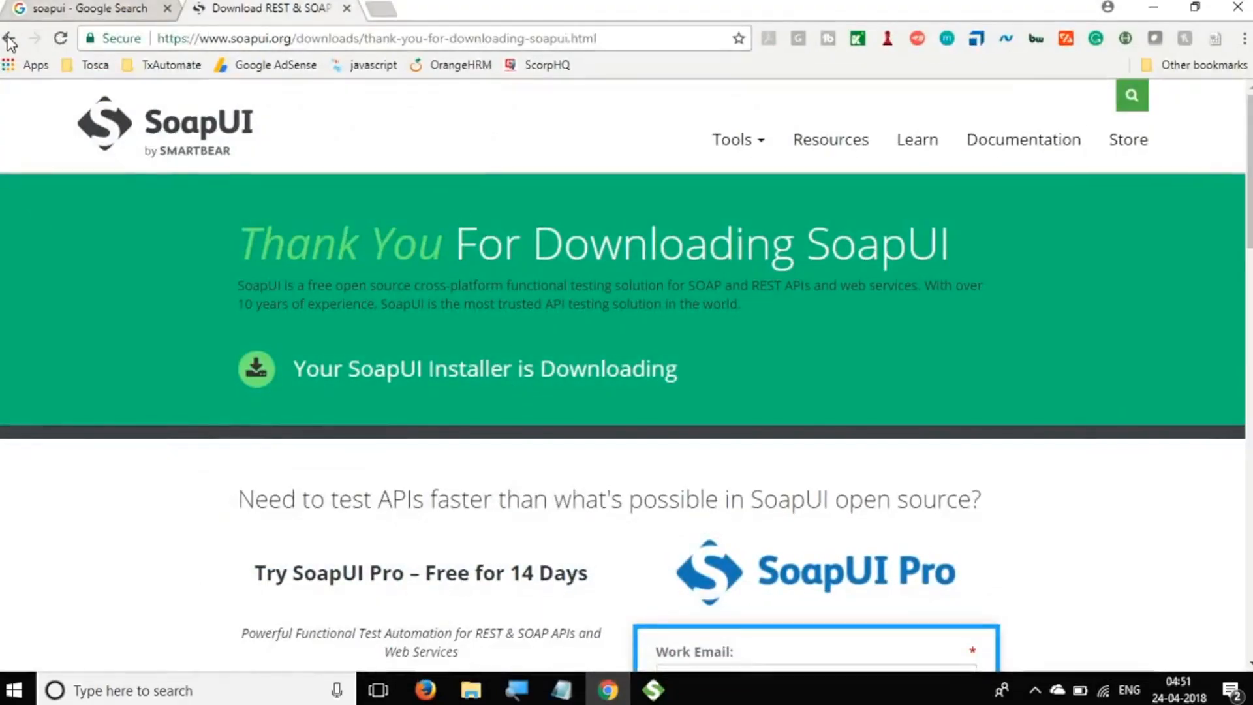
mouse_move(10, 39)
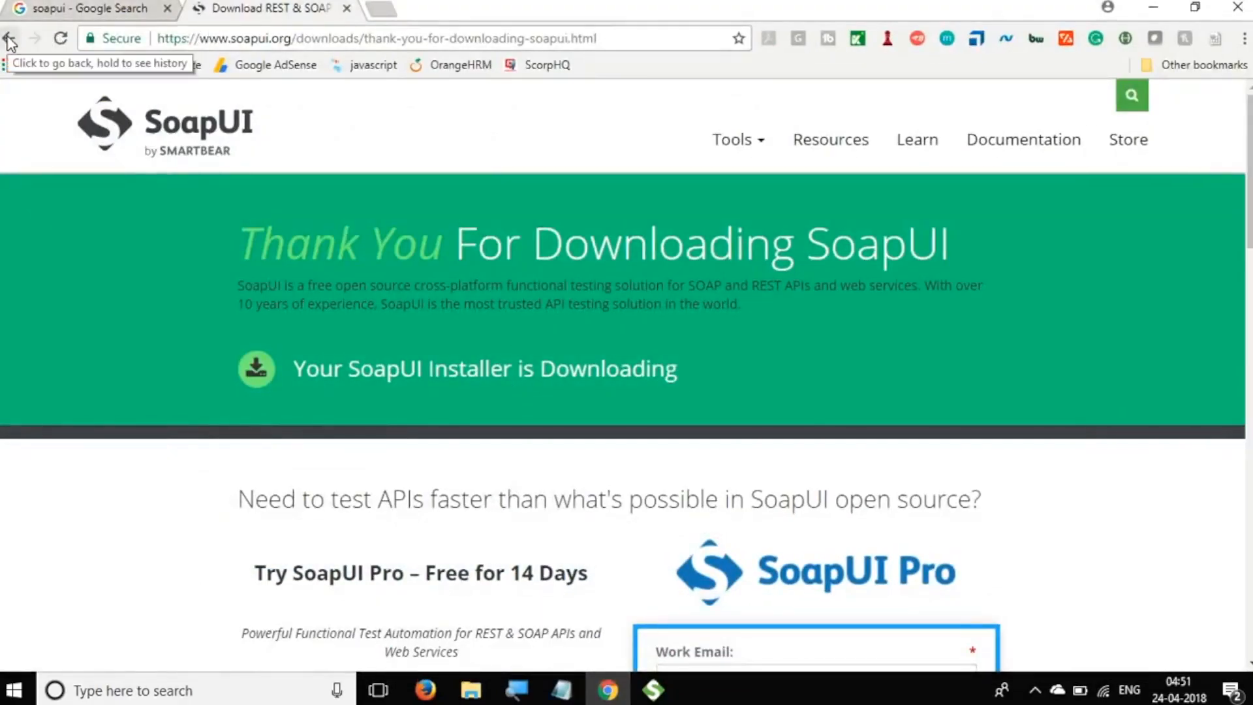
Go back to the SoapUI latest-release page in Chrome, then return to the notes
left_click(11, 38)
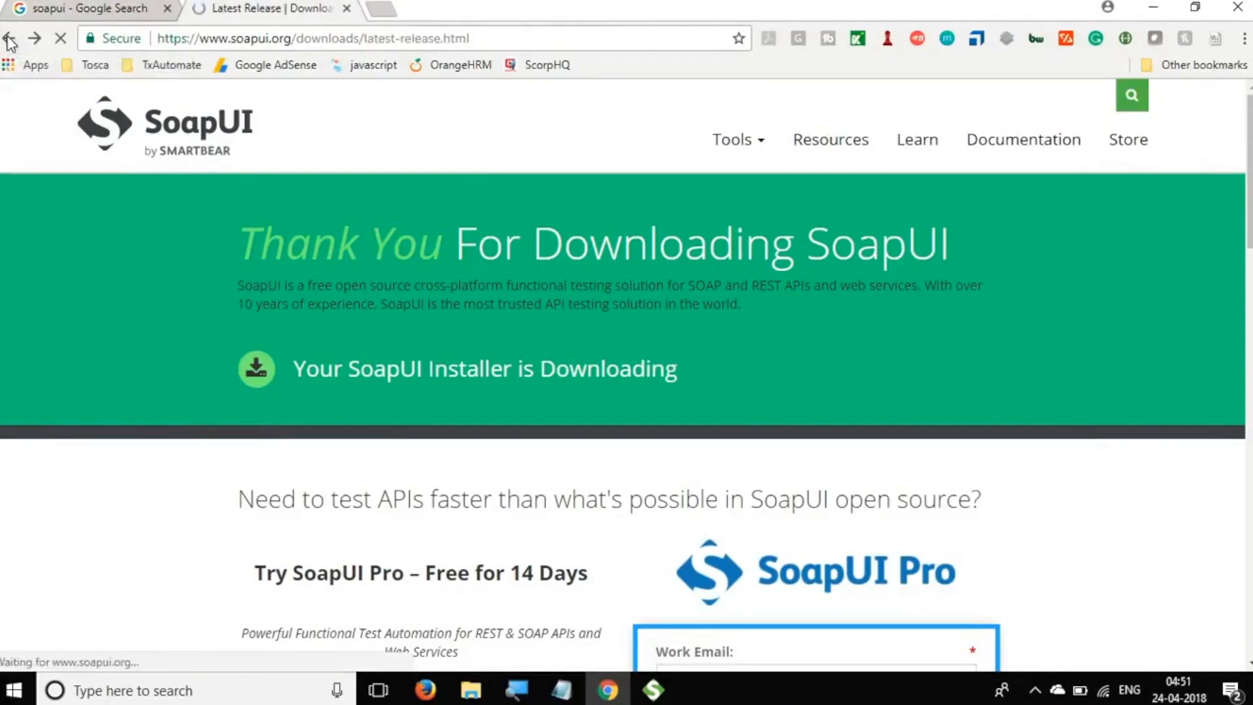
left_click(9, 38)
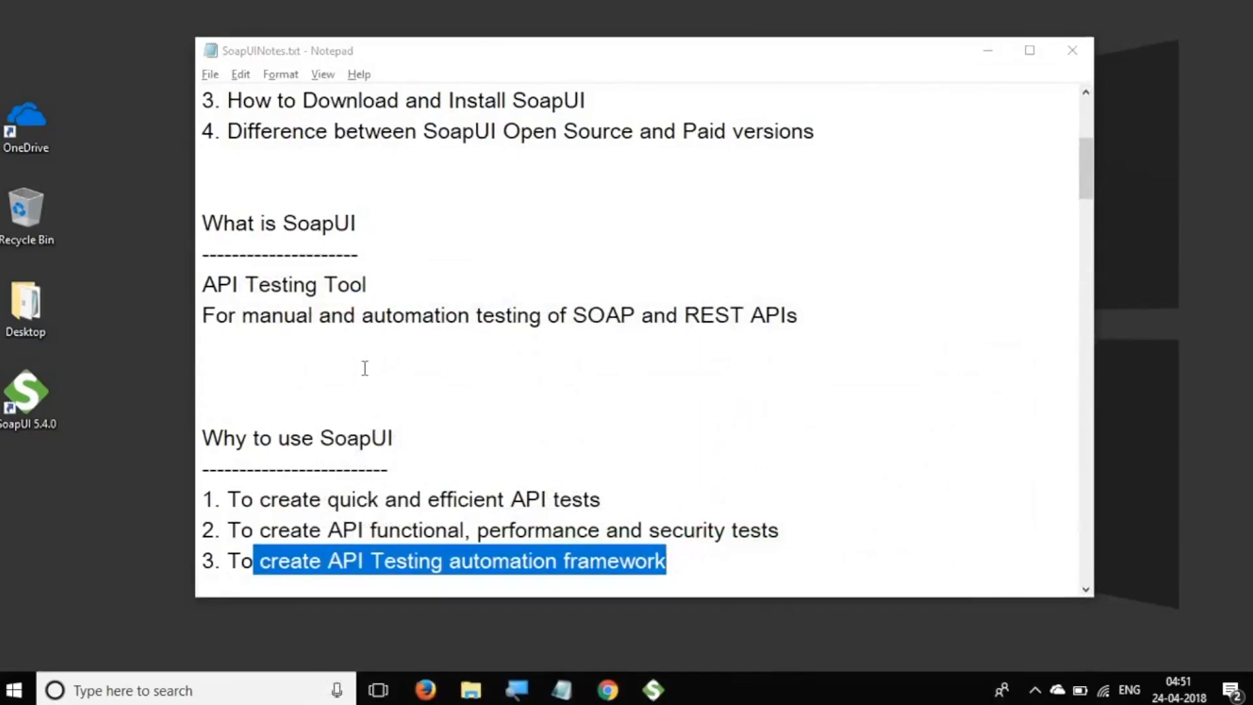
Add a 'Steps' heading with 'Step 1 : Download SoapUI' to the notes
scroll("down", 3)
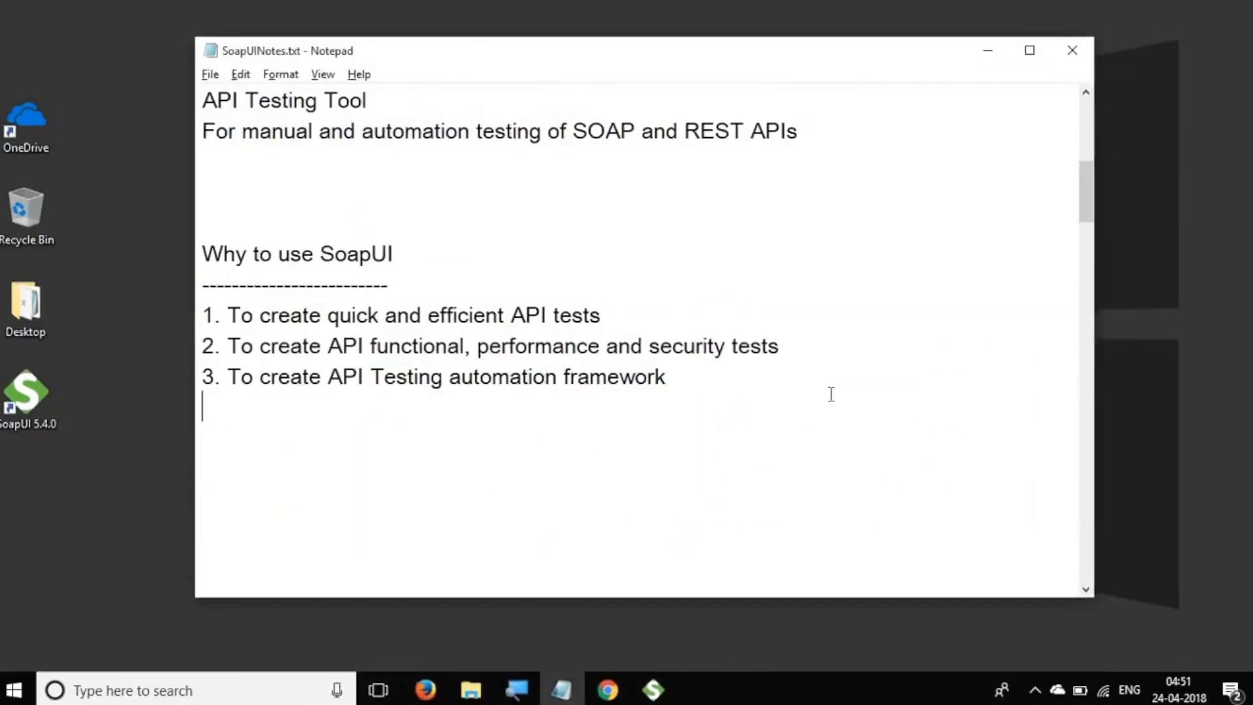
type("Steps")
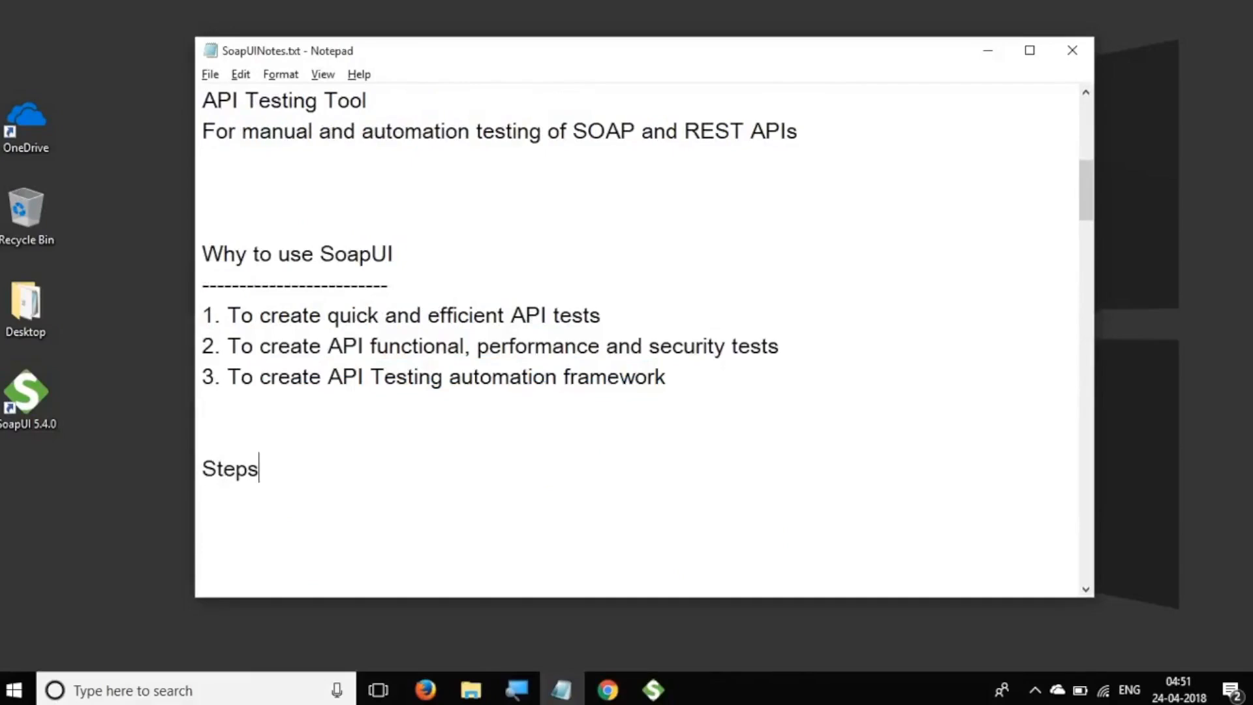
type("1 :")
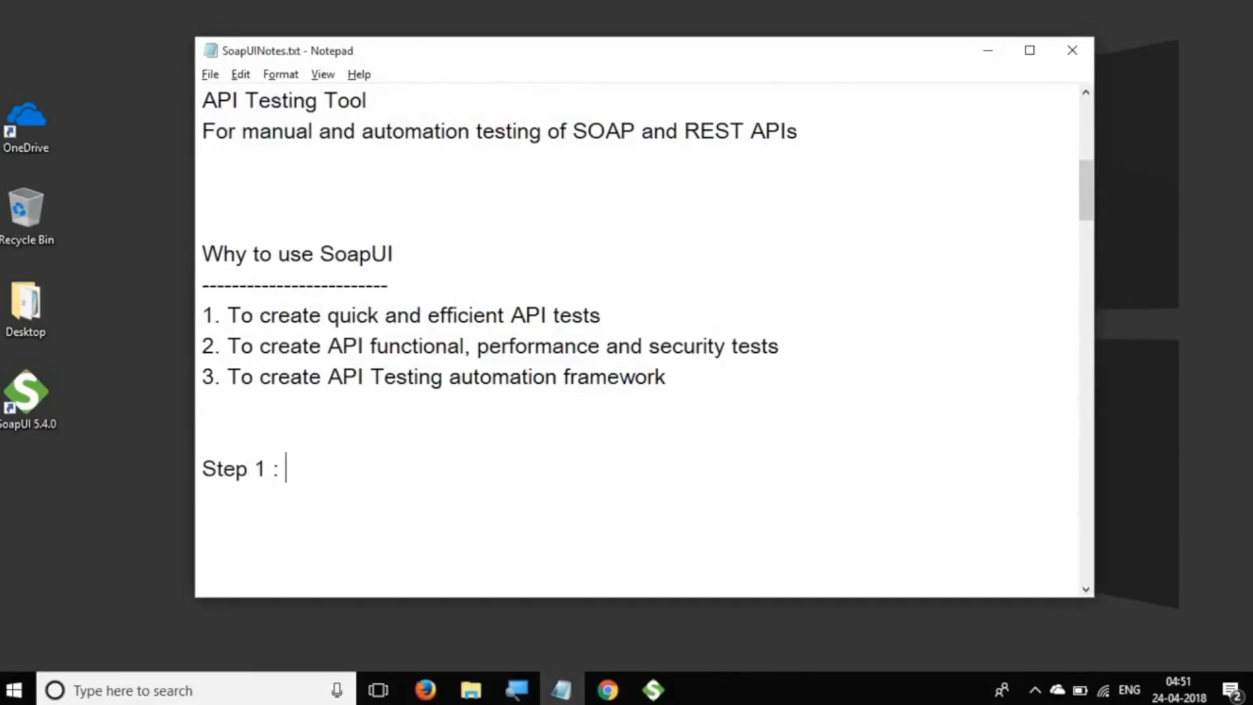
type("Download S")
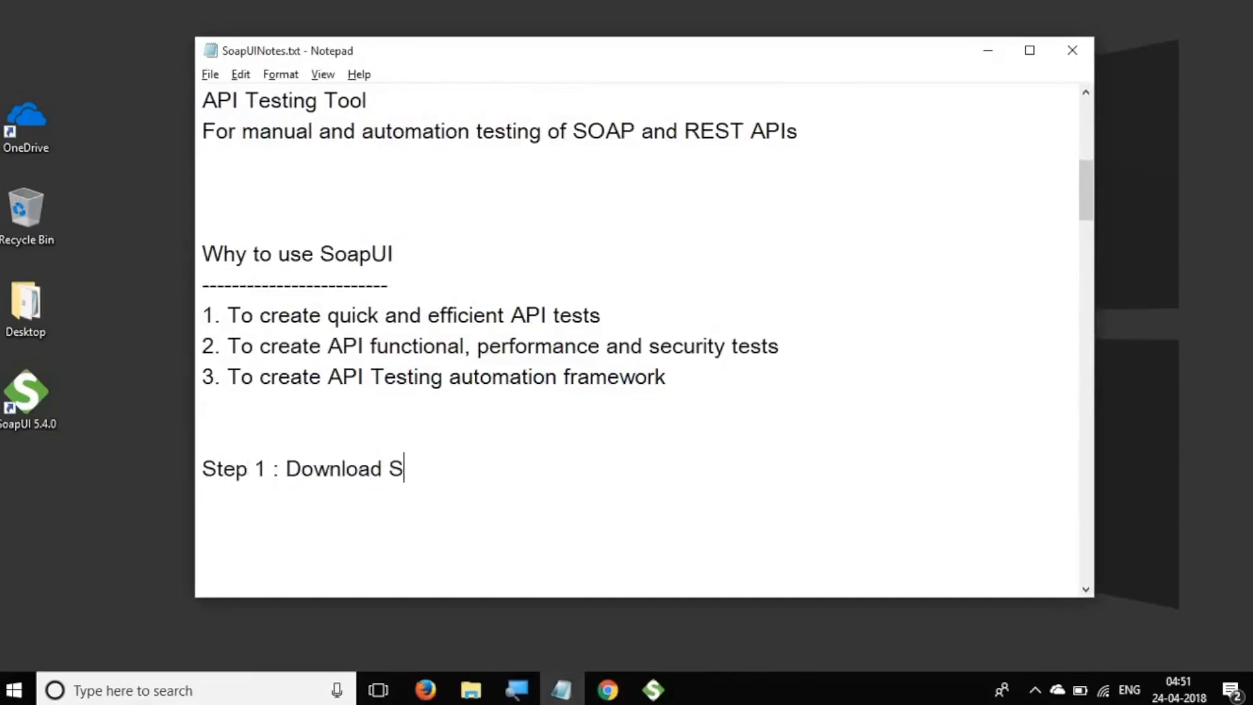
type("oapUI from - https://www.soapui.org/downloads/latest-release.html")
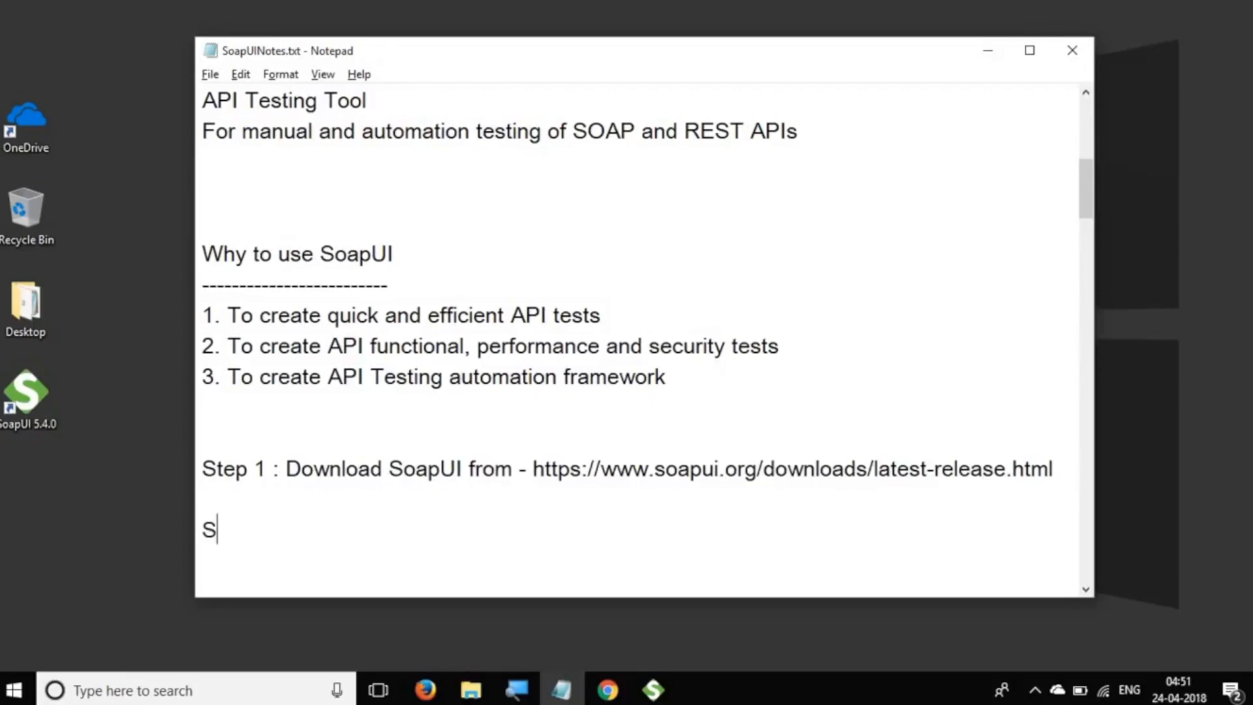
Add 'Step 2 : Install SoapUI' and bring the SoapUI window forward
type("tep 2 :")
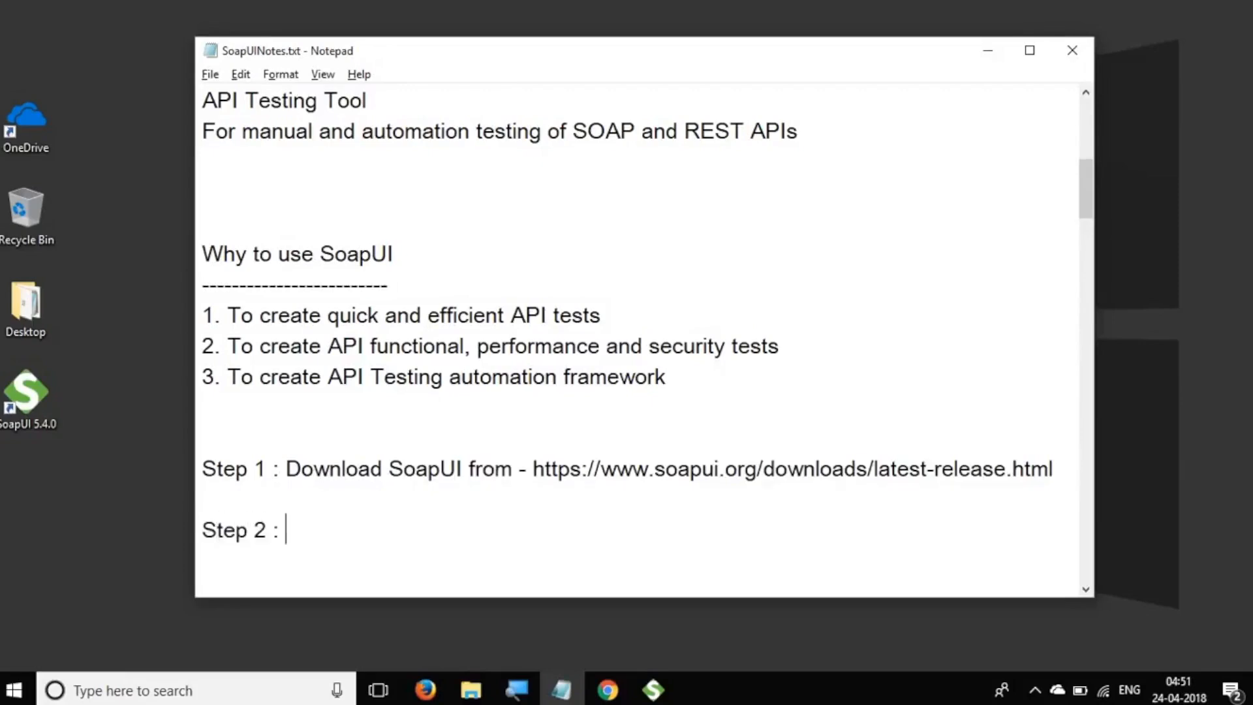
type("Install Soa")
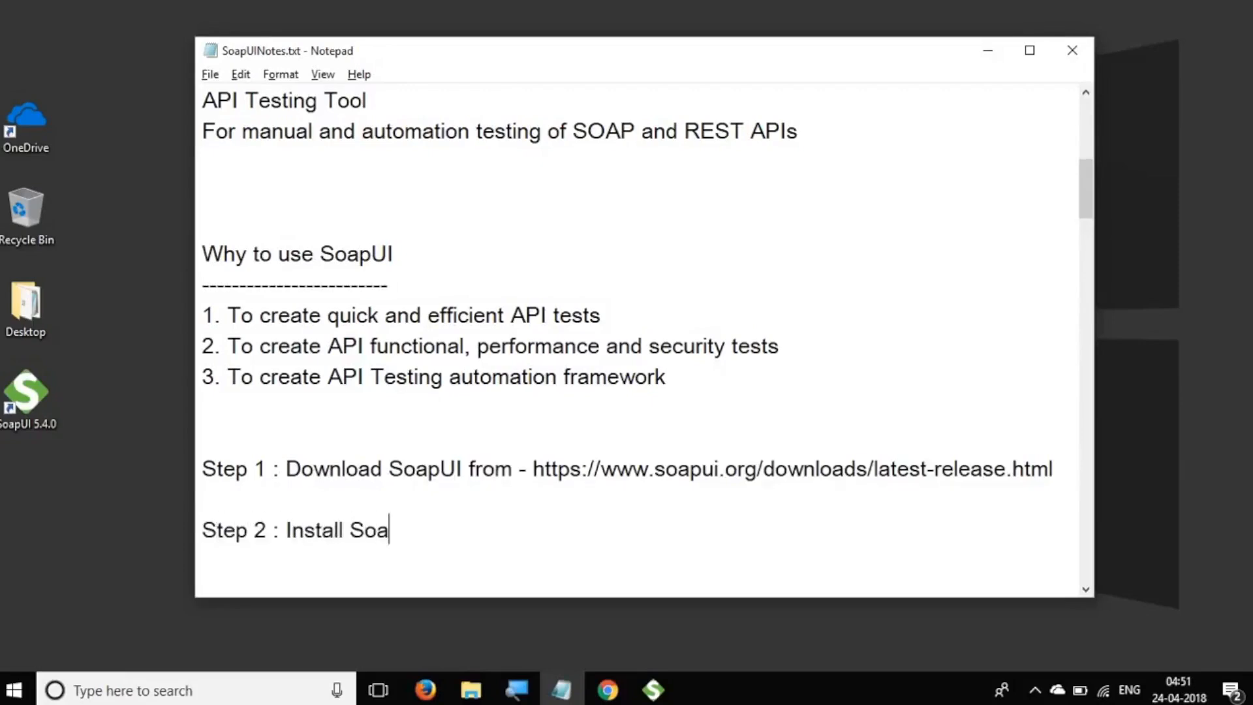
type("pUI")
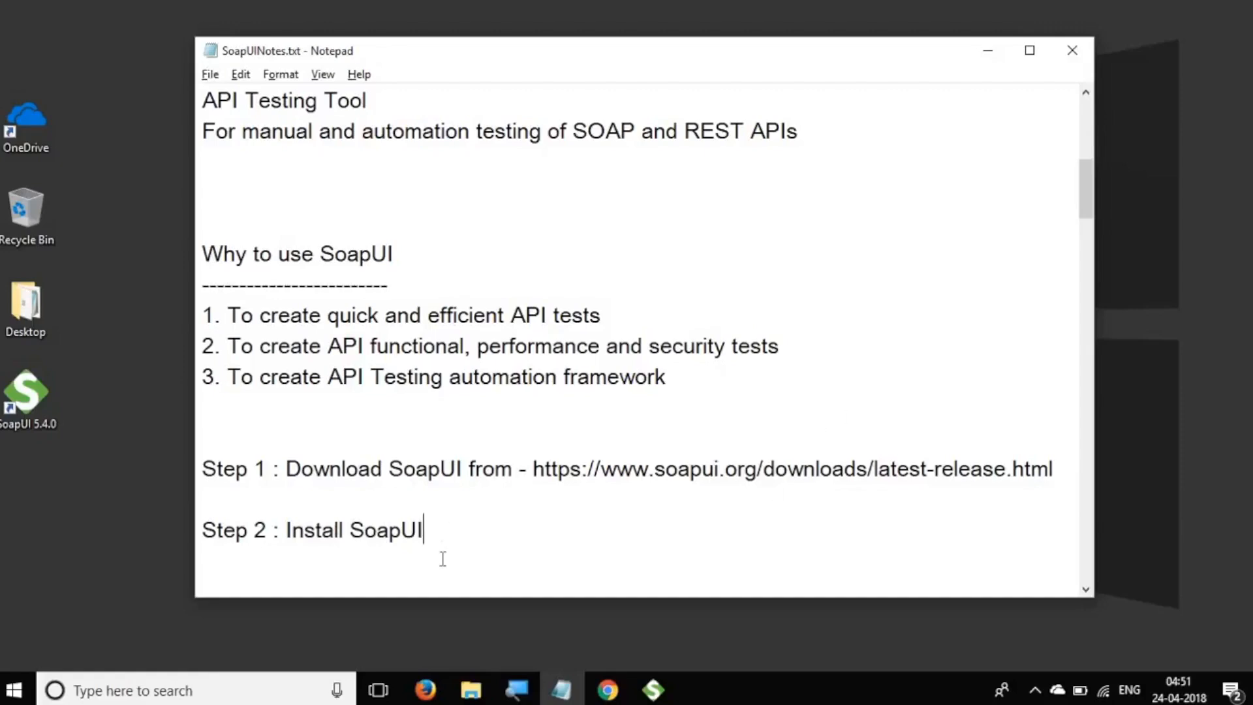
mouse_move(981, 75)
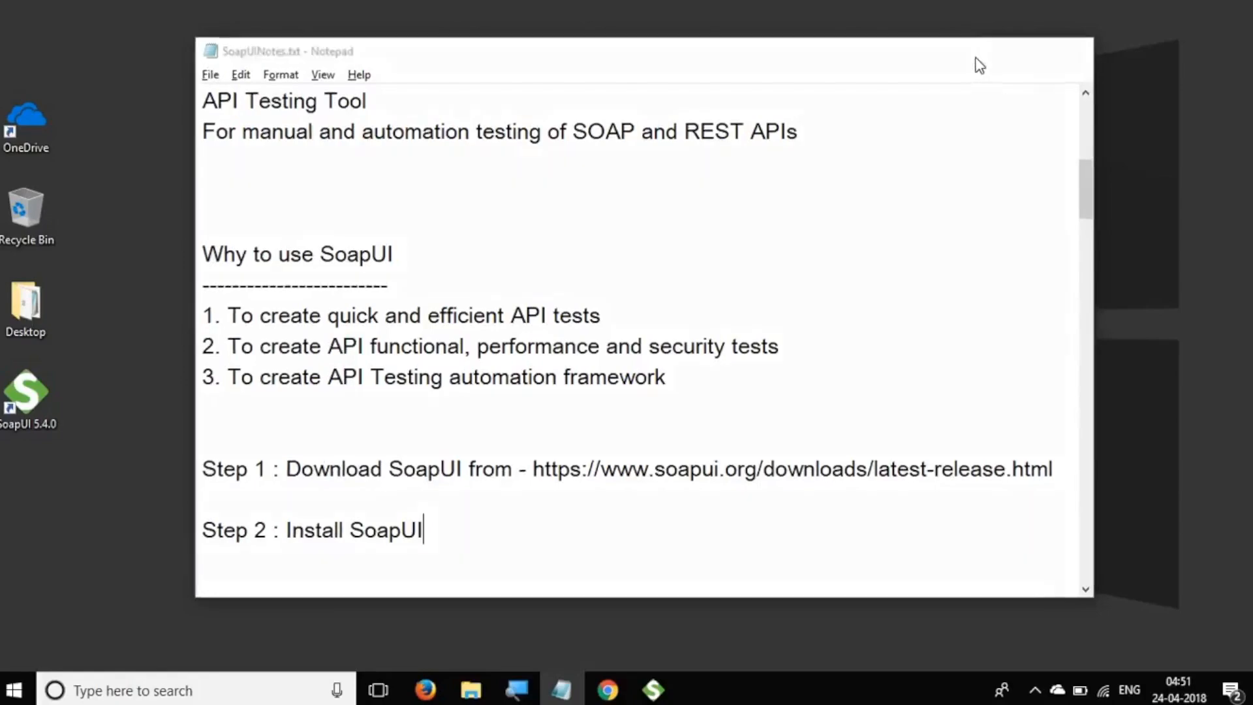
left_click(652, 691)
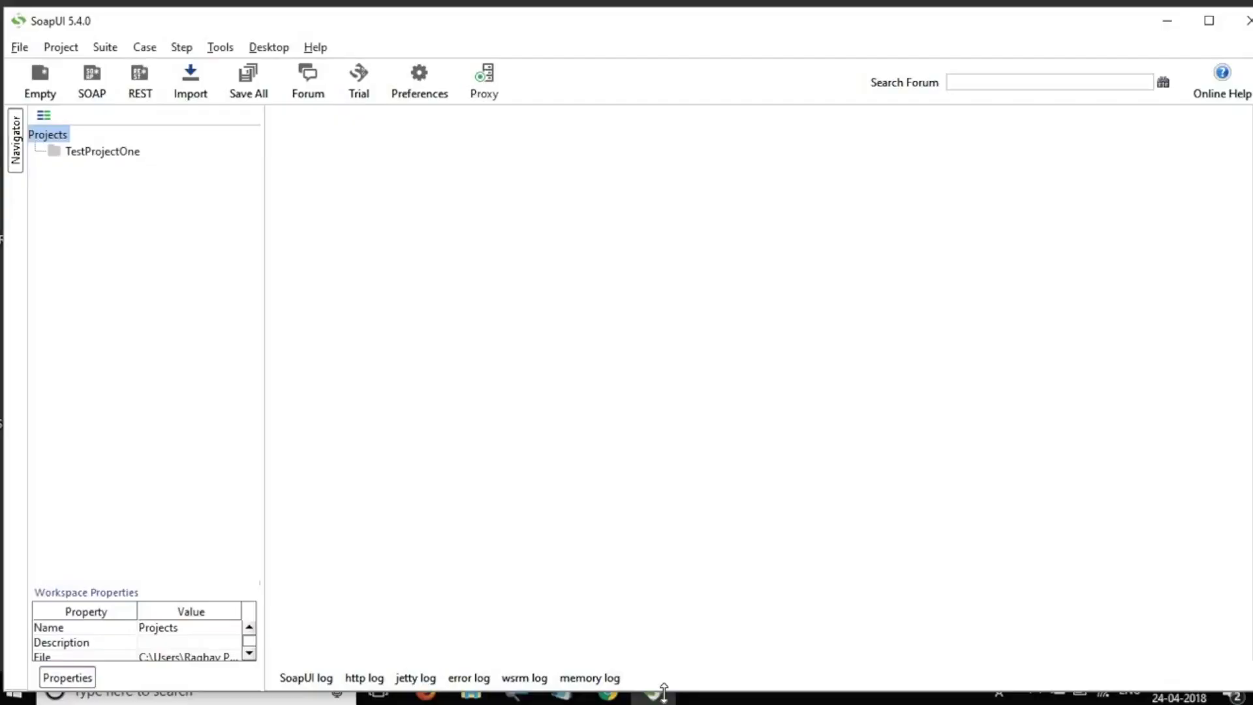
mouse_move(1223, 121)
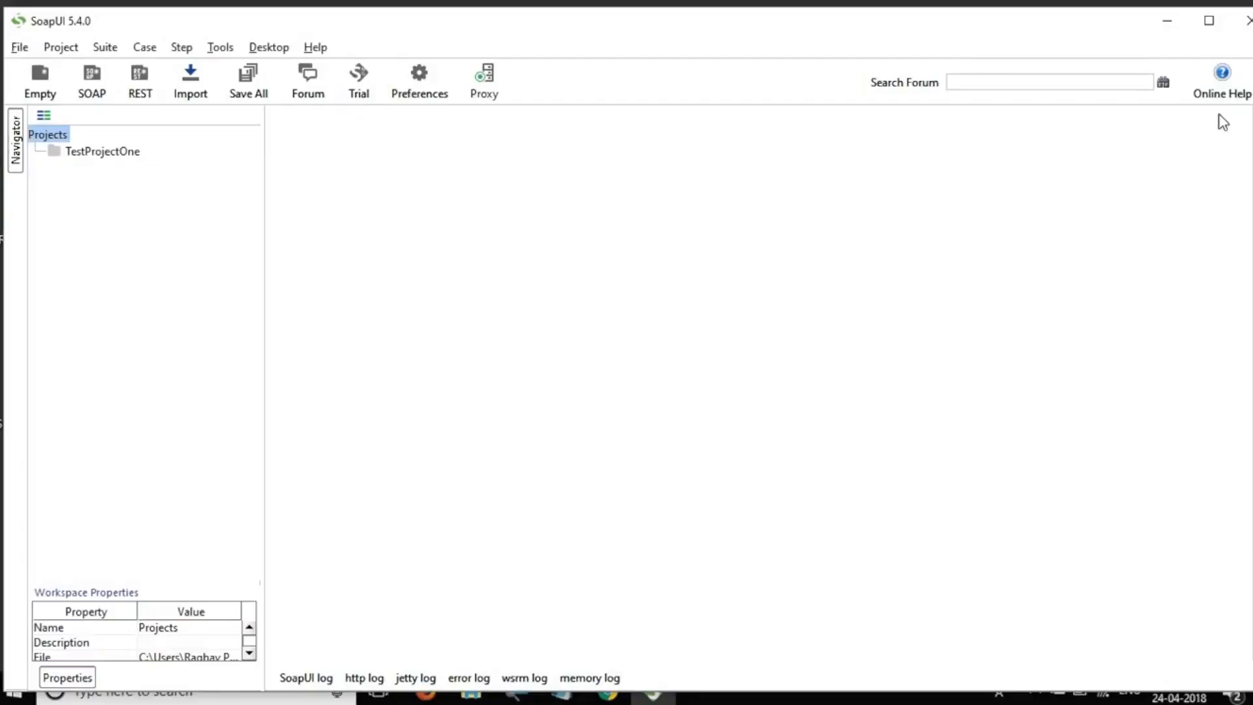
mouse_move(103, 537)
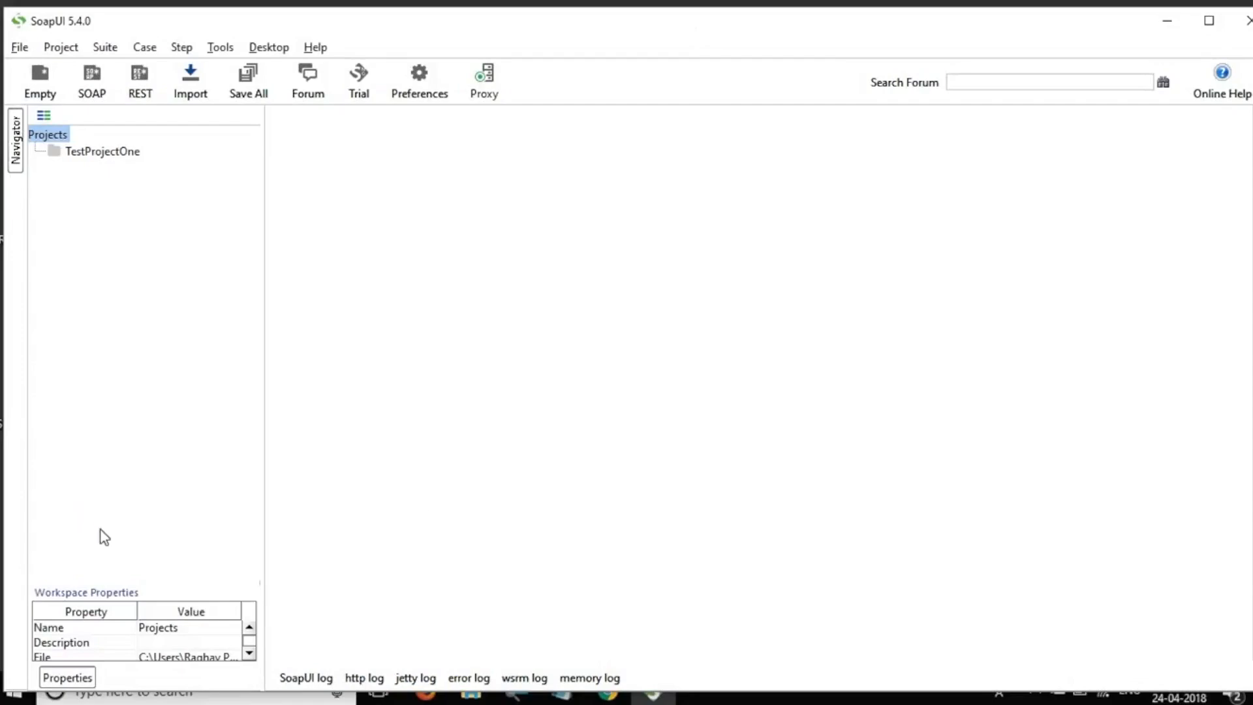
mouse_move(993, 64)
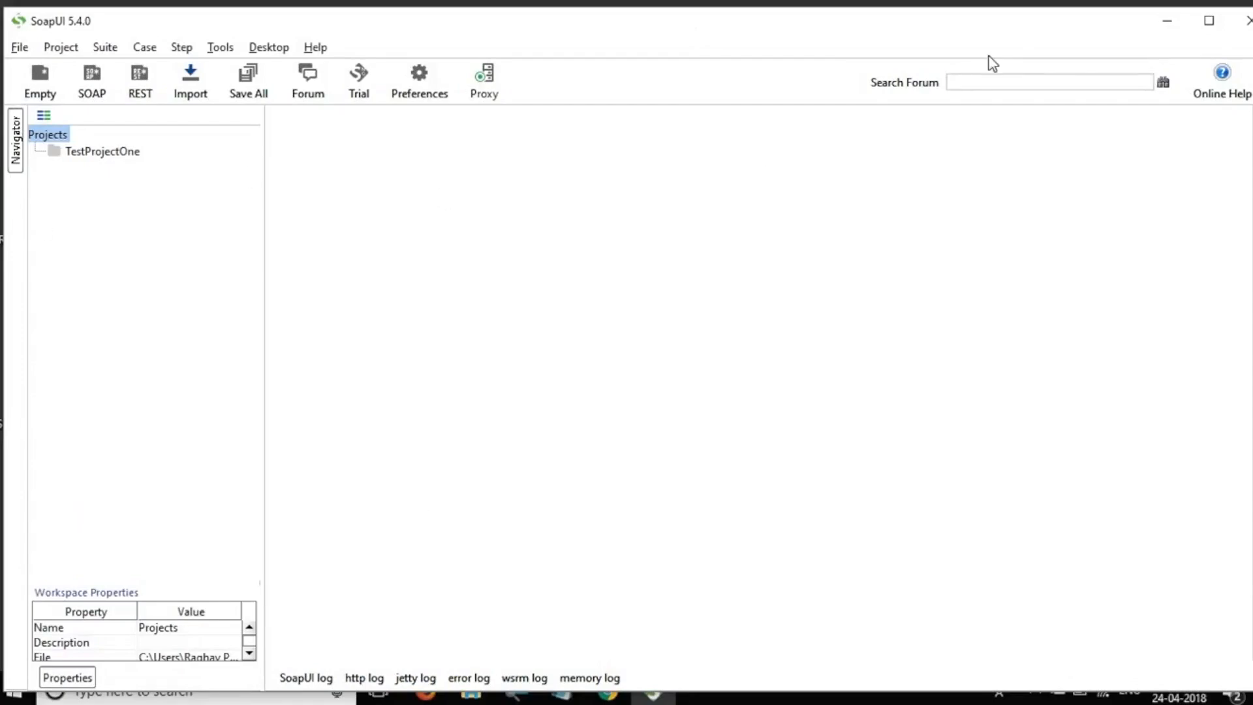
mouse_move(344, 45)
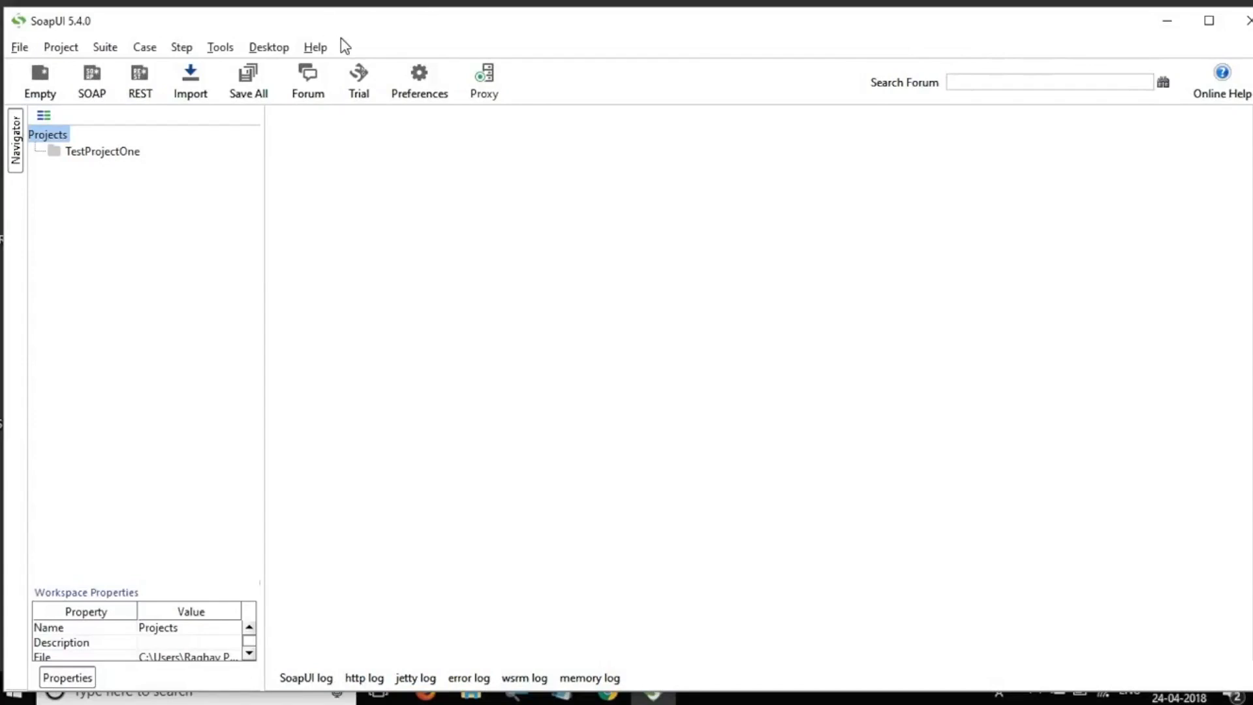
mouse_move(72, 123)
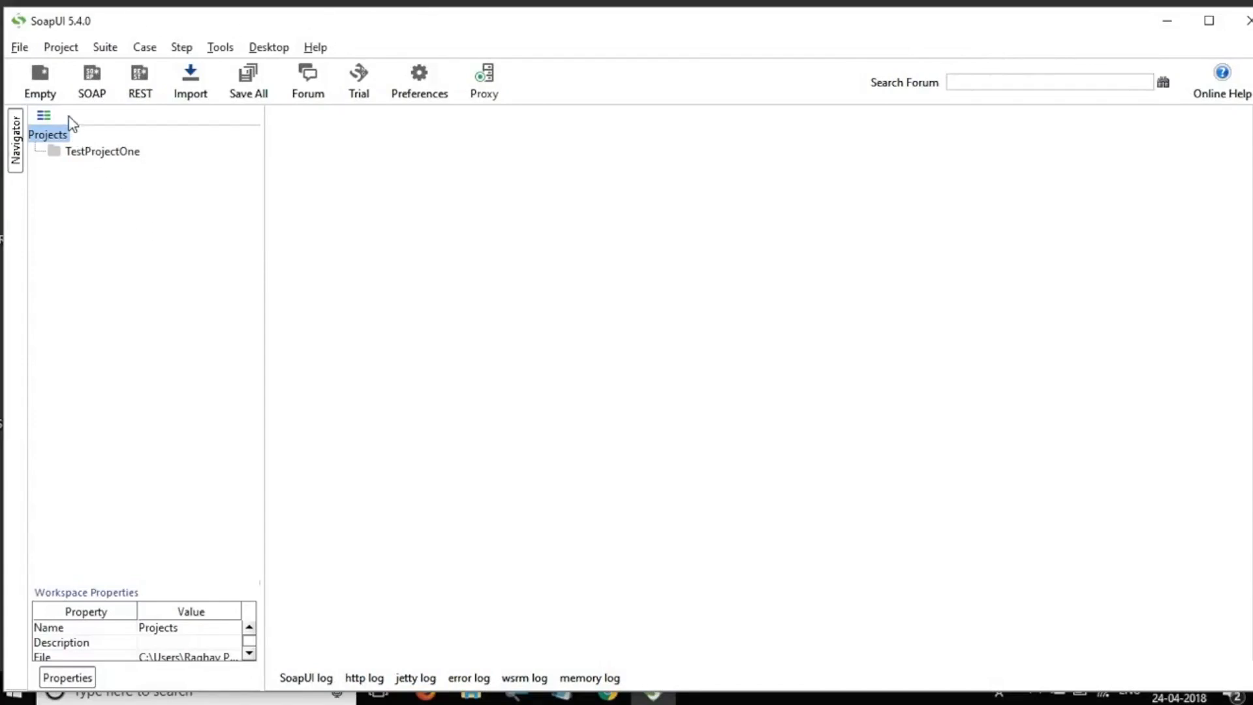
mouse_move(424, 484)
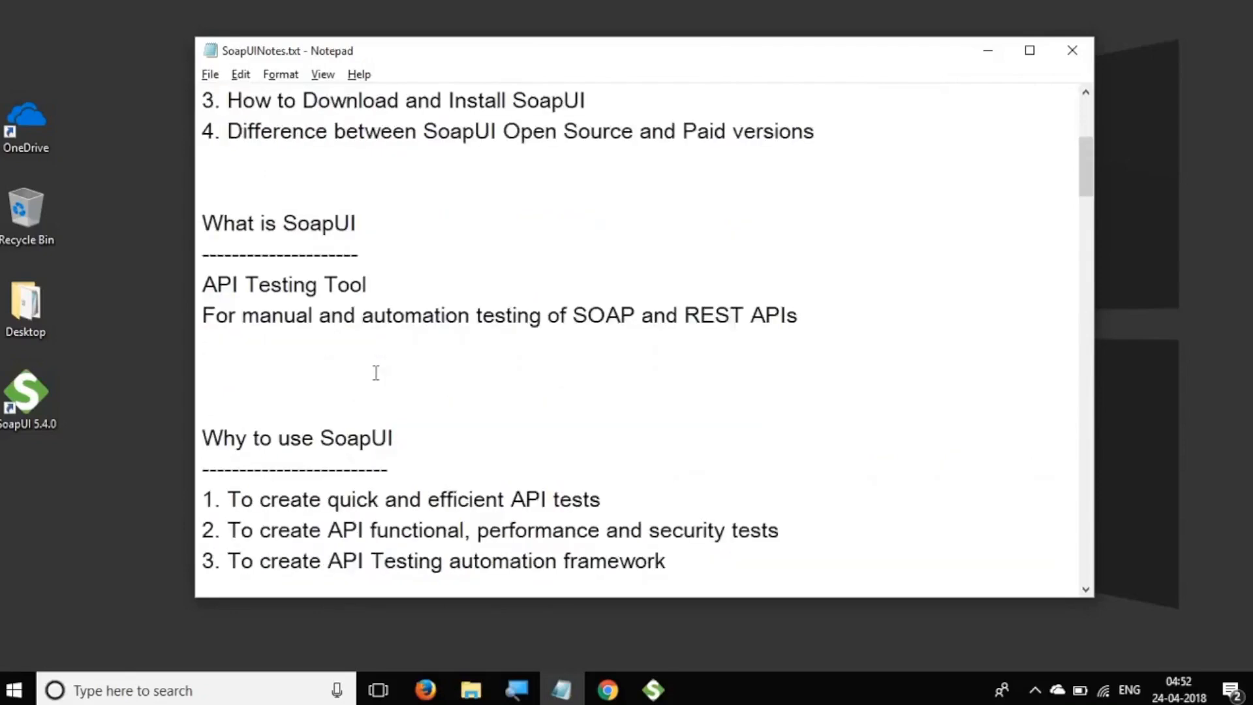
Scroll SoapUINotes.txt to the top, showing the tutorial title and four learning topics
scroll("up", 3)
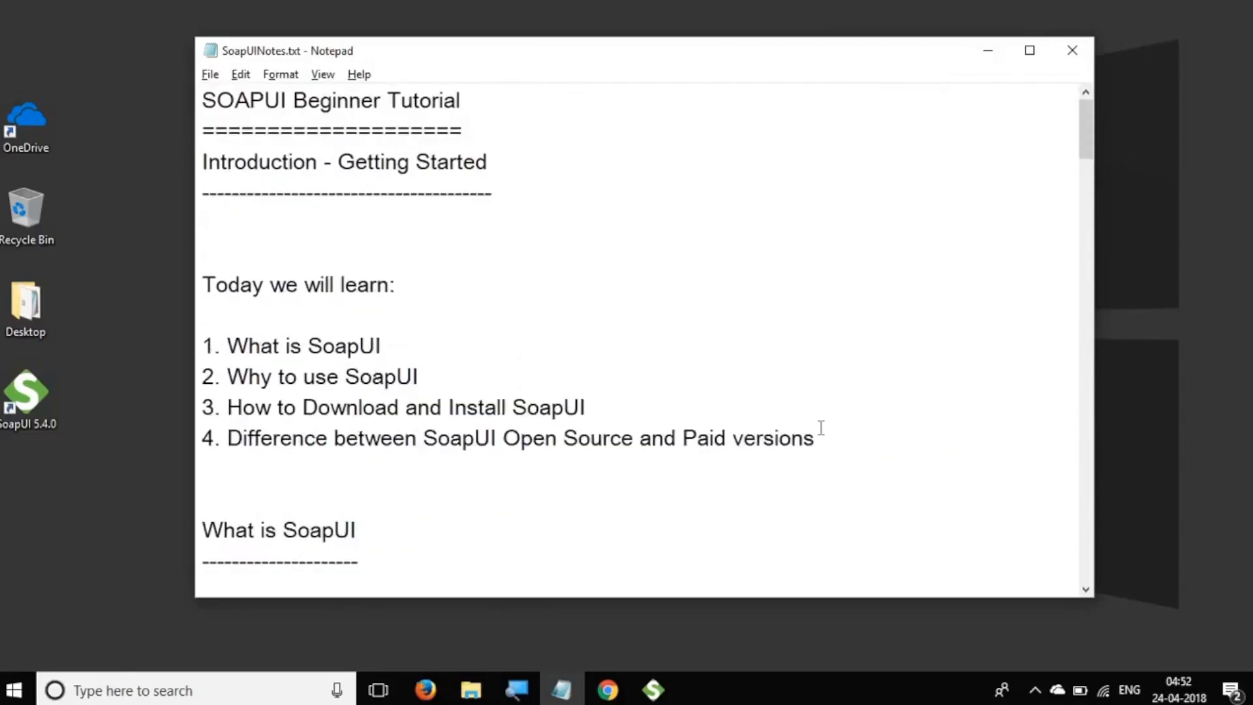